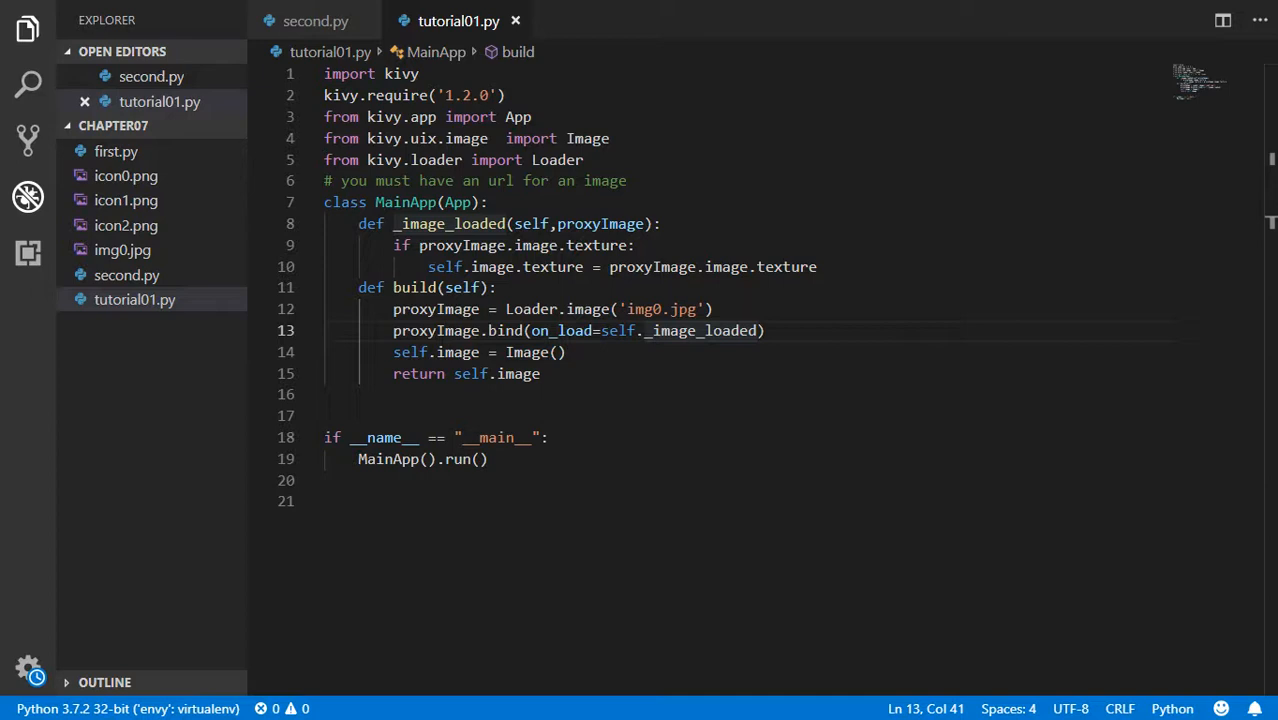
mouse_move(160, 130)
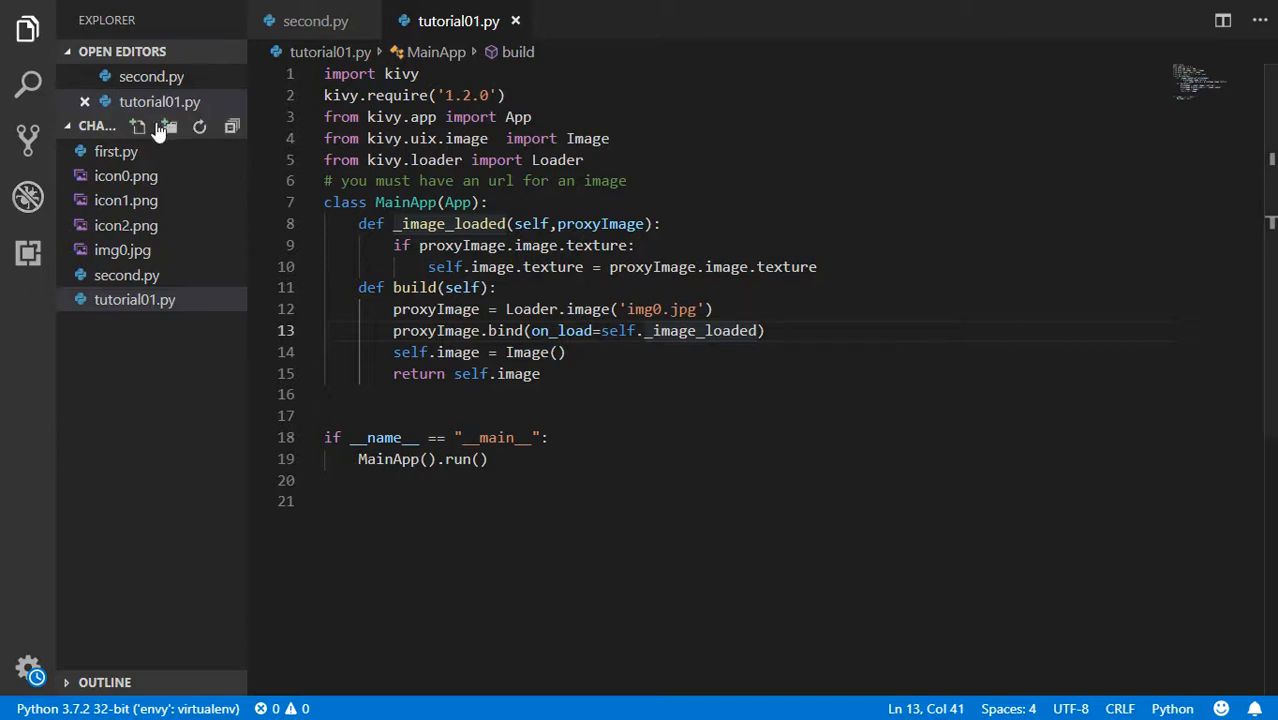
mouse_move(138, 126)
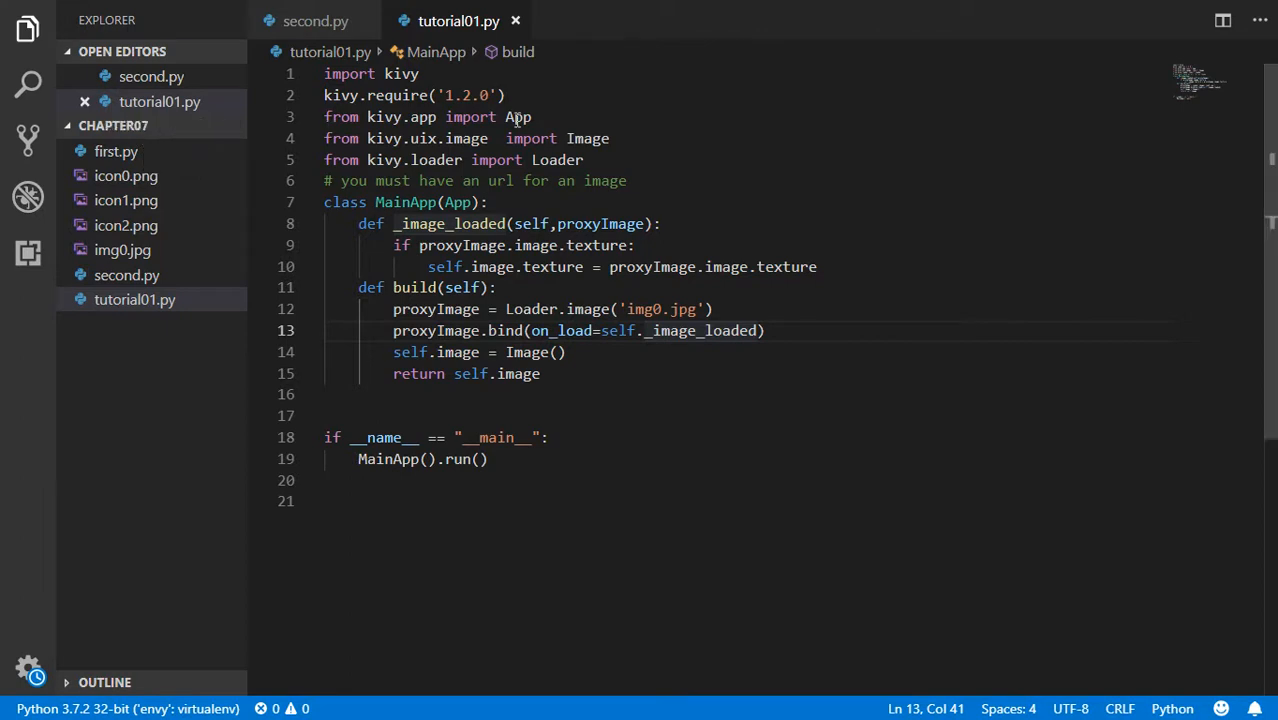
Add a new file named tutorial02.py to the chapter07 folder.
double_click(518, 117)
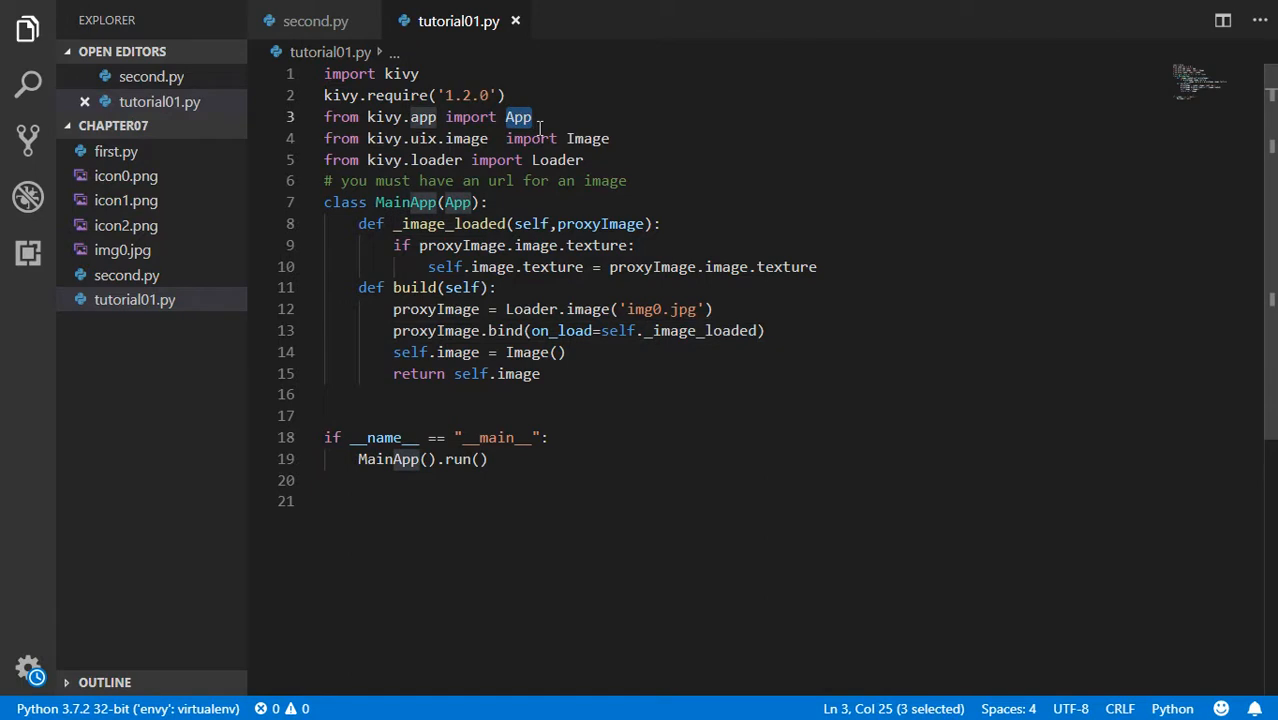
mouse_move(504, 351)
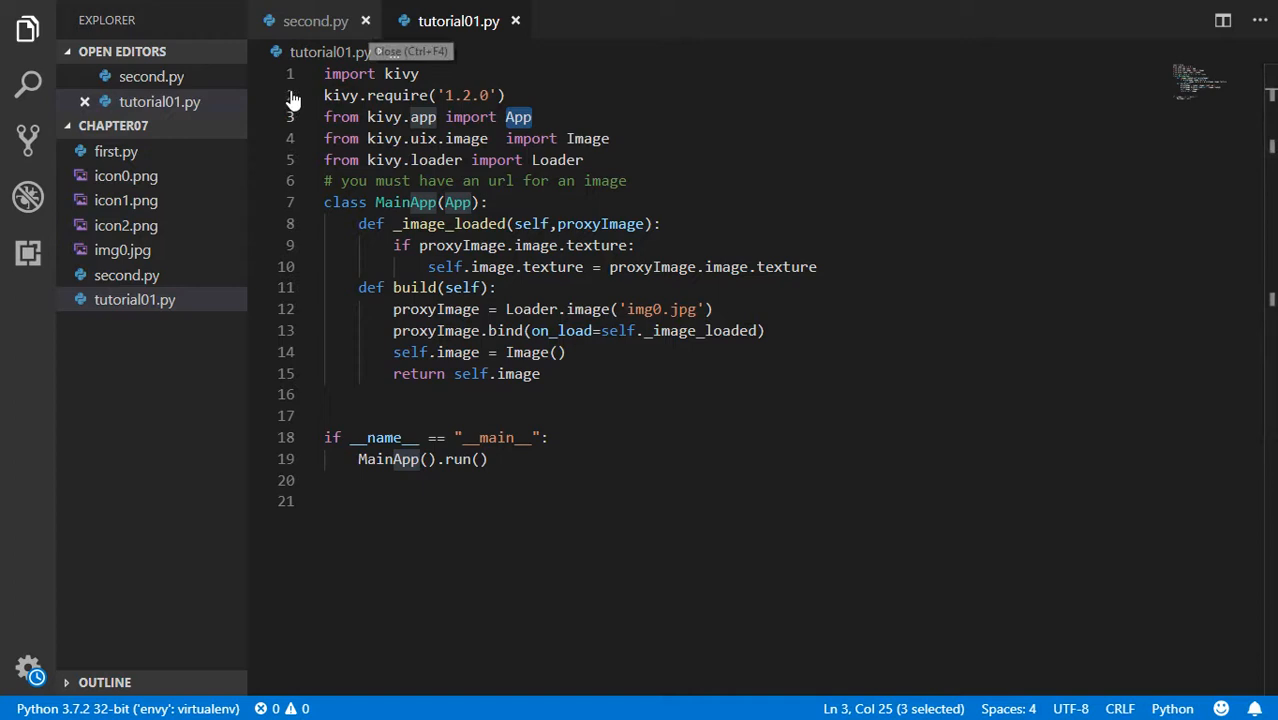
click(139, 126)
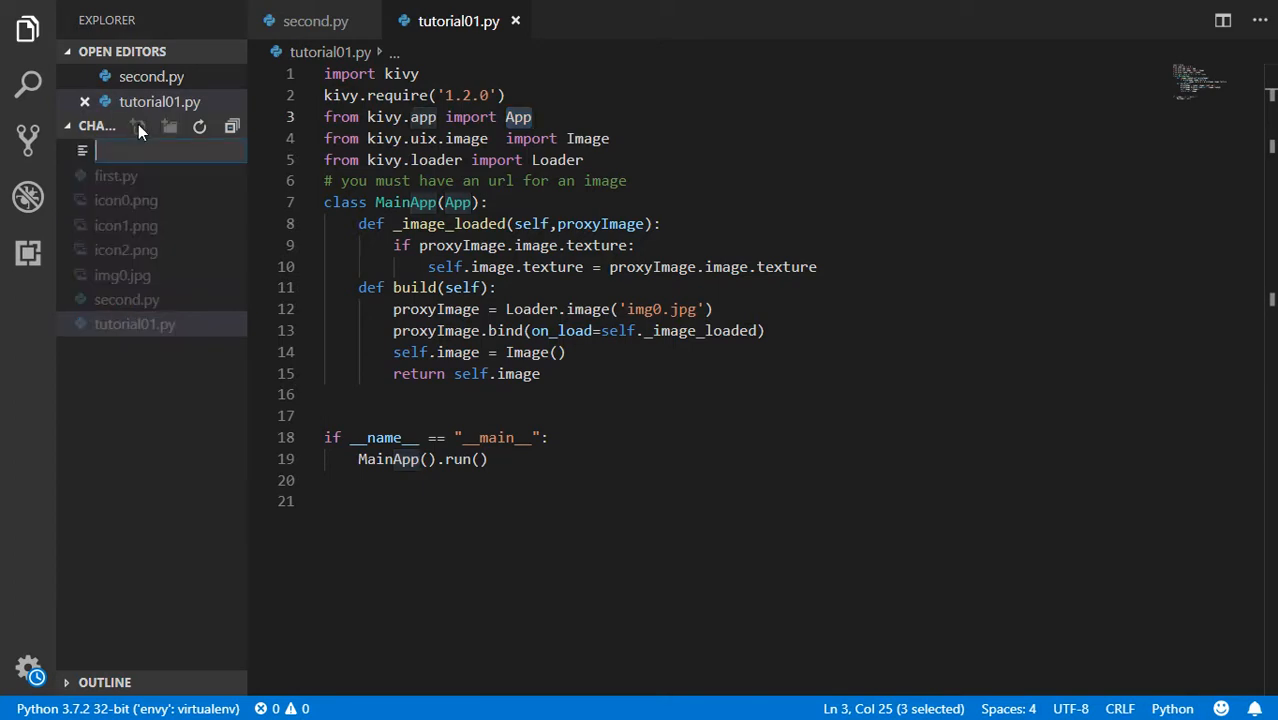
text(TUTORIAL)
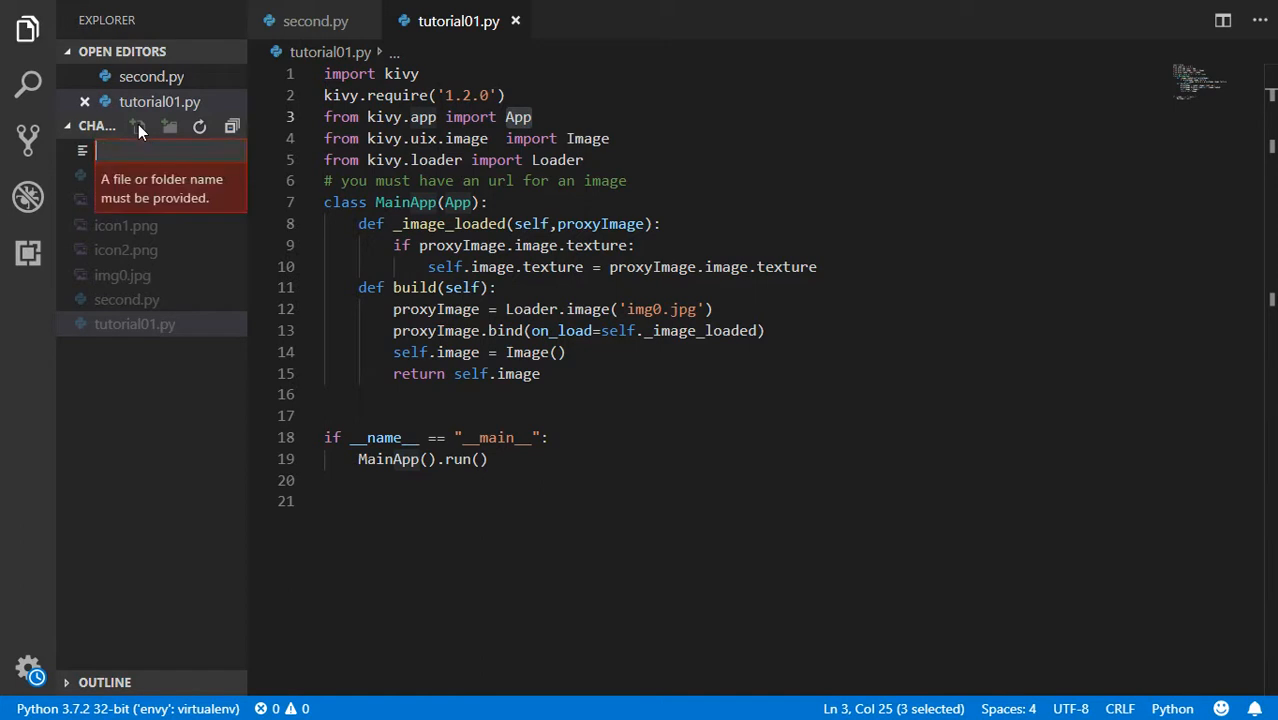
text(tutor)
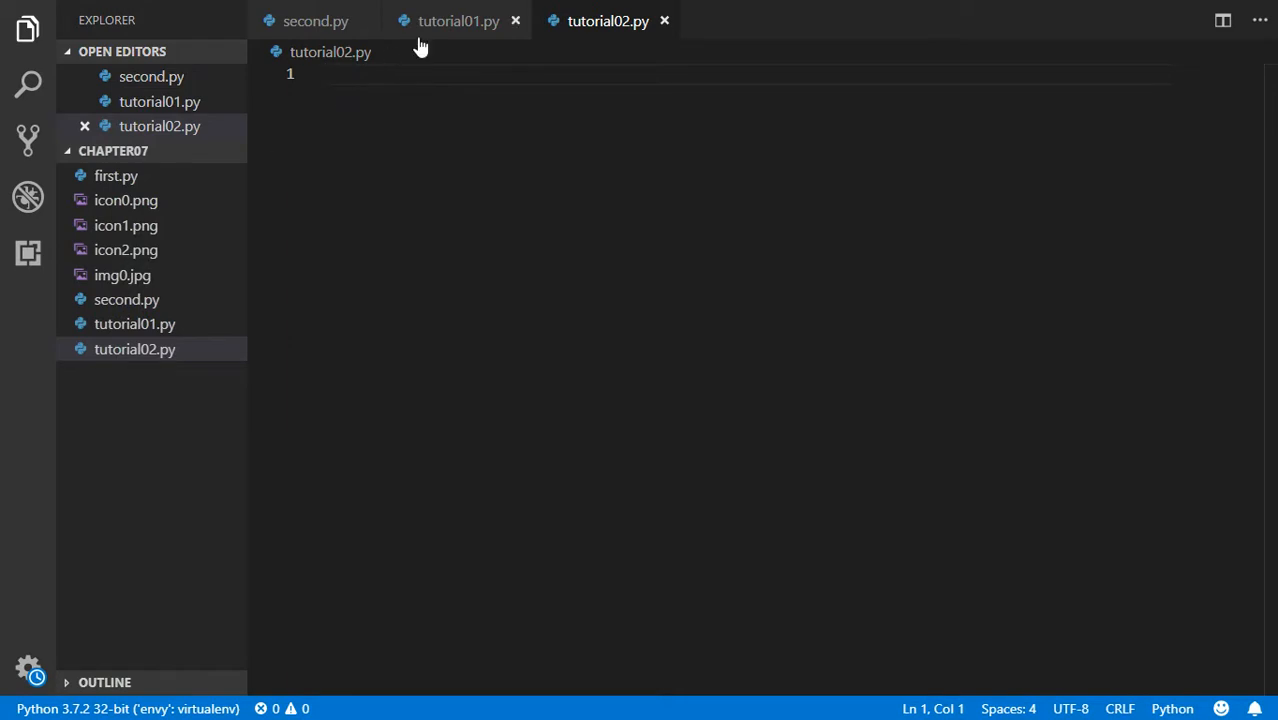
Write the kivy imports for App, Label and BoxLayout at the top of tutorial02.py.
click(459, 21)
text(from kivy.)
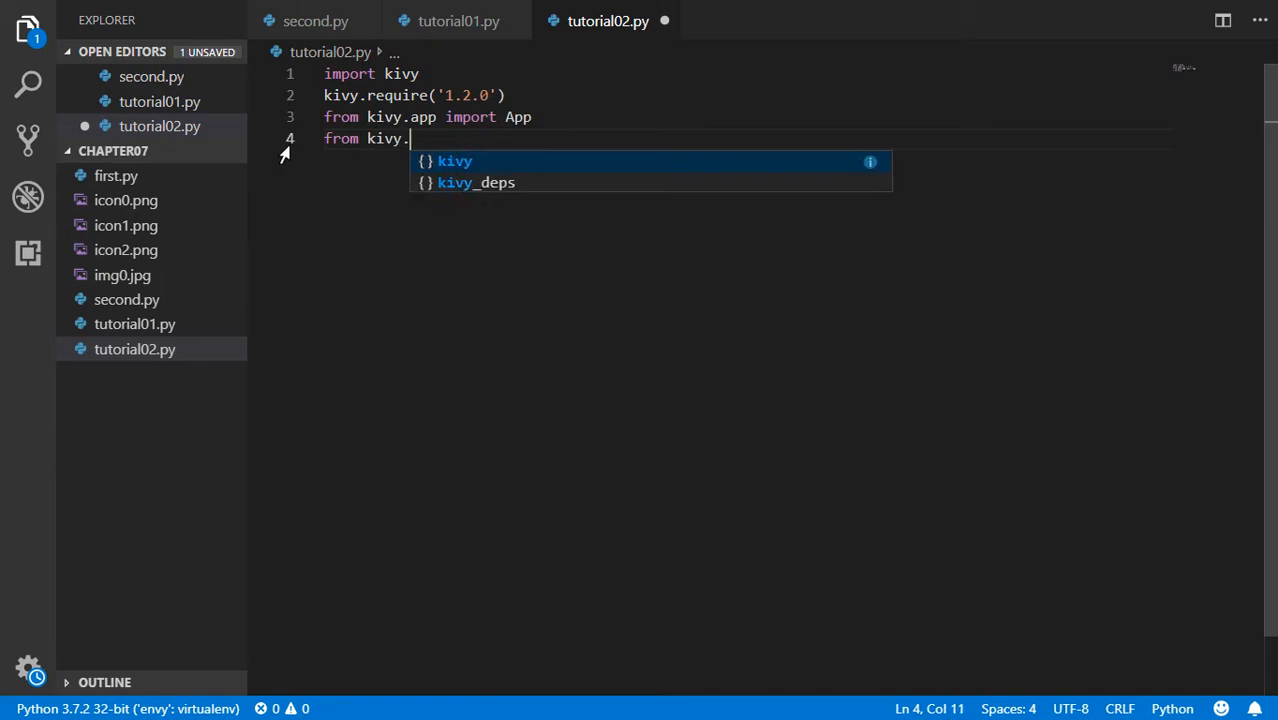
text(uix.label)
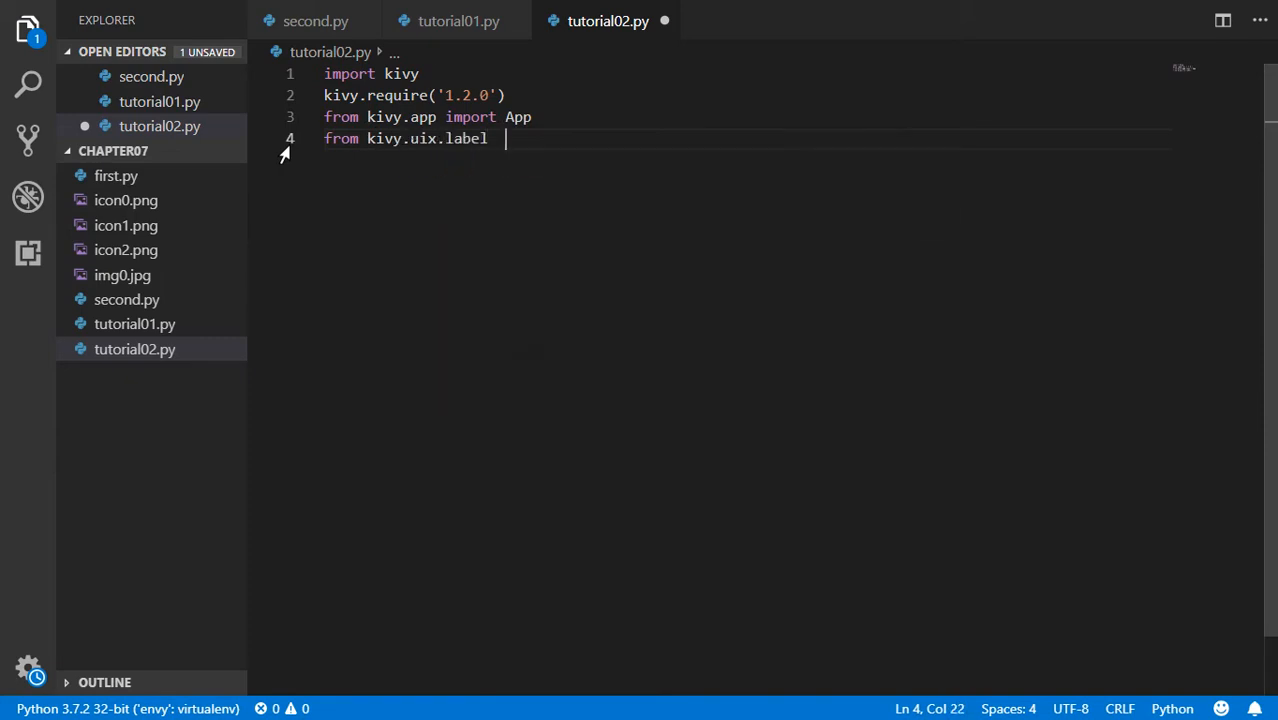
text(import Label)
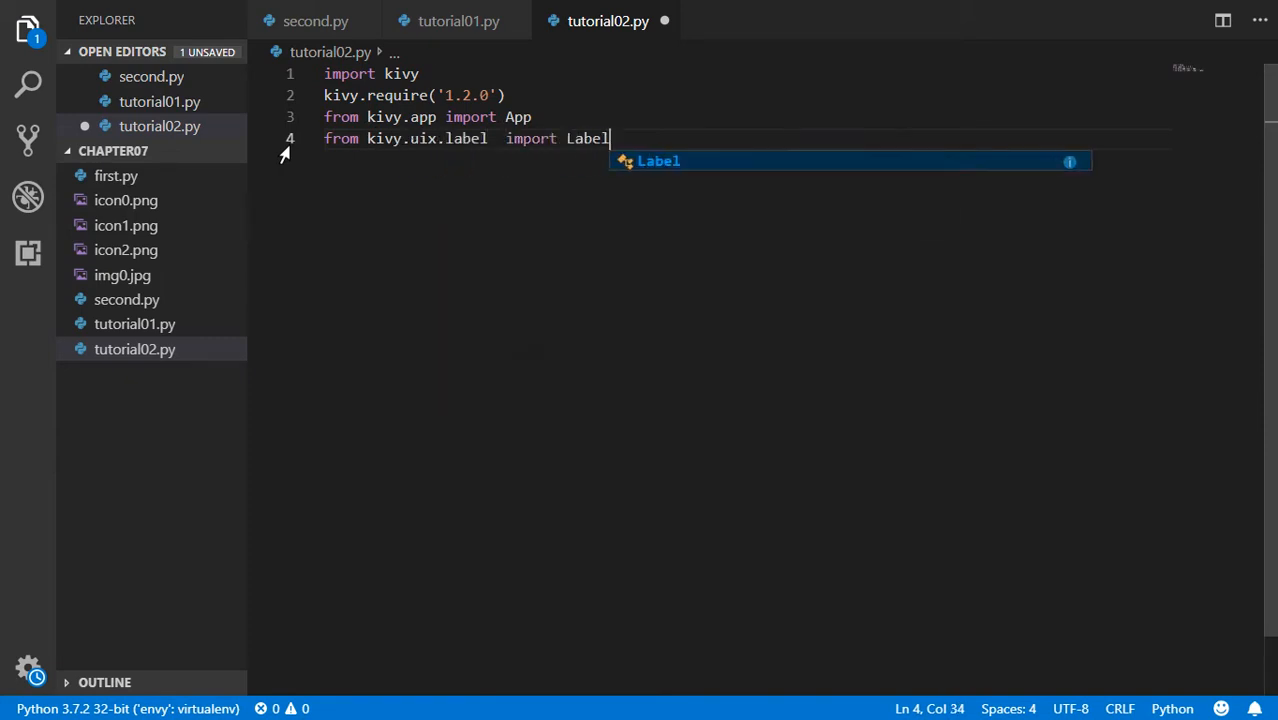
key(Enter)
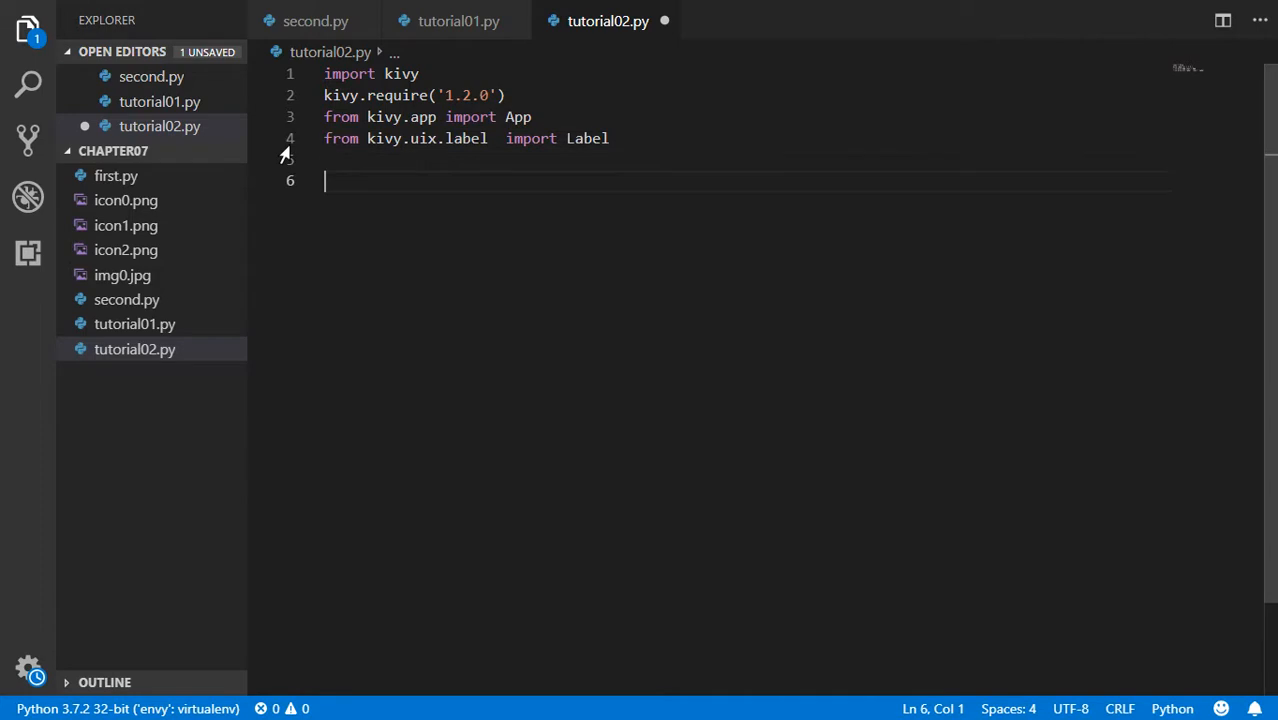
text(def)
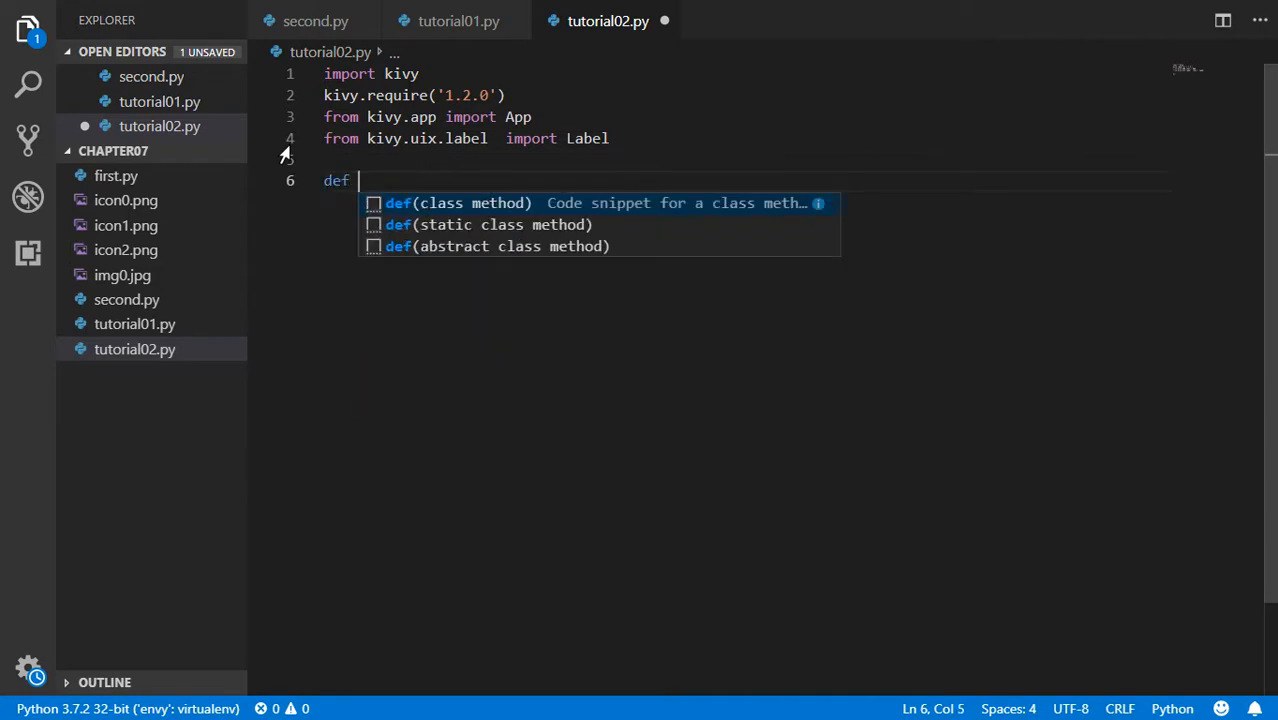
key(Escape)
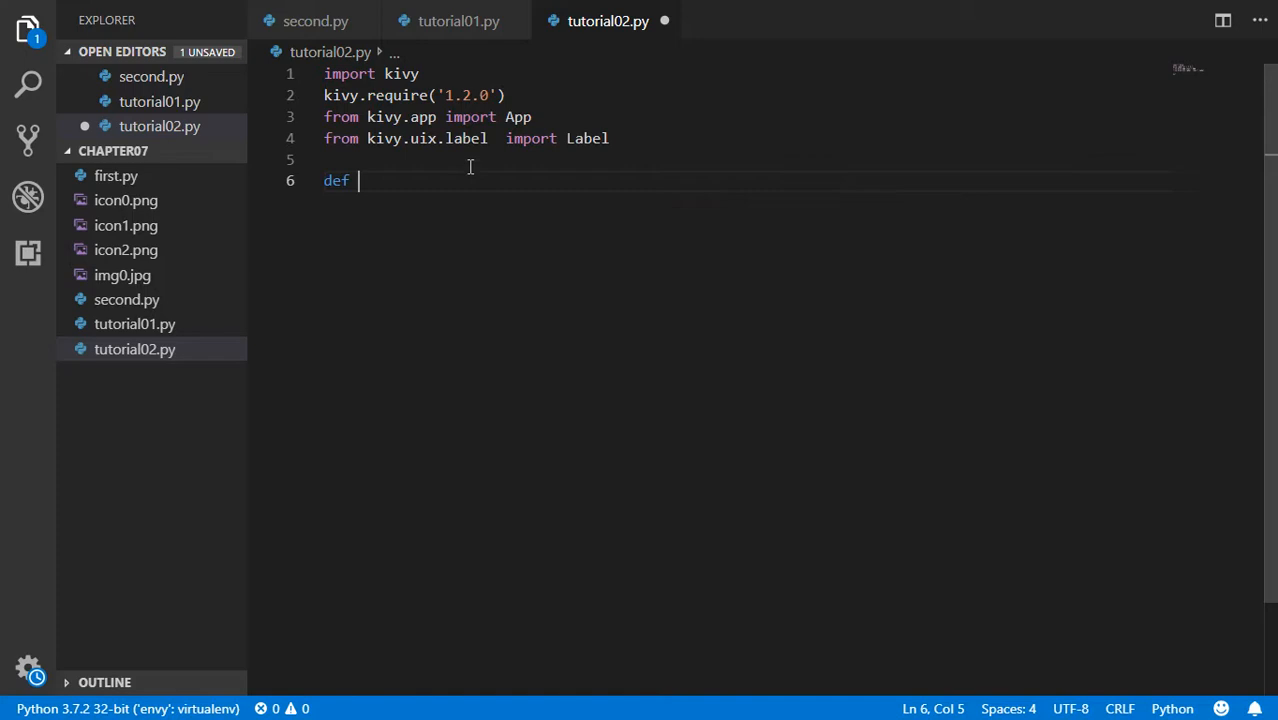
text(f)
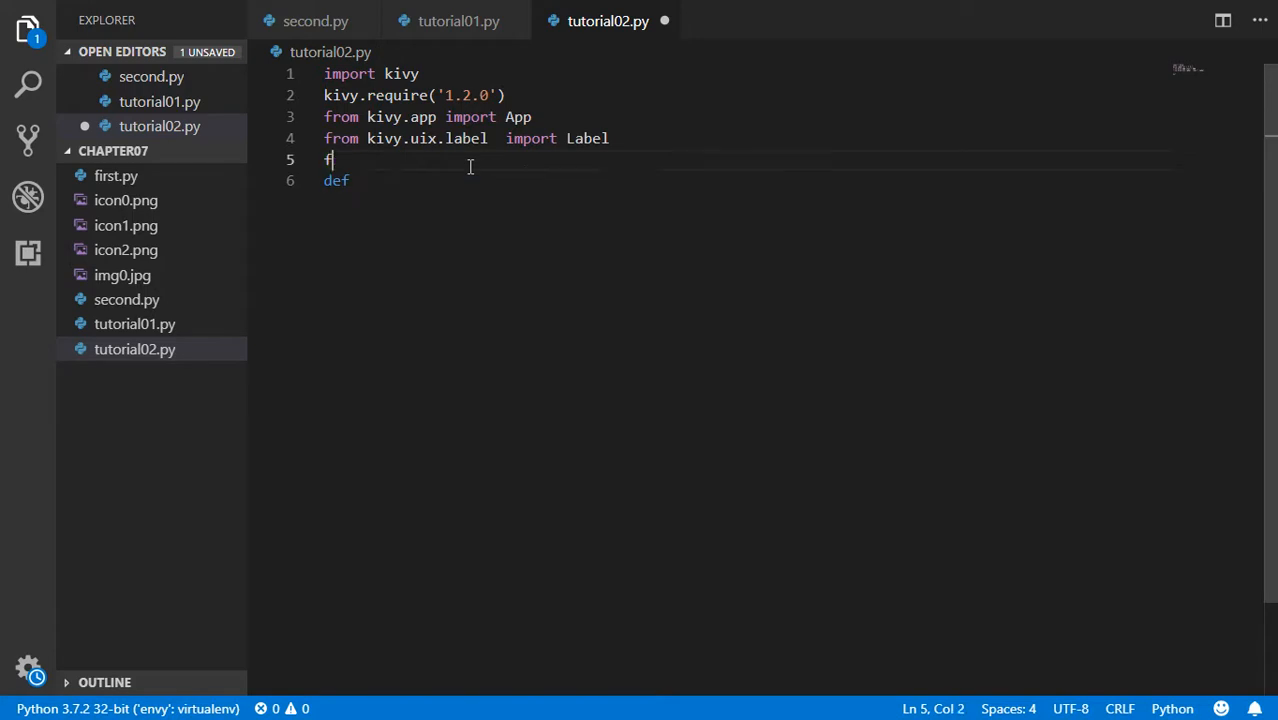
text(rom kivy.)
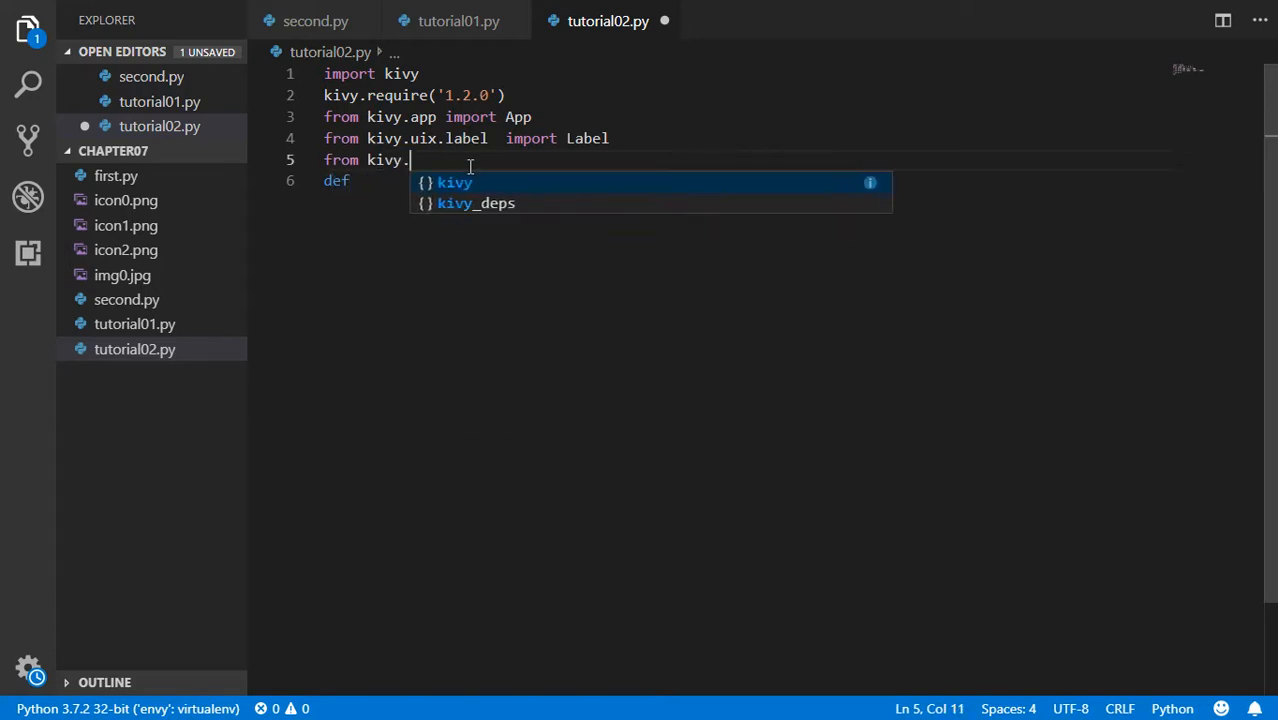
text(uix.boxlayout import)
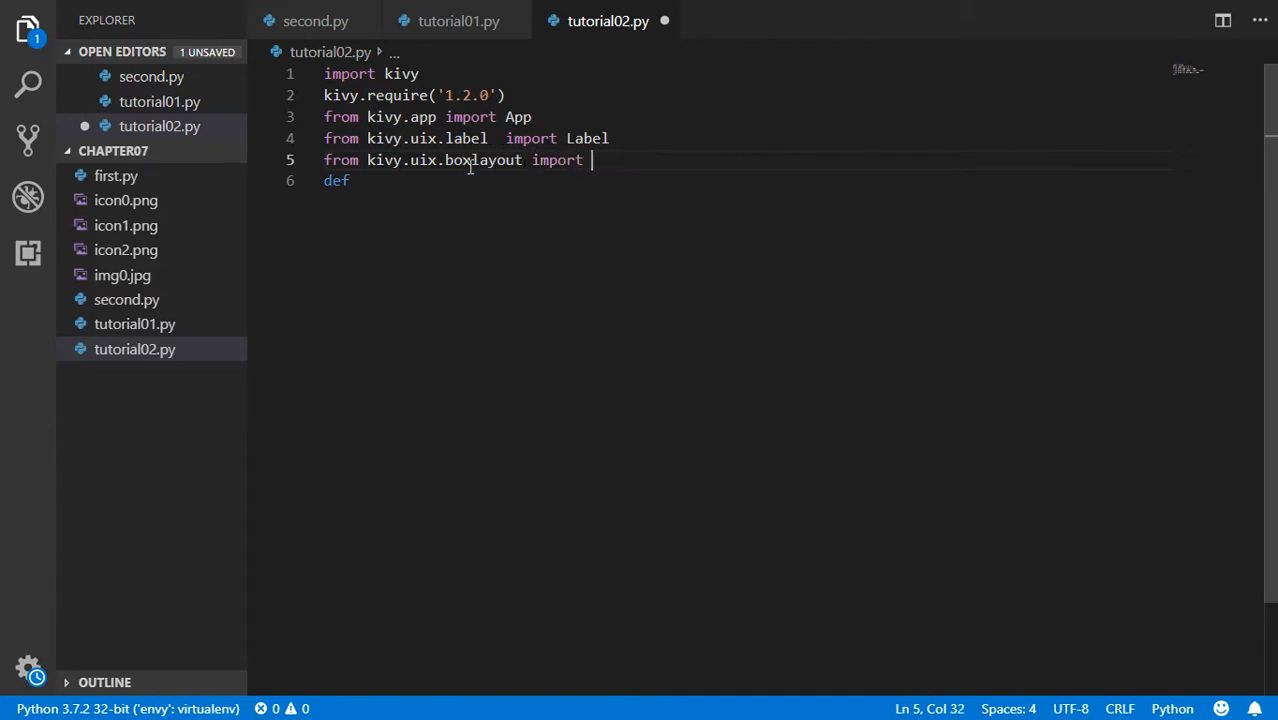
text(BoxLayout)
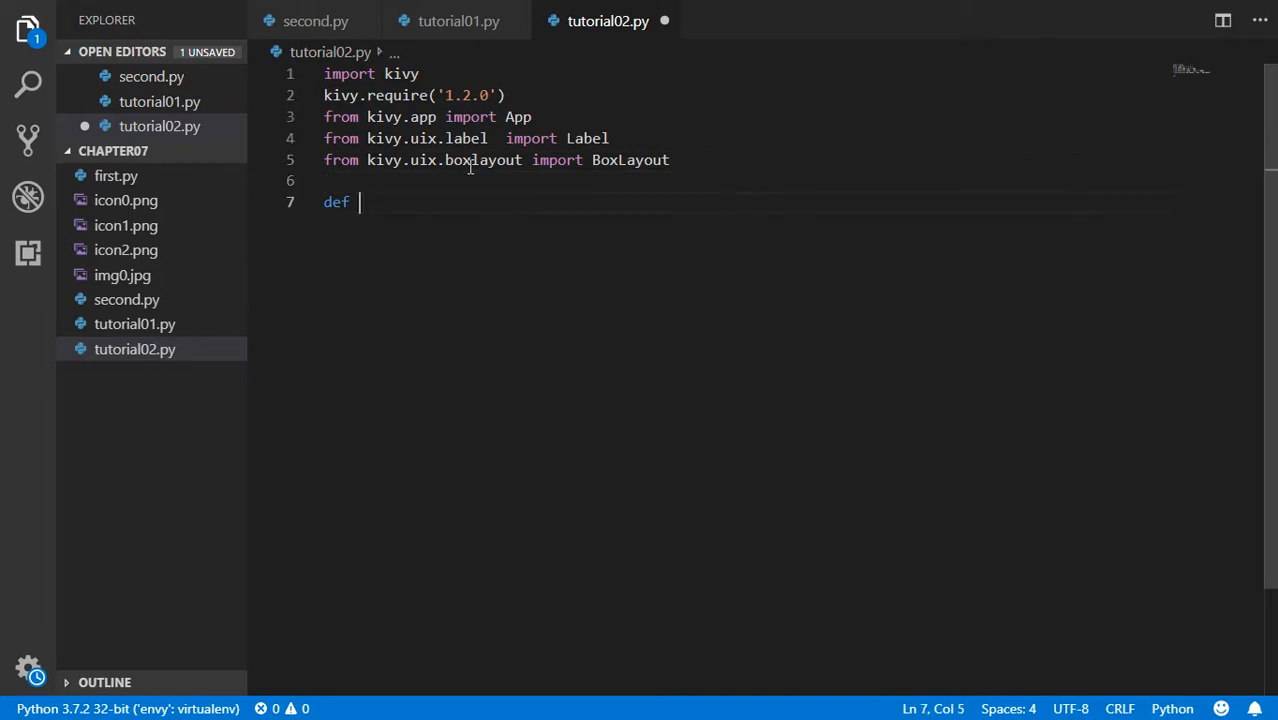
Define a placeholder NewWindow(BoxLayout) whose body is pass.
text(New)
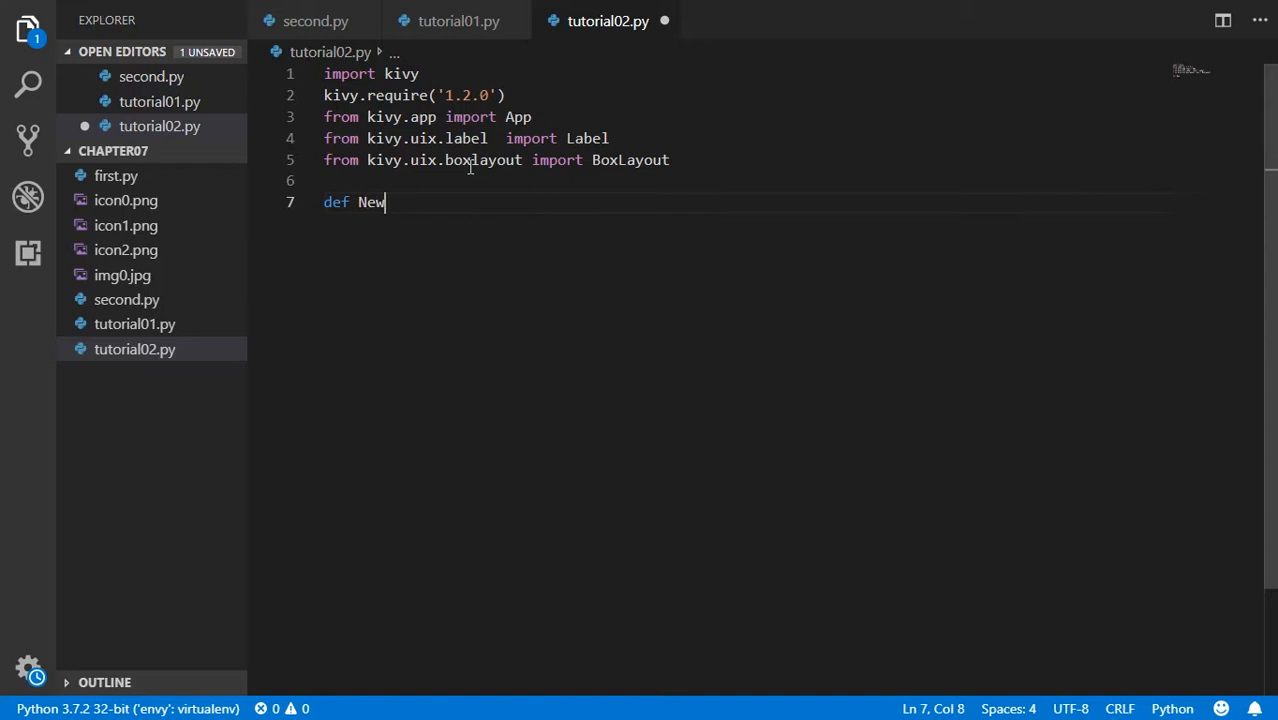
text(Wind)
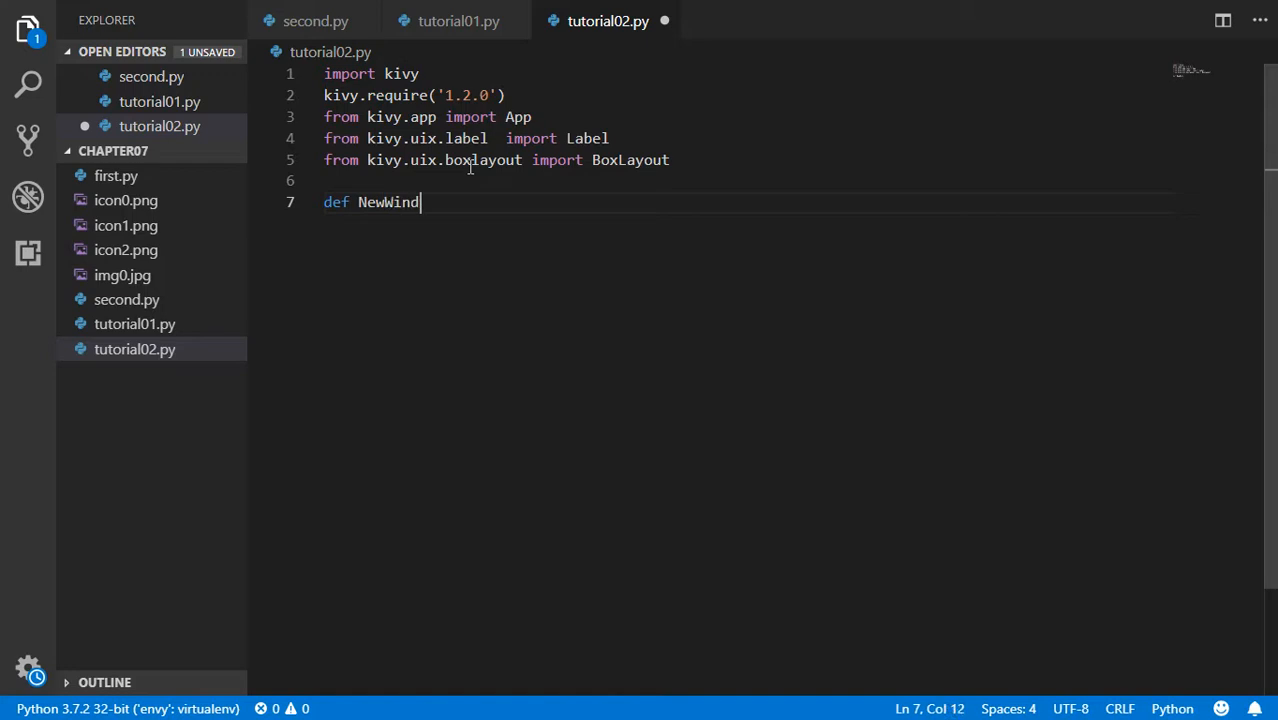
text(ow())
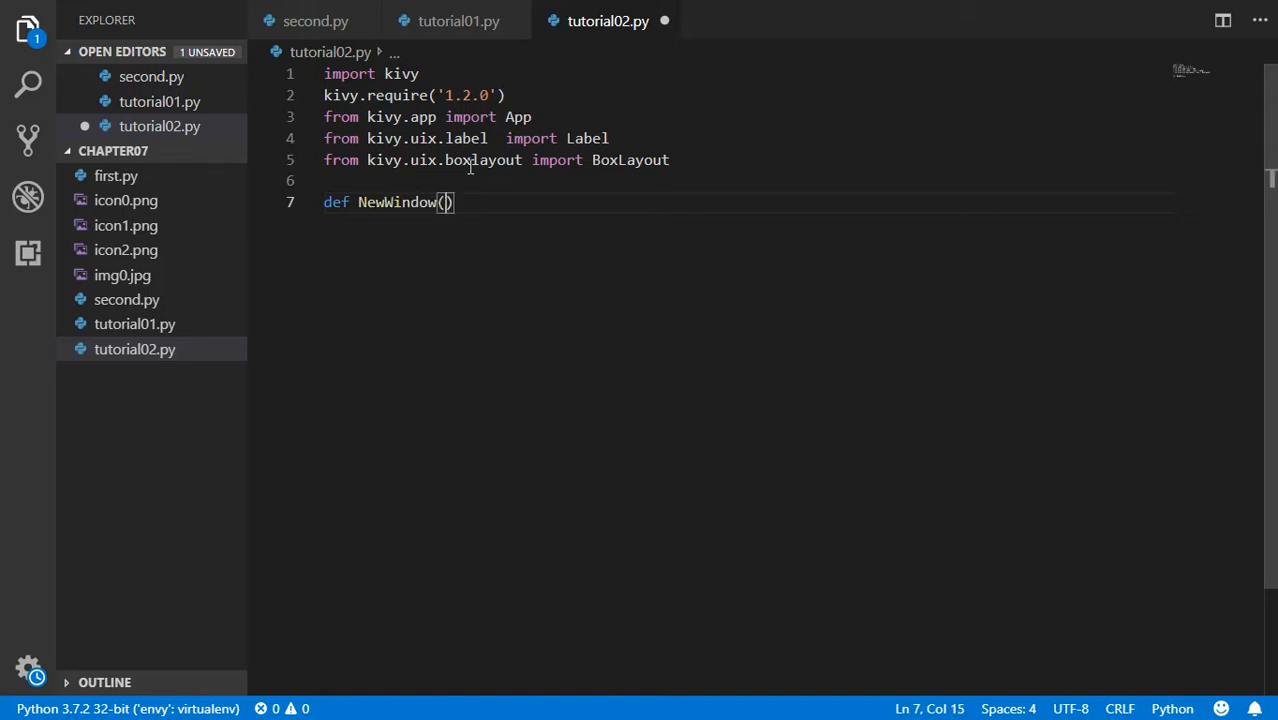
text(BoxLayout)
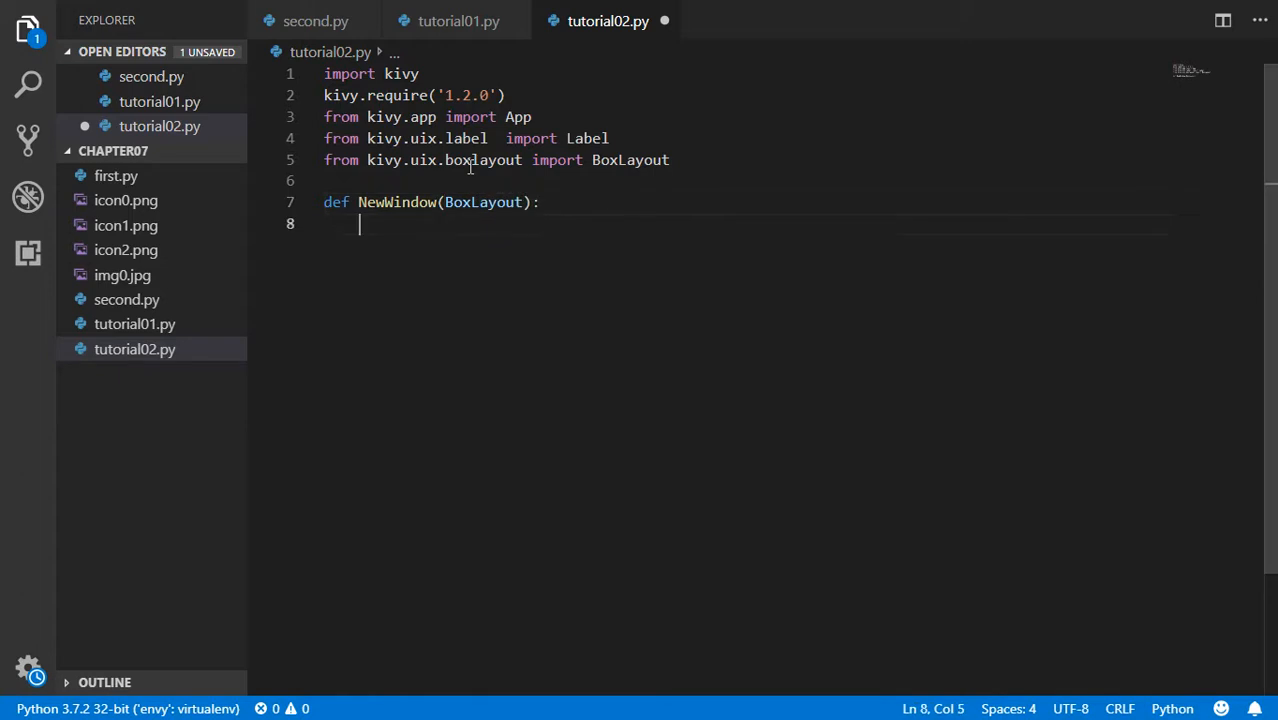
text(pass)
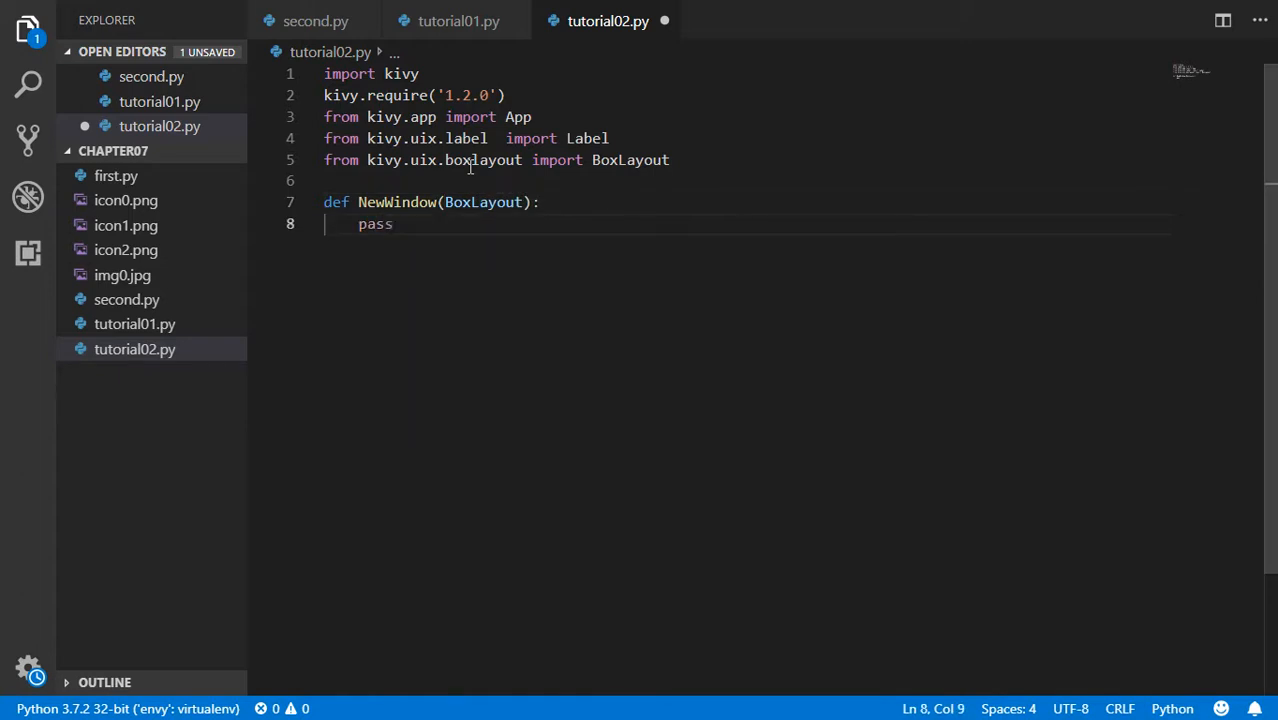
text(d)
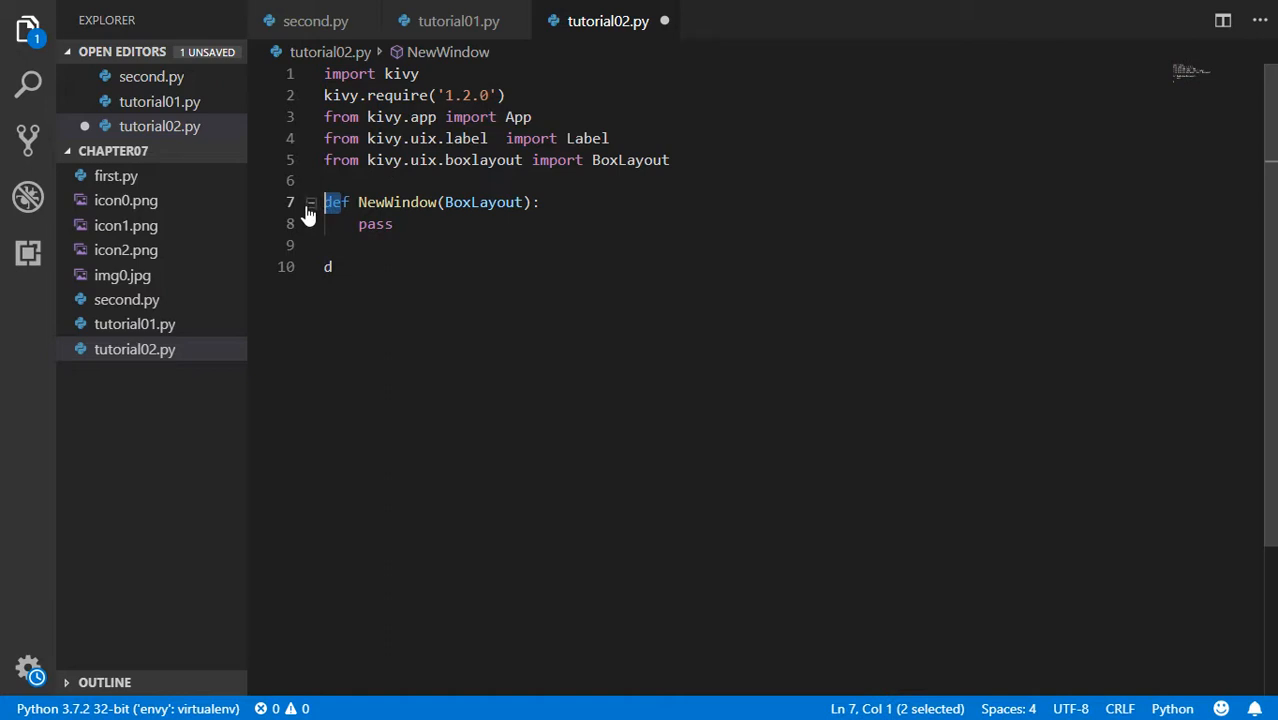
Change NewWindow's def to class and begin a second class on a new line.
key(Delete)
text(class)
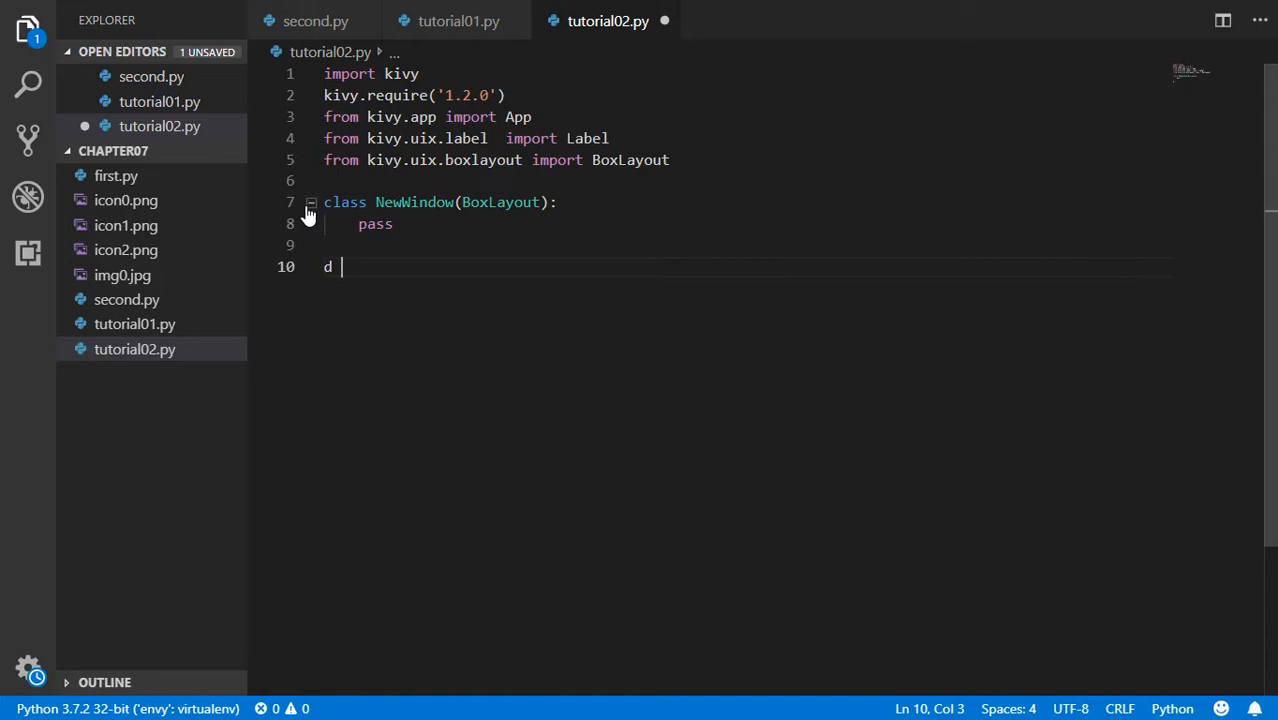
key(Backspace)
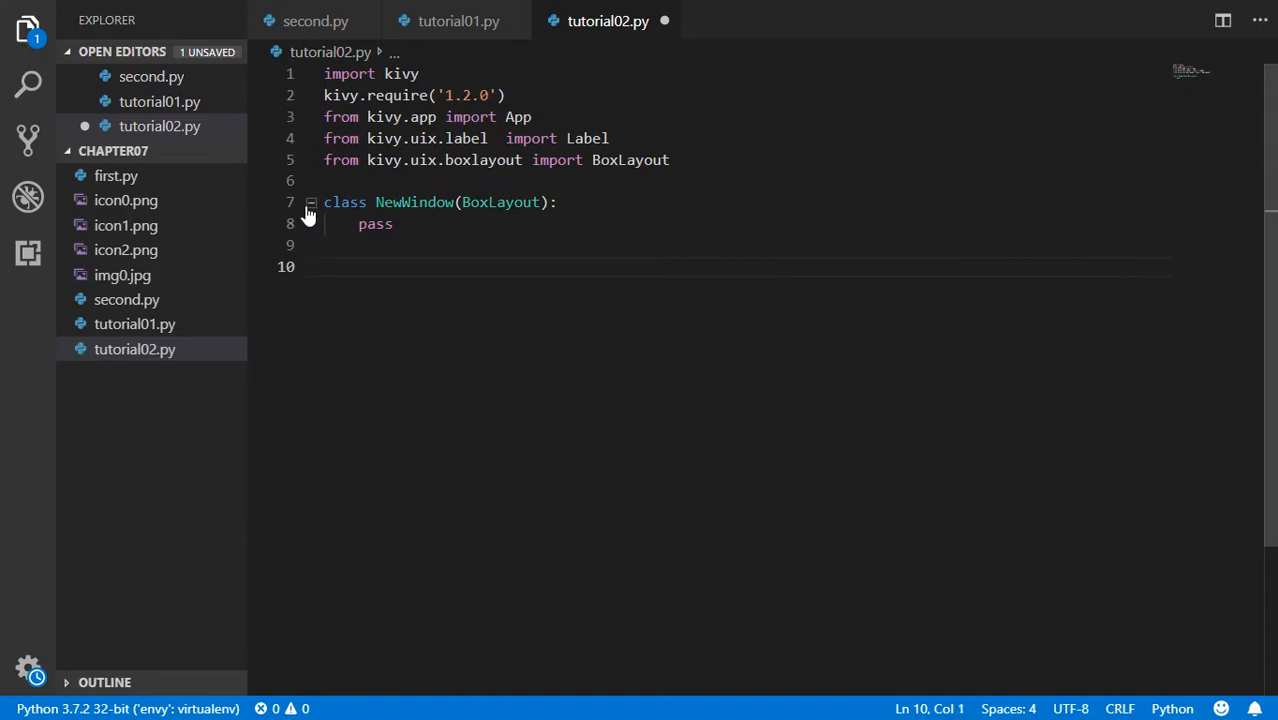
text(class)
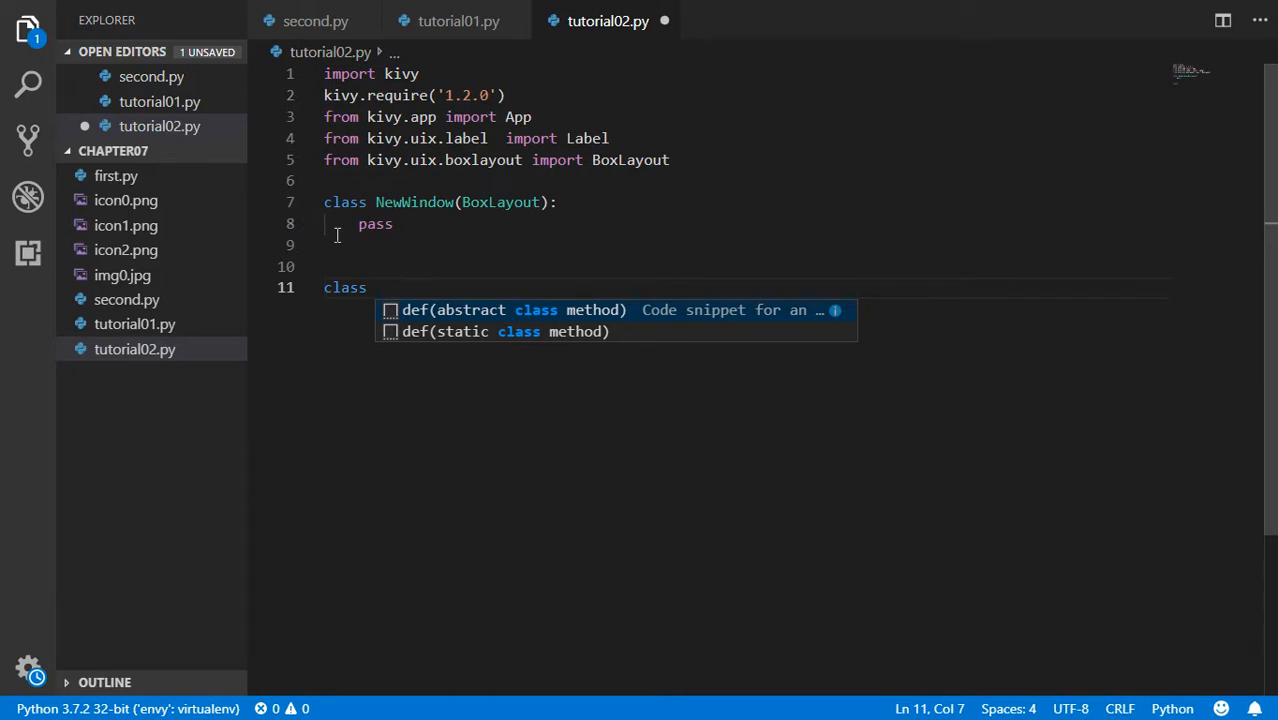
Declare class e3App(App) with a build(self) method.
text(e3App(App)
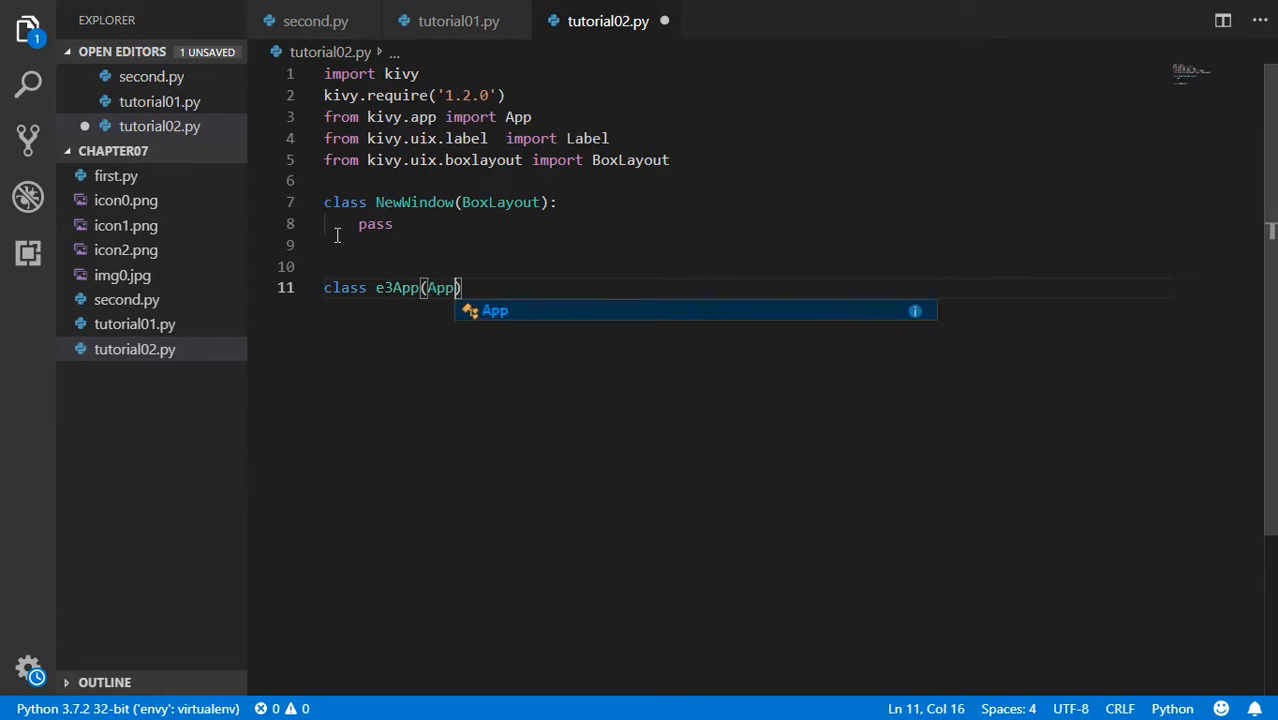
key(Enter)
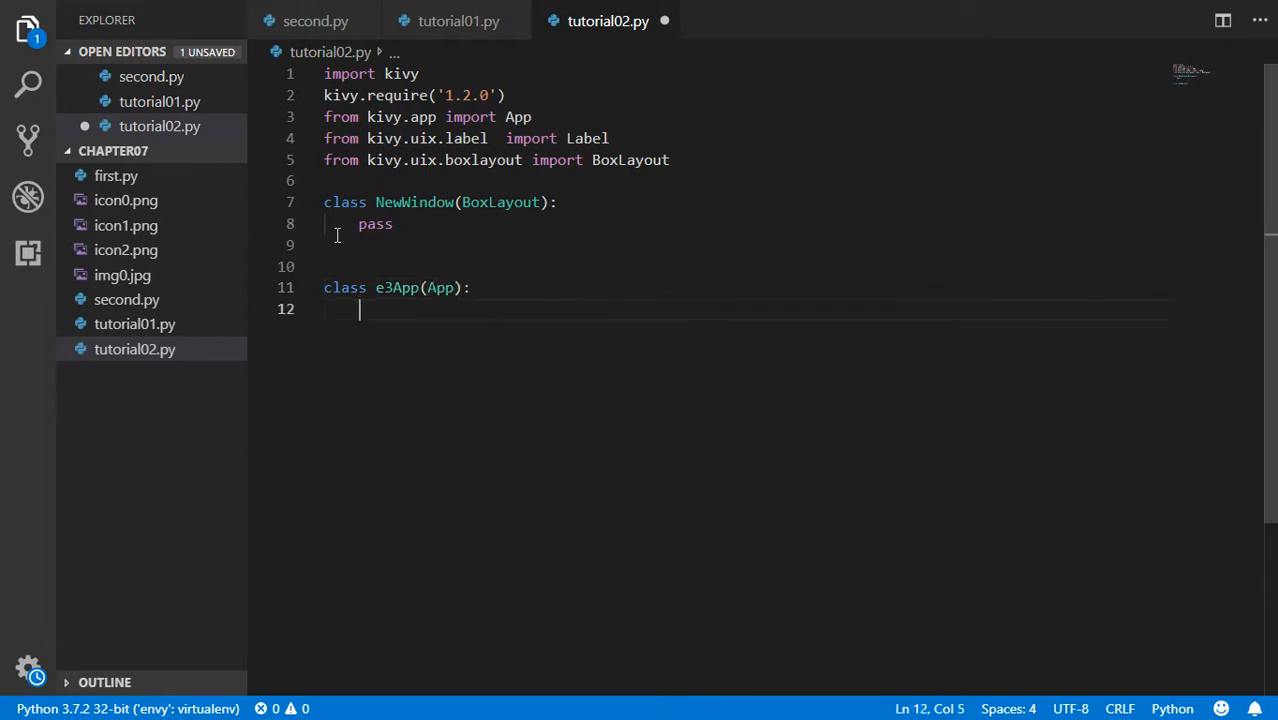
text(def build)
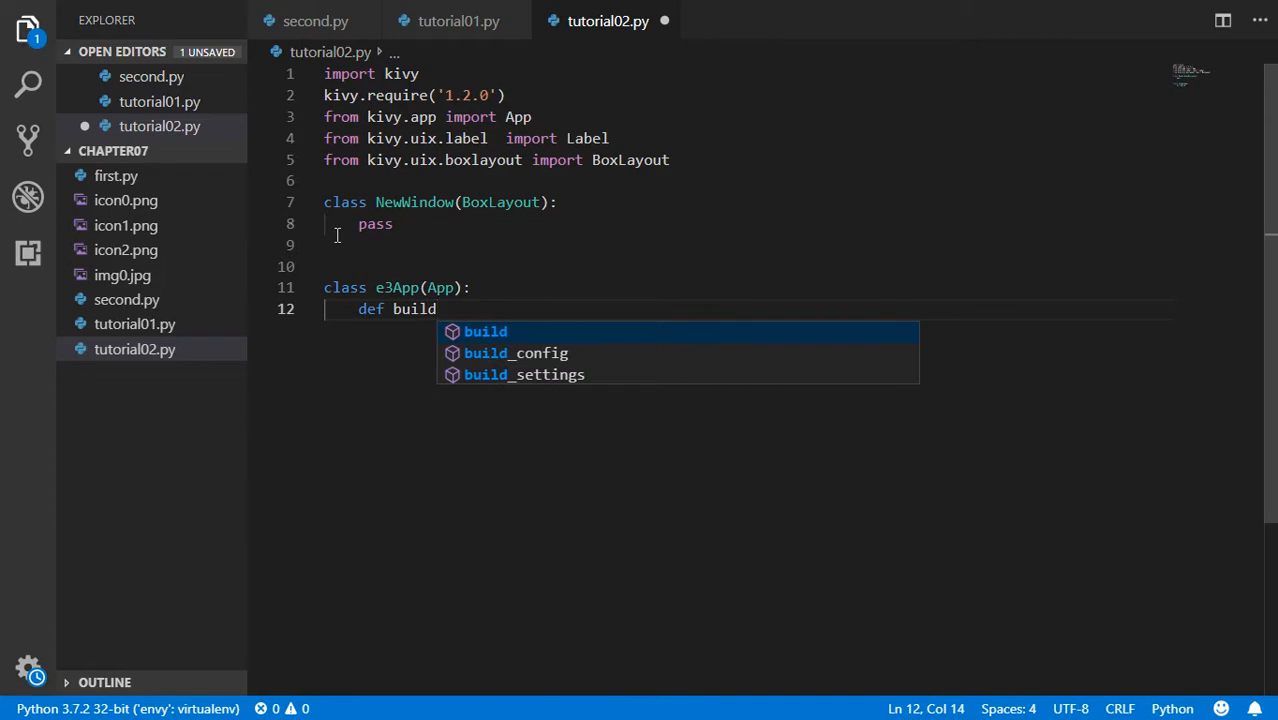
text((s)
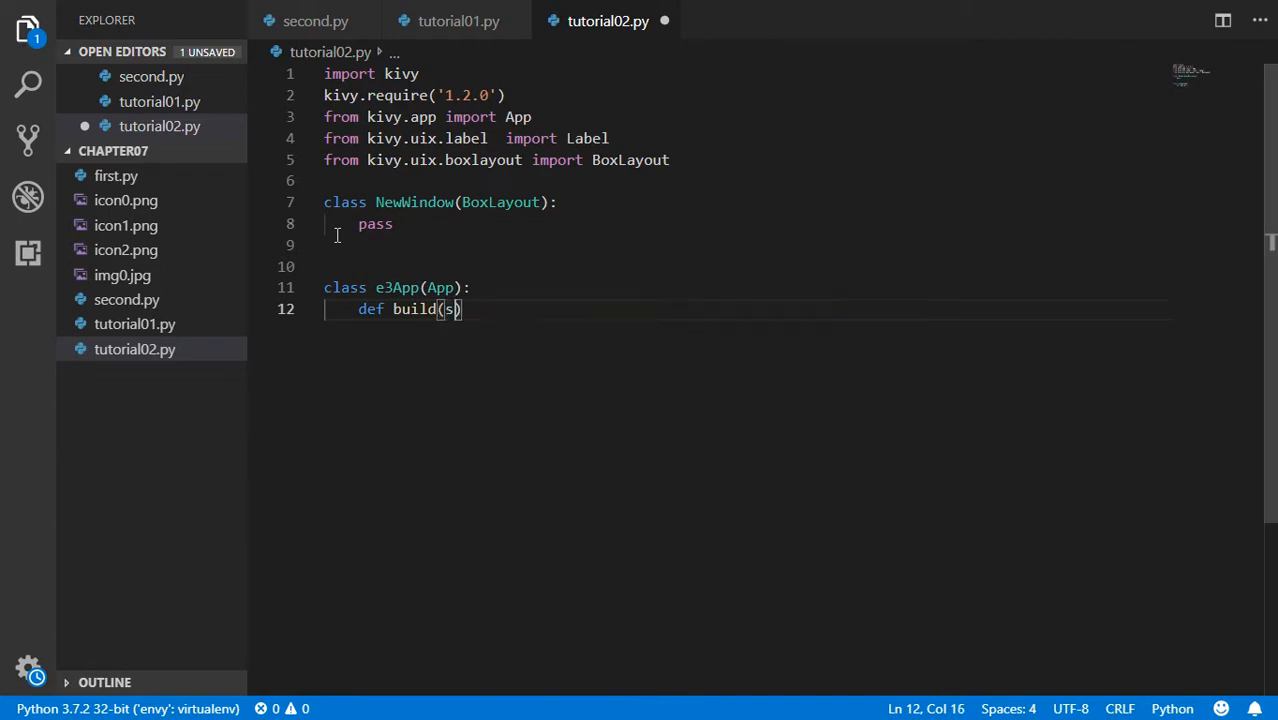
text(elf):)
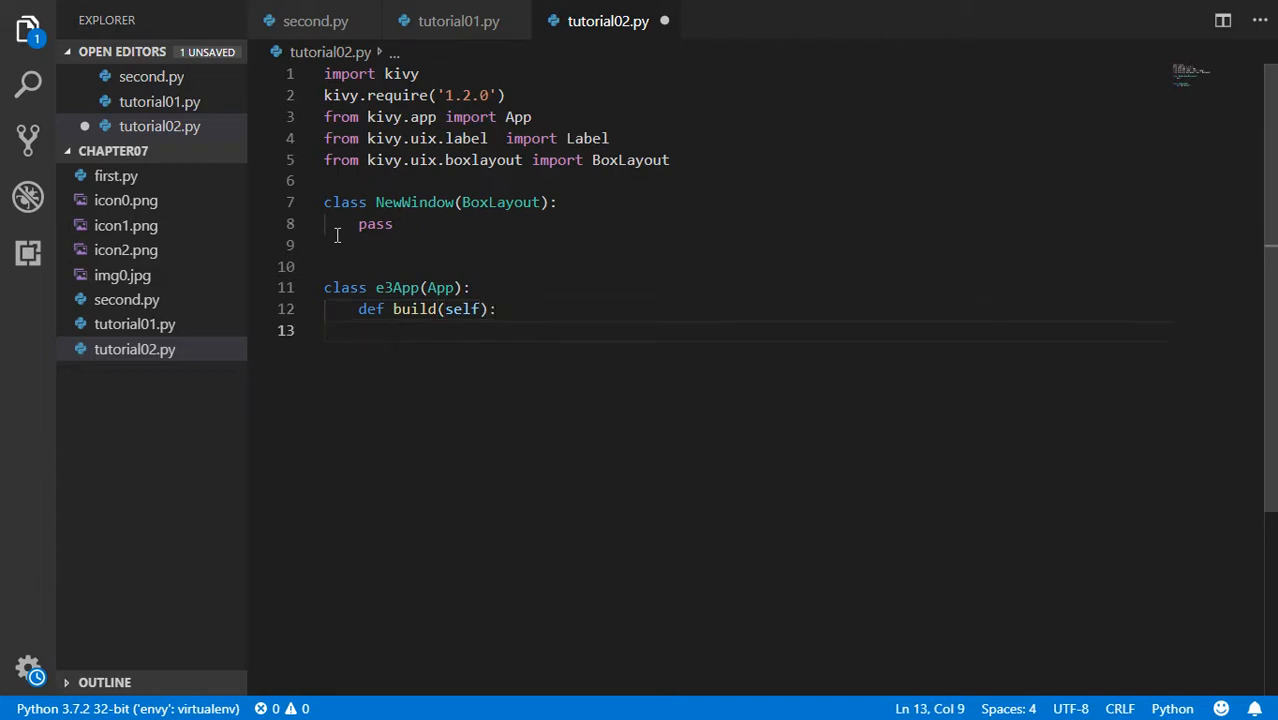
In build, set self.title to "New Custom Title" and self.icon to "icon1.png".
text(self.title = ")
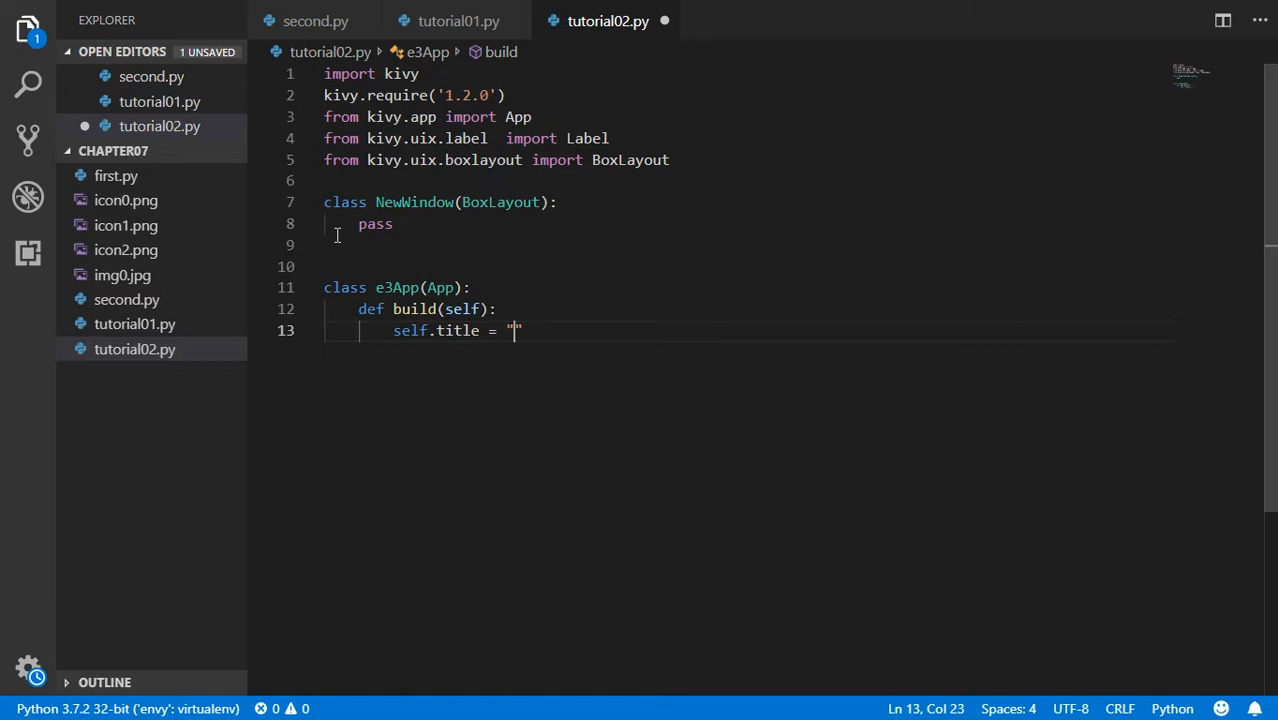
text(Ne)
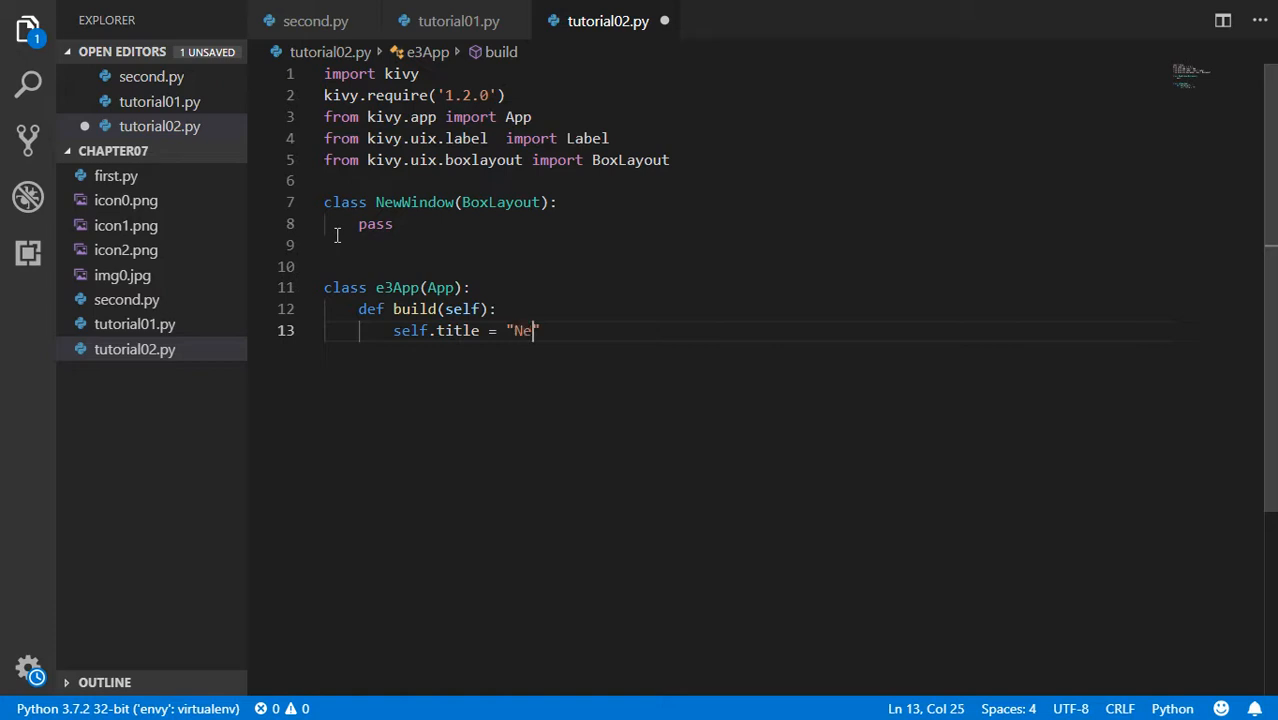
text(w Custom)
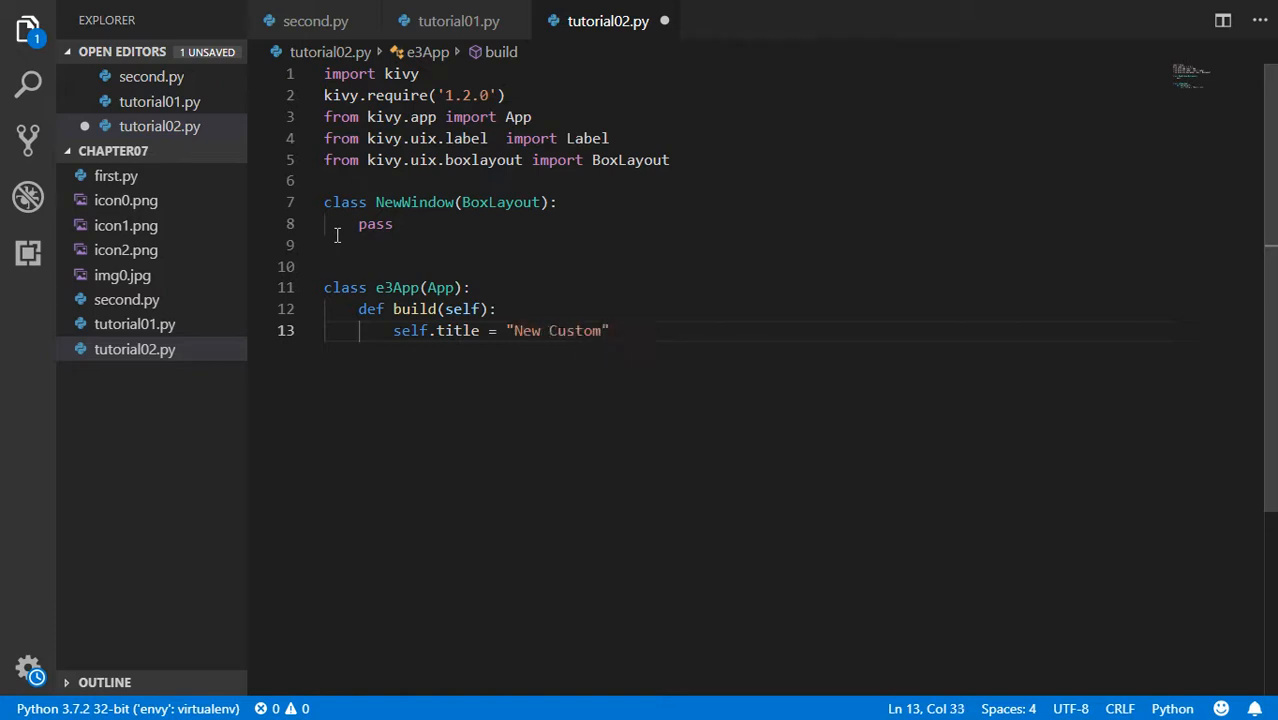
text(Title")
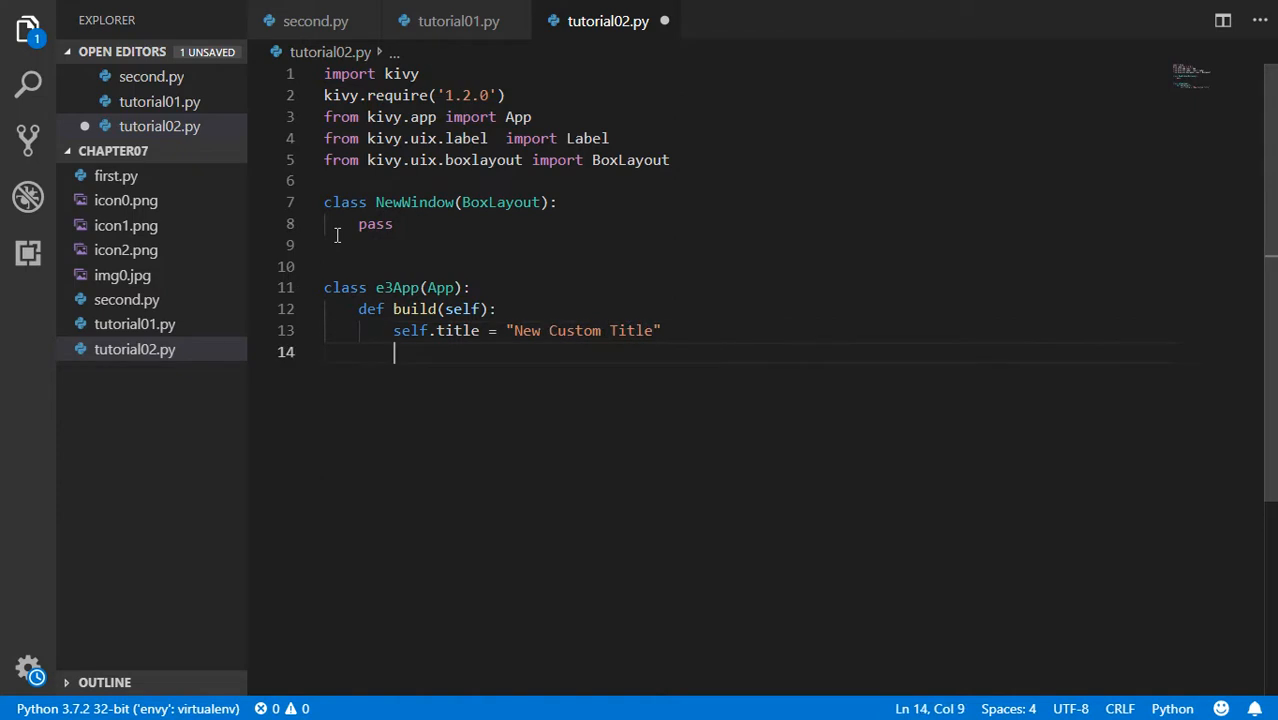
text(s)
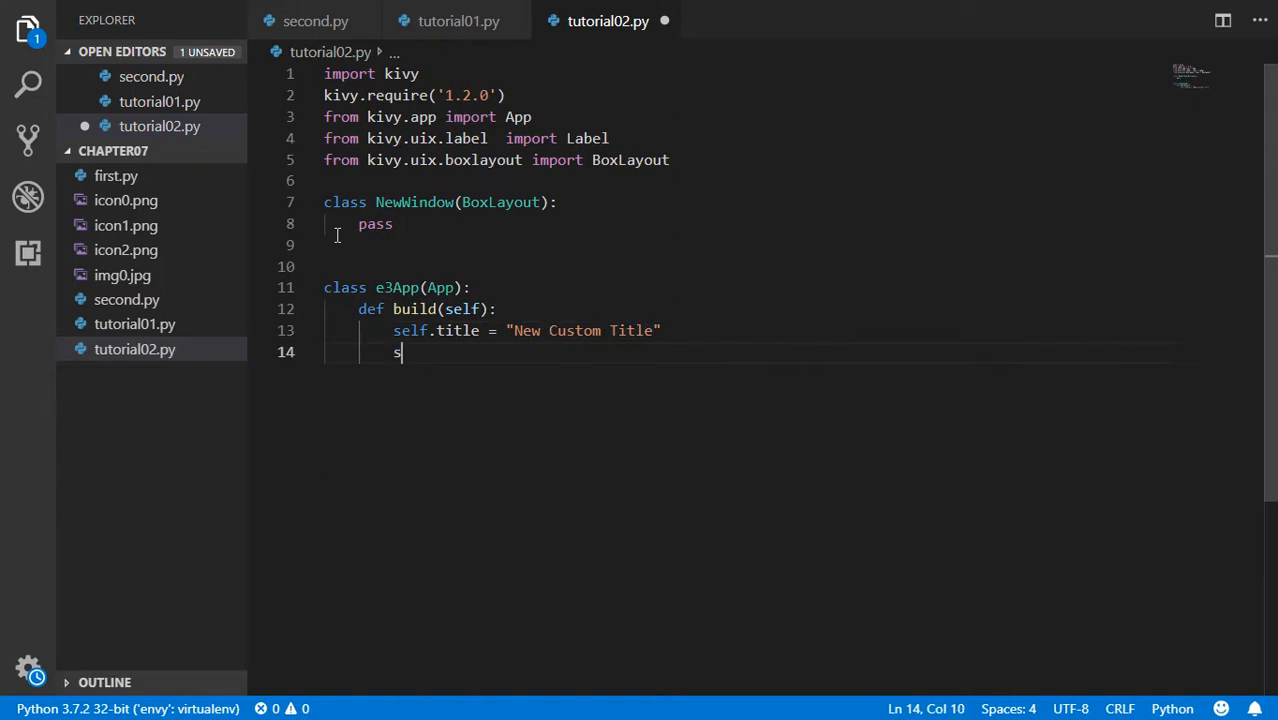
text(elf.icon = "")
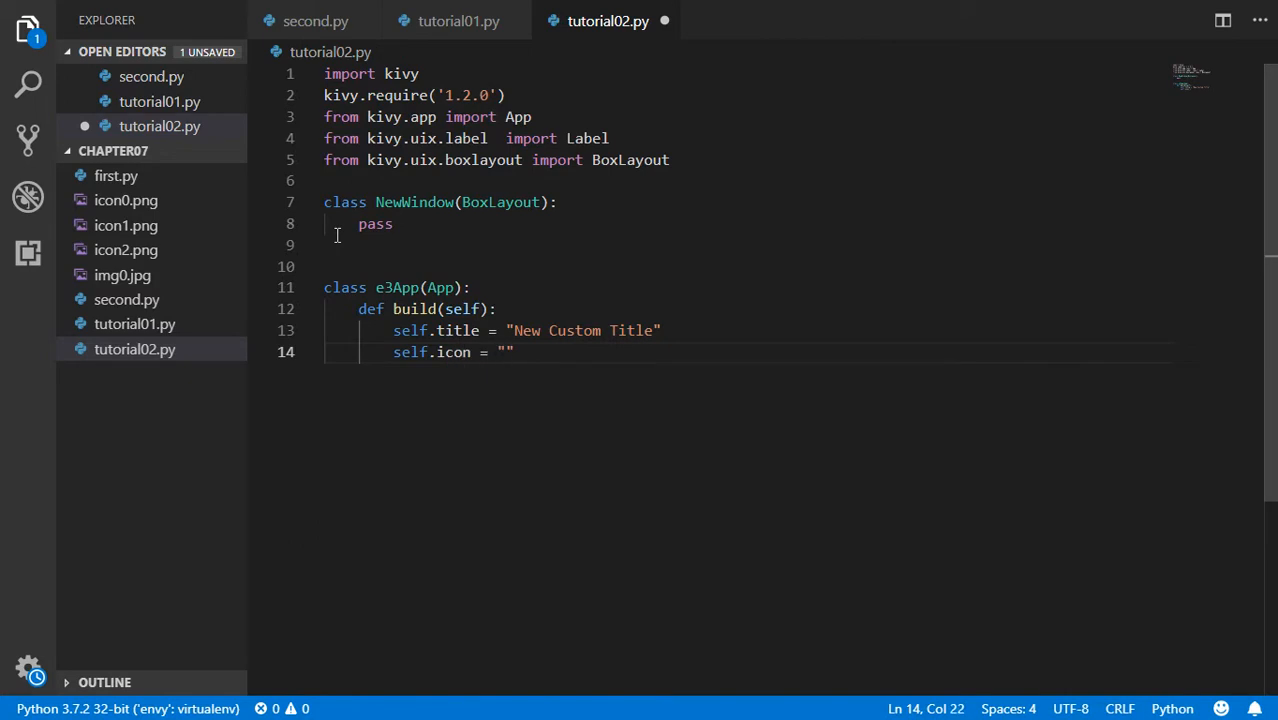
text(icon)
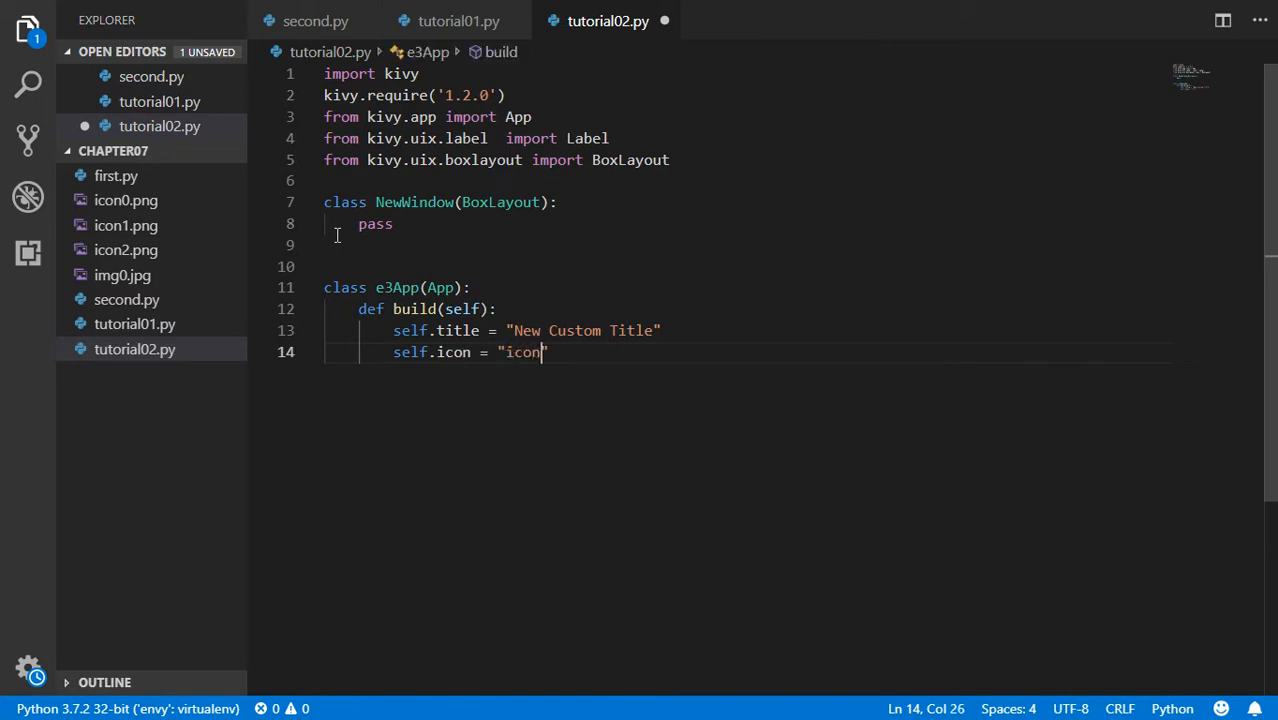
text(1.png)
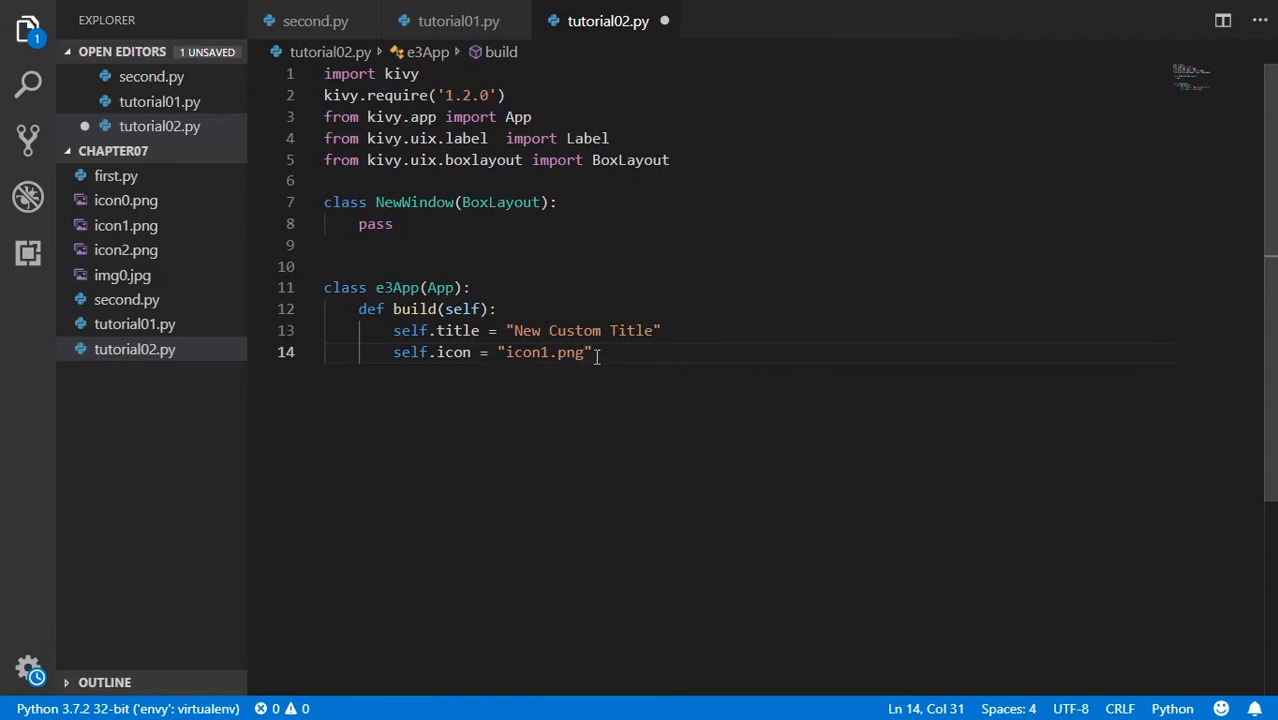
drag(594, 352, 393, 352)
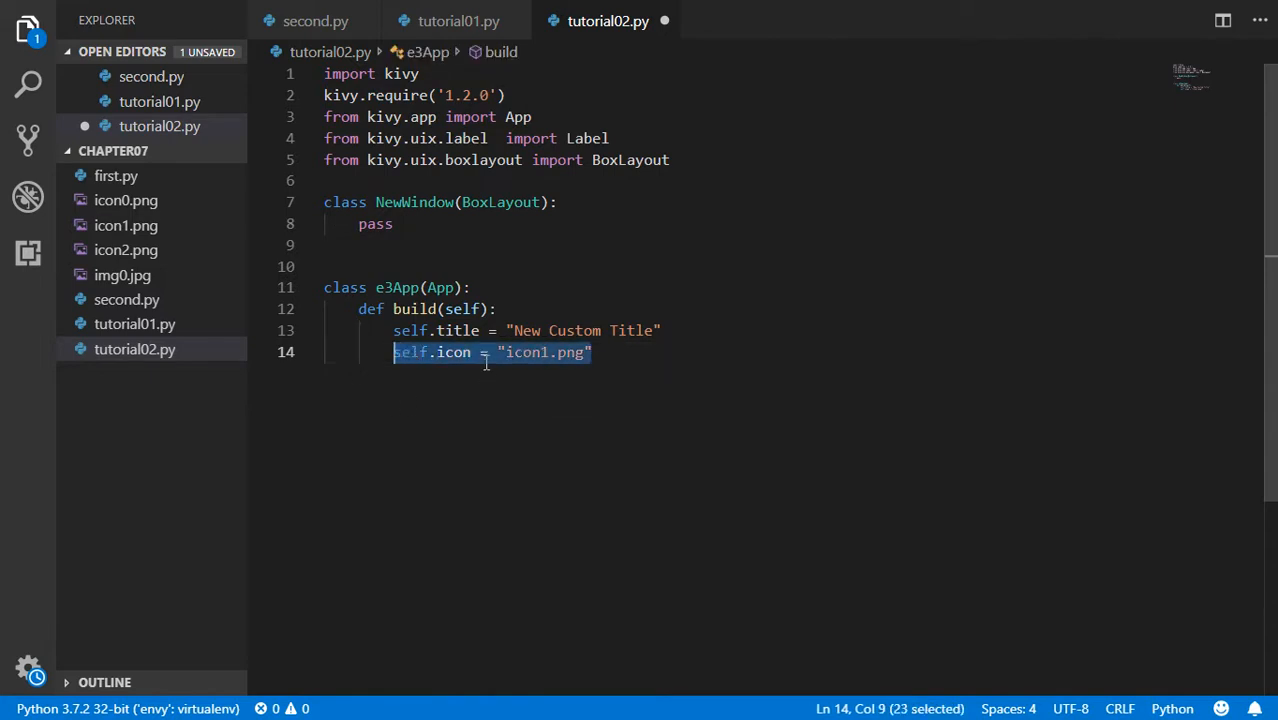
Move the icon line out of build into e3App as icon = "icon1.png".
key(Delete)
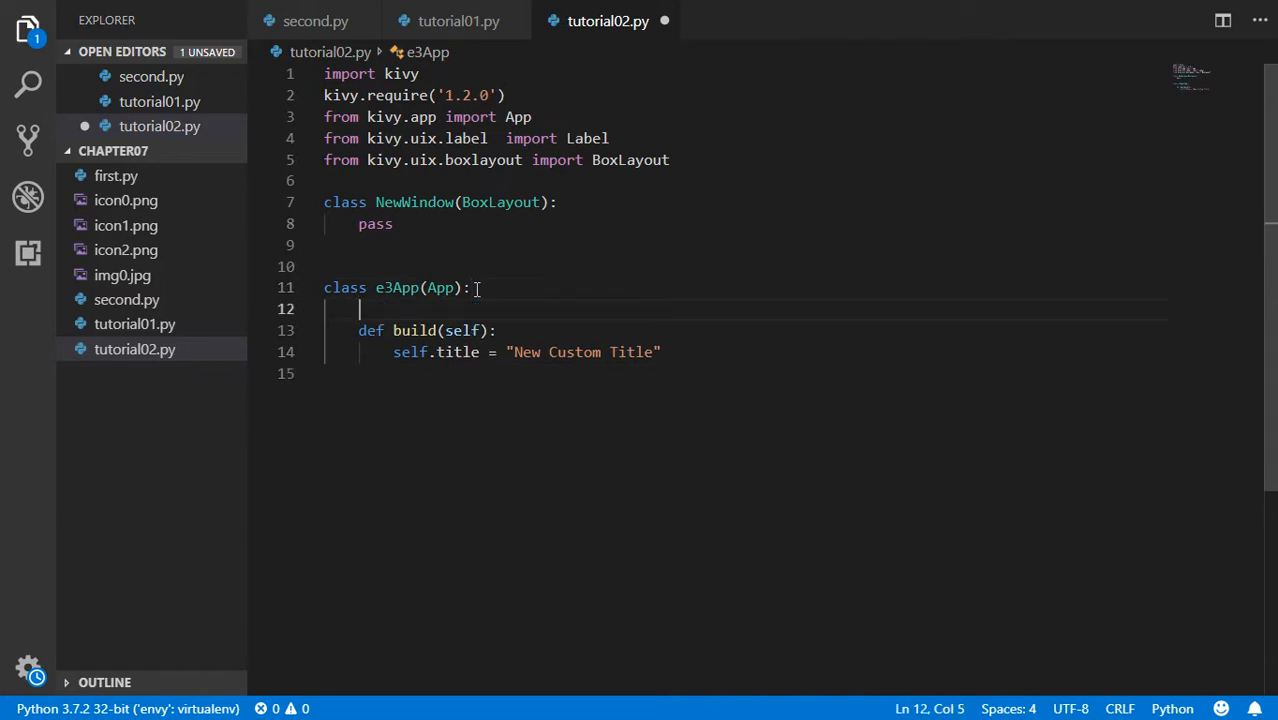
text(self.icon = "icon1.png")
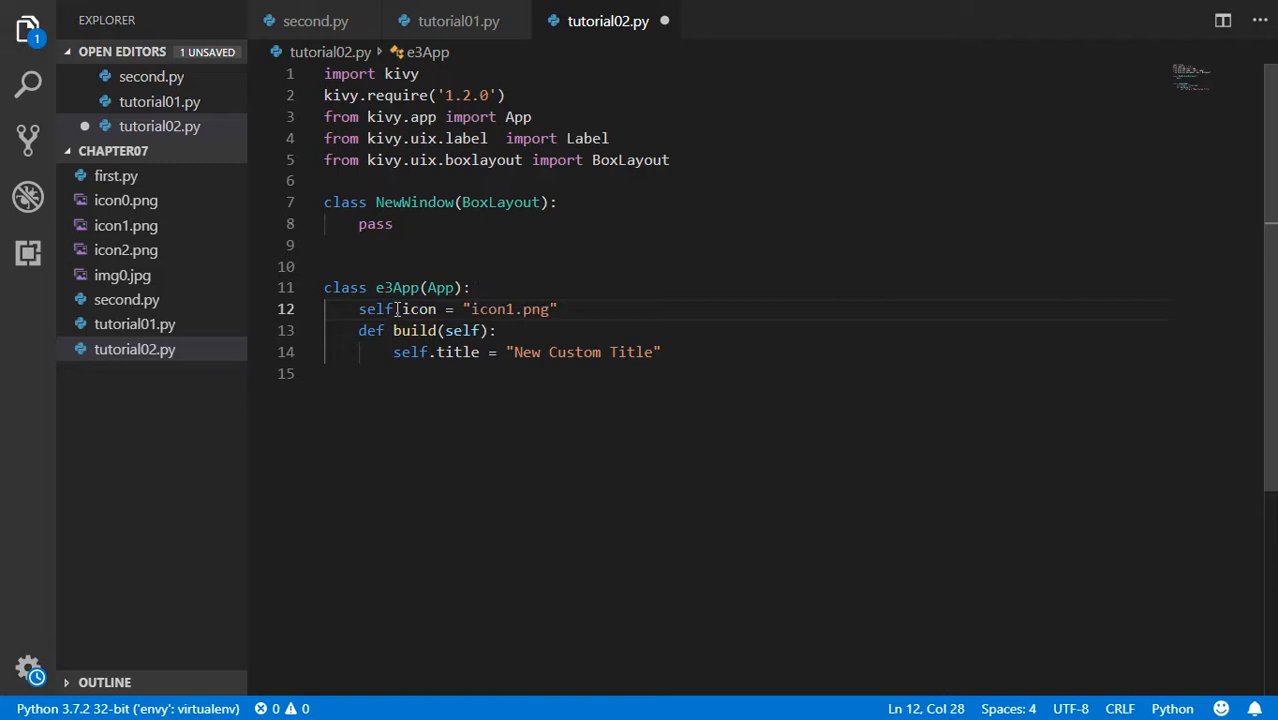
double_click(377, 308)
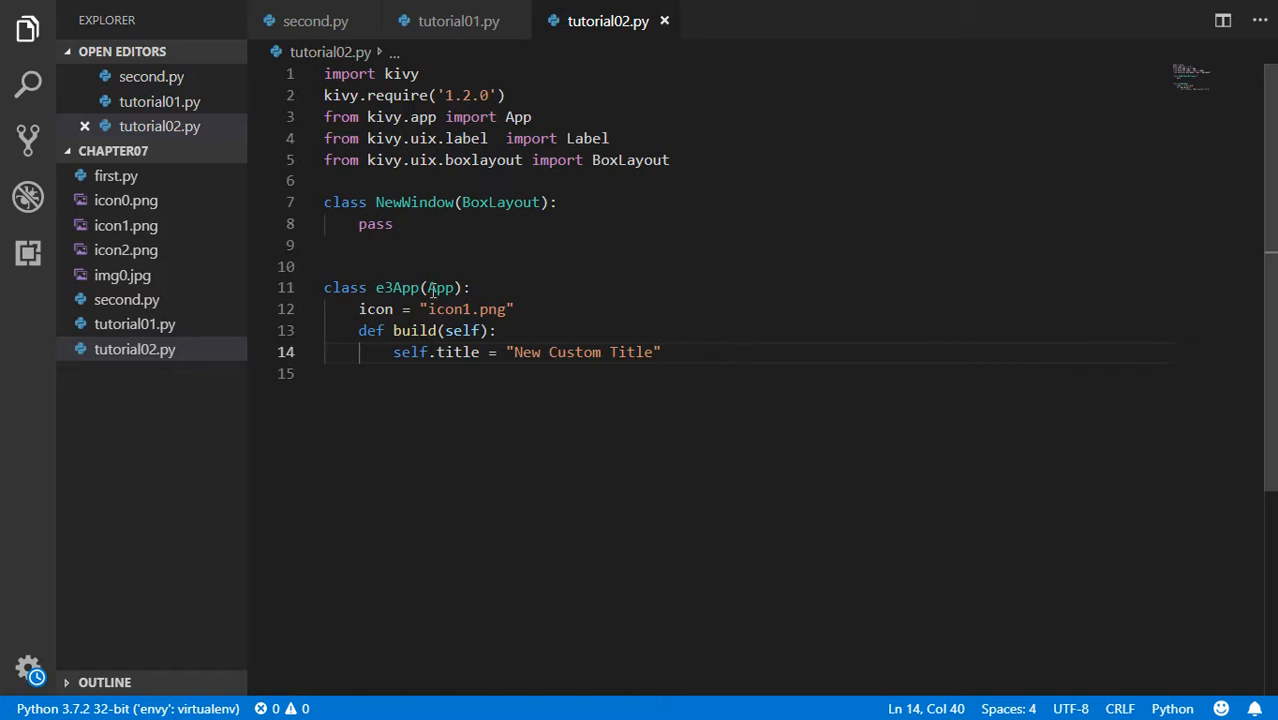
key(enter)
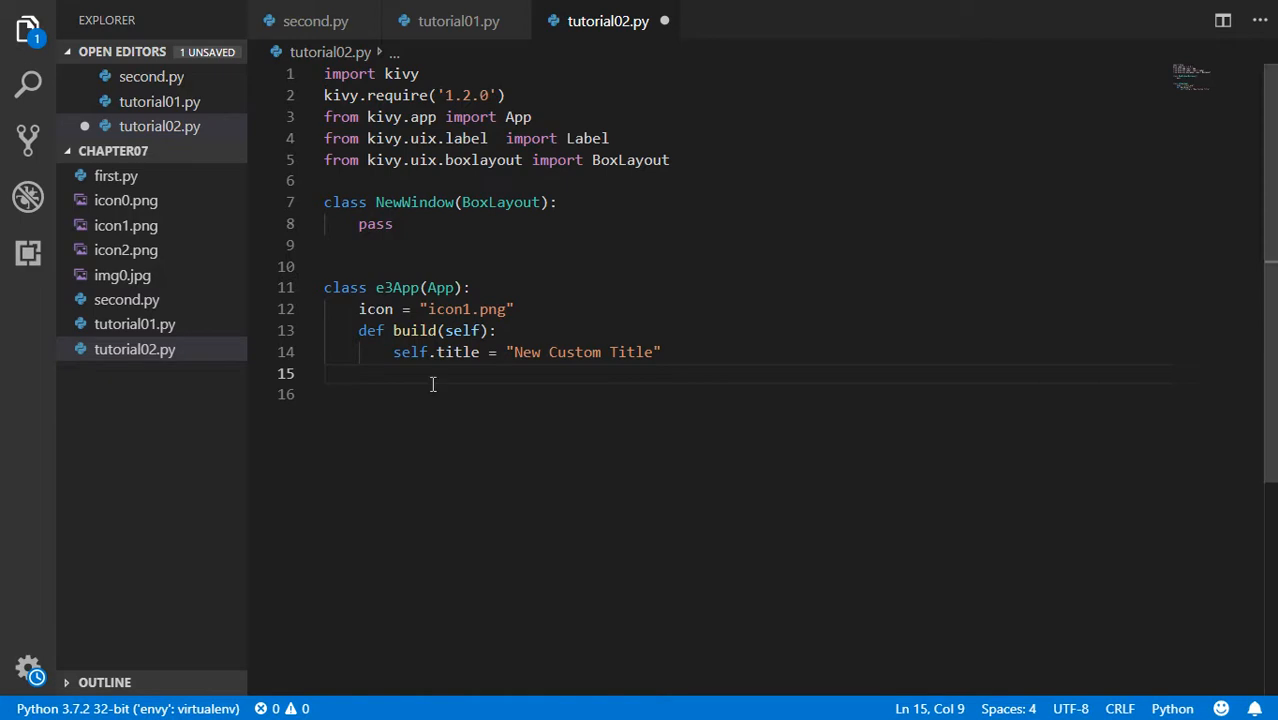
End the build method with return NewWindow().
text(re)
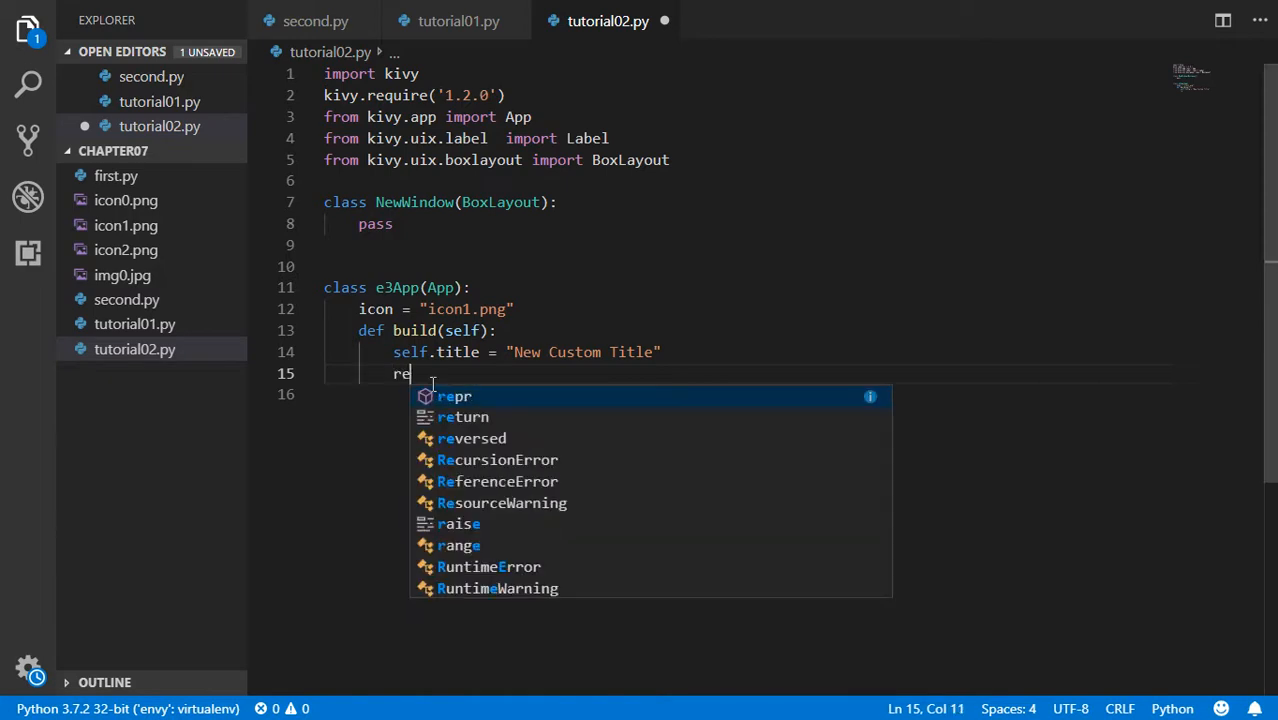
text(turn NewWindow)
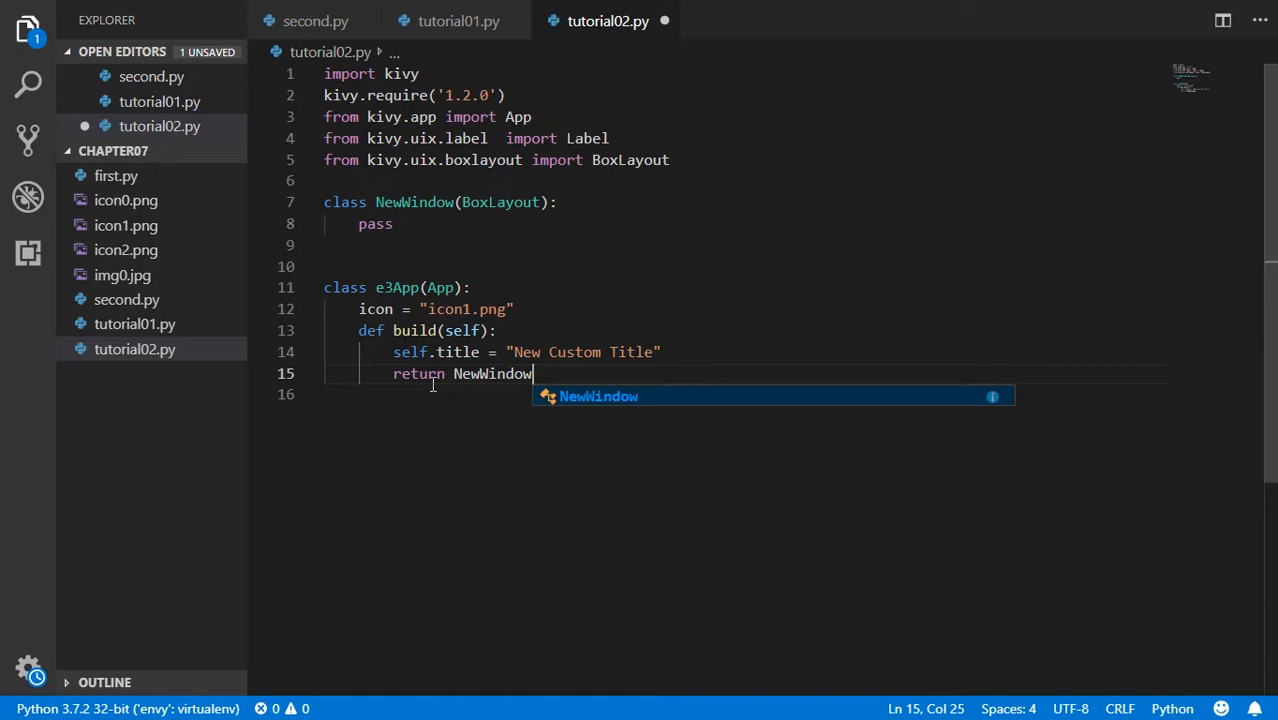
text(()
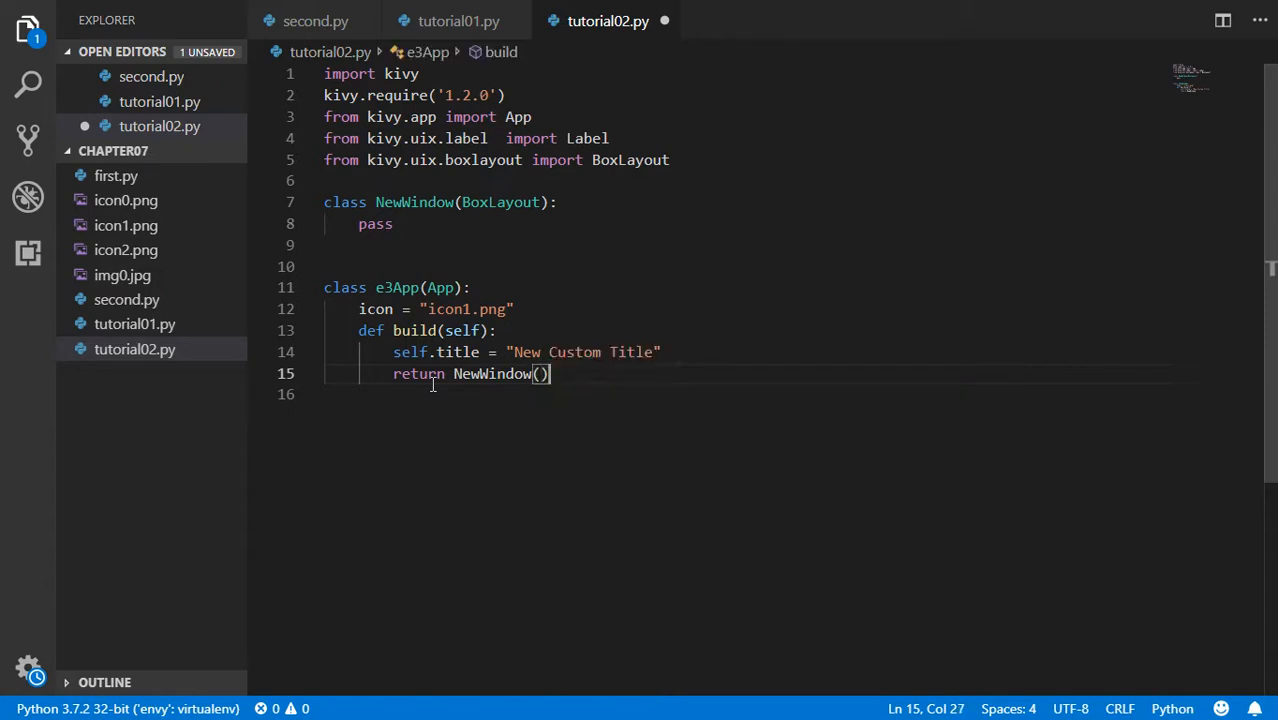
key(Enter)
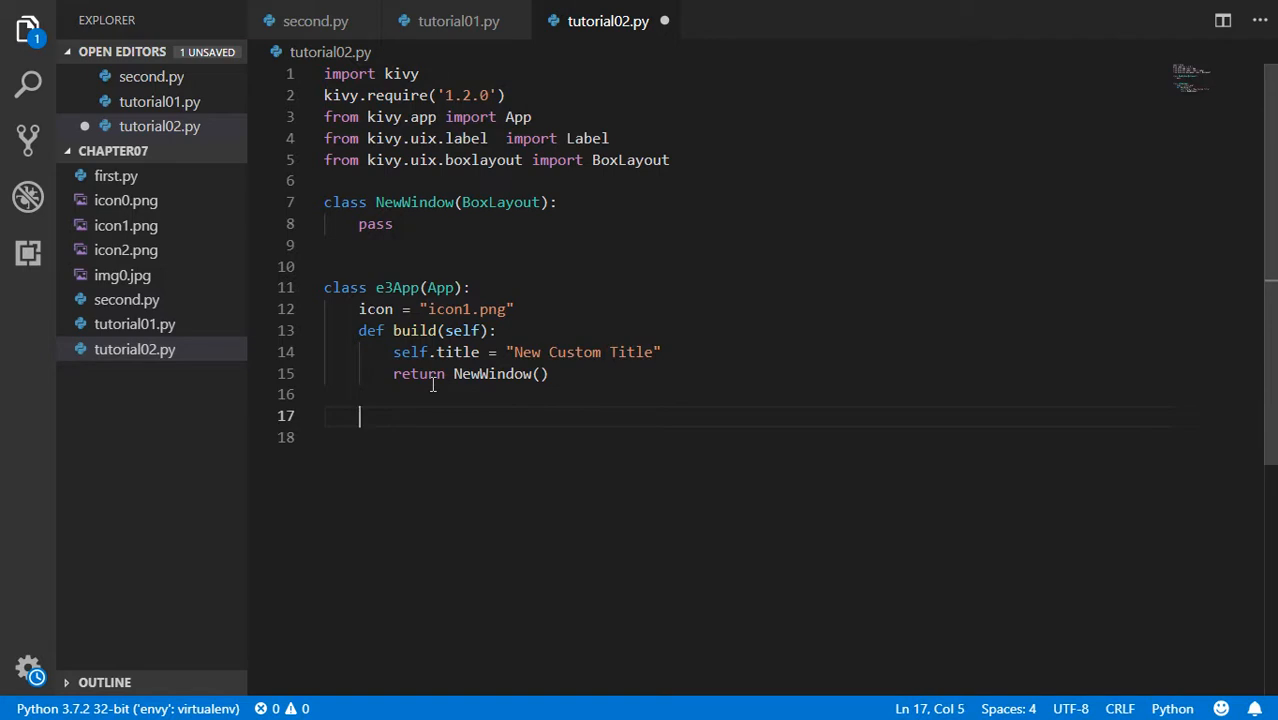
Add on_start(self) to e3App, printing "Hello " and returning True.
text(def on)
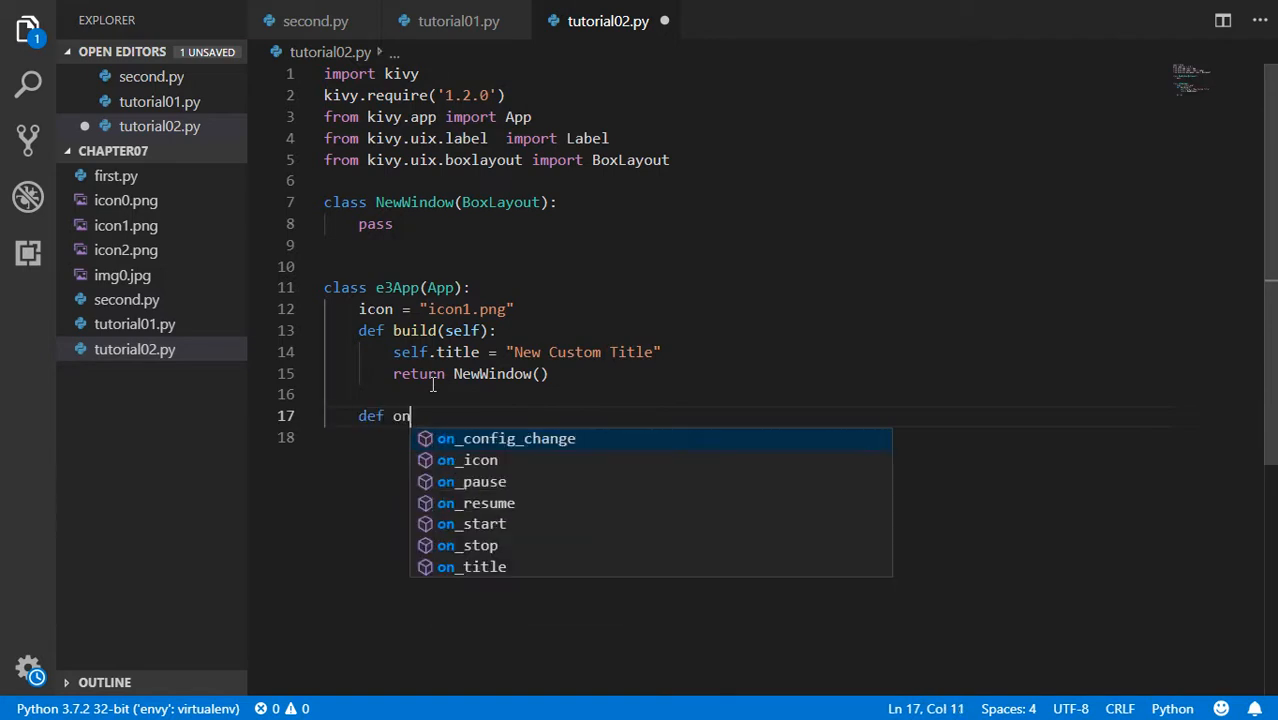
text(start)
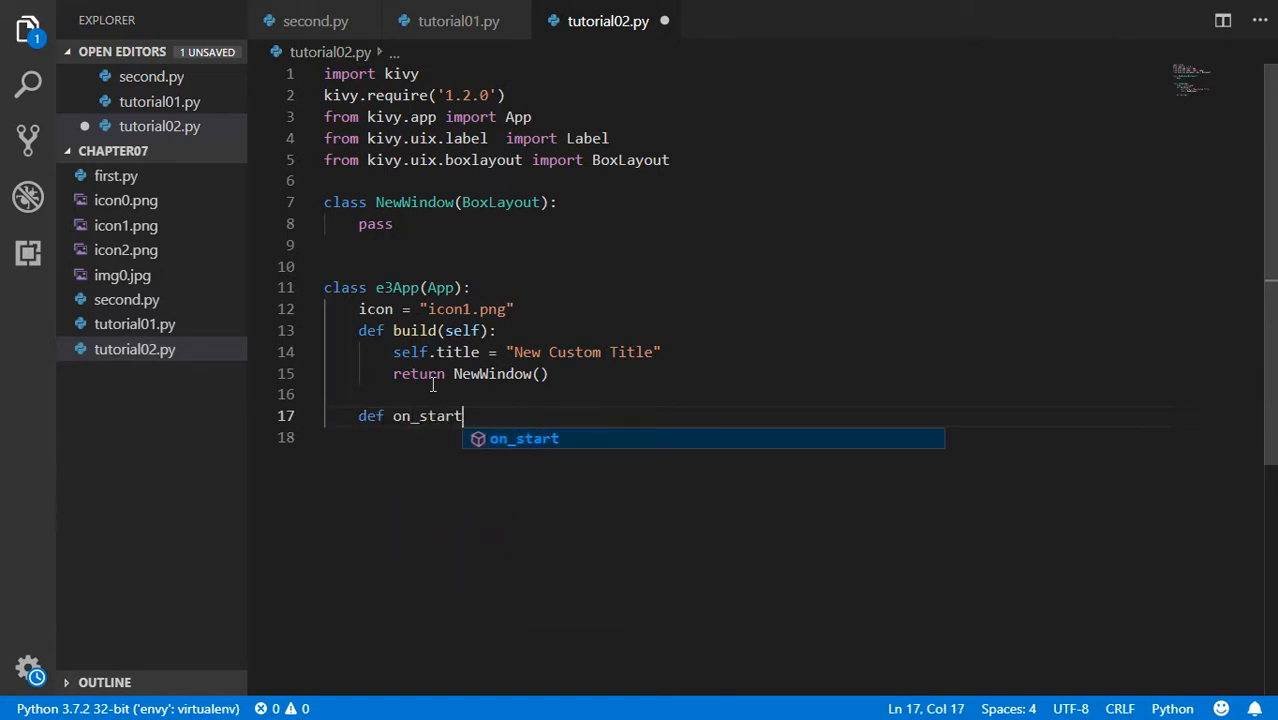
text((s)
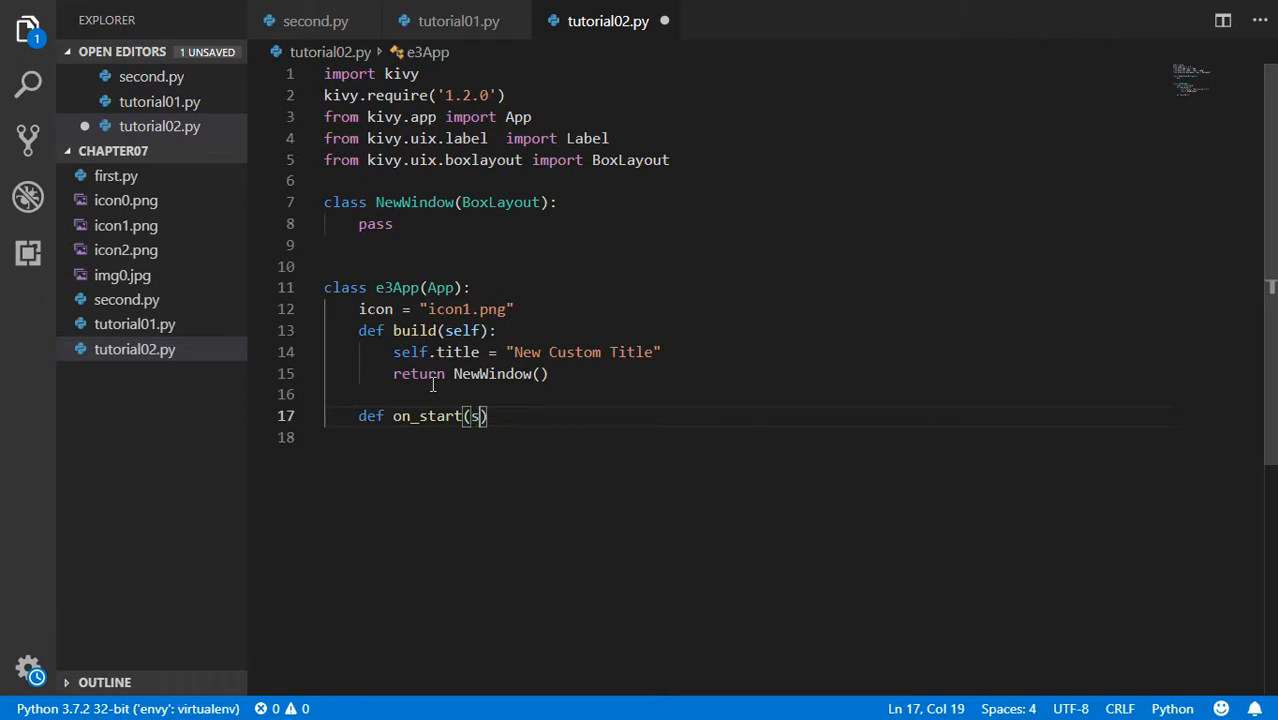
text(elf):)
click(747, 437)
text(print("Hello )
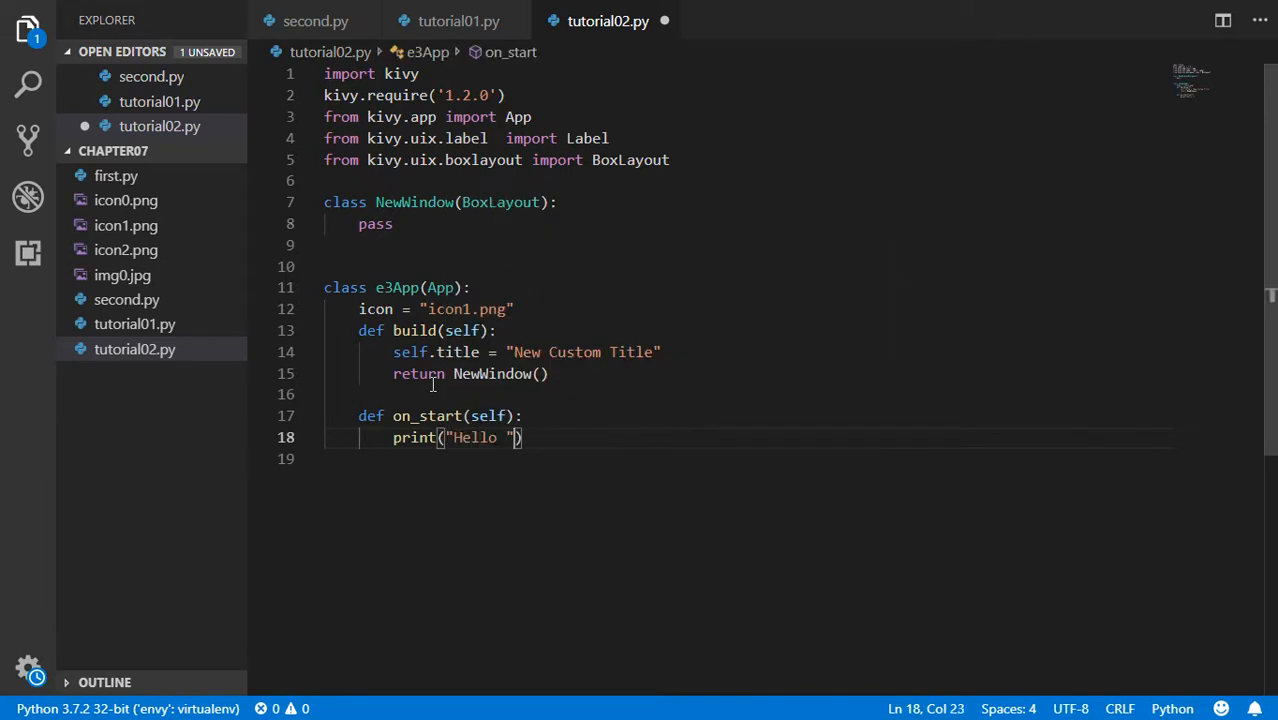
text(re)
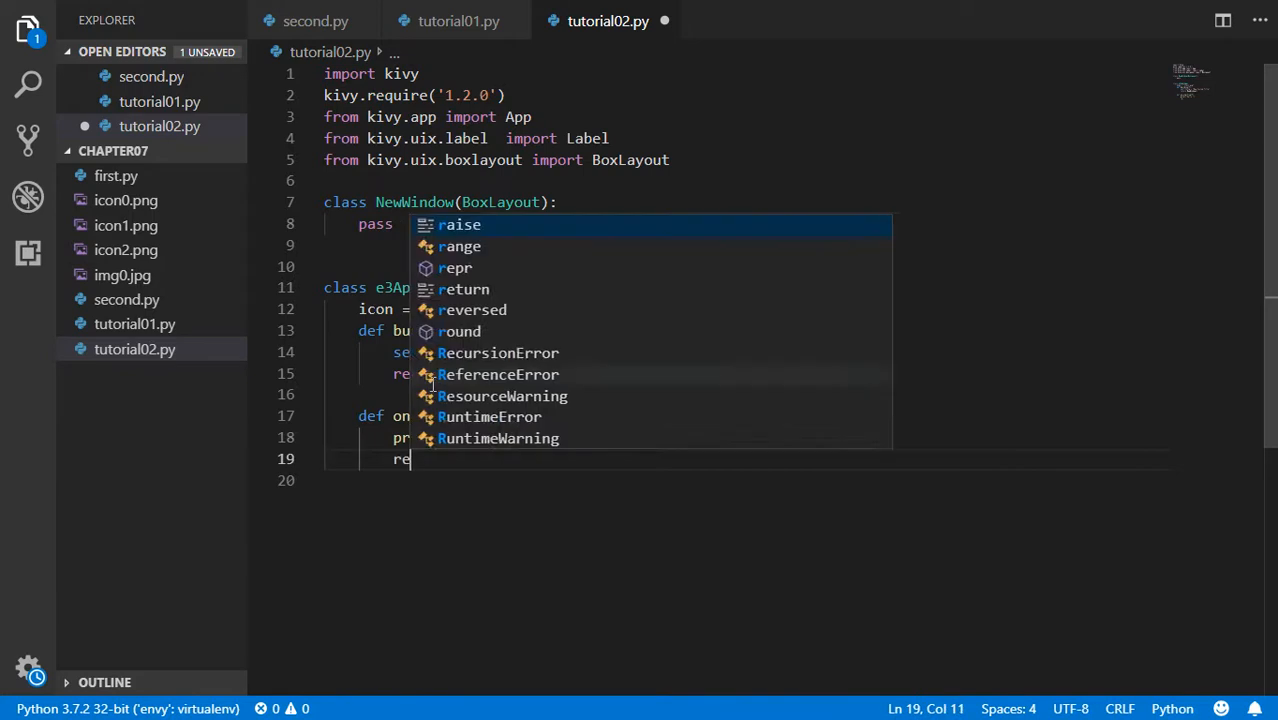
text(turn True)
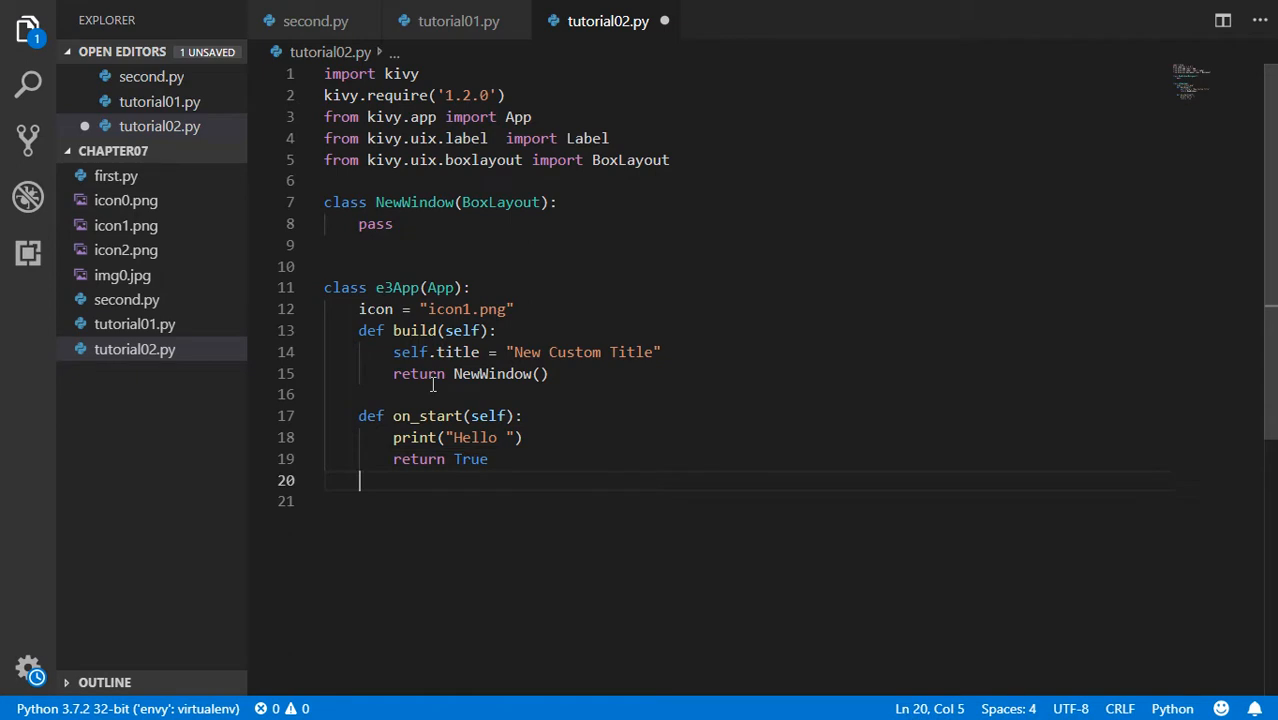
text(d)
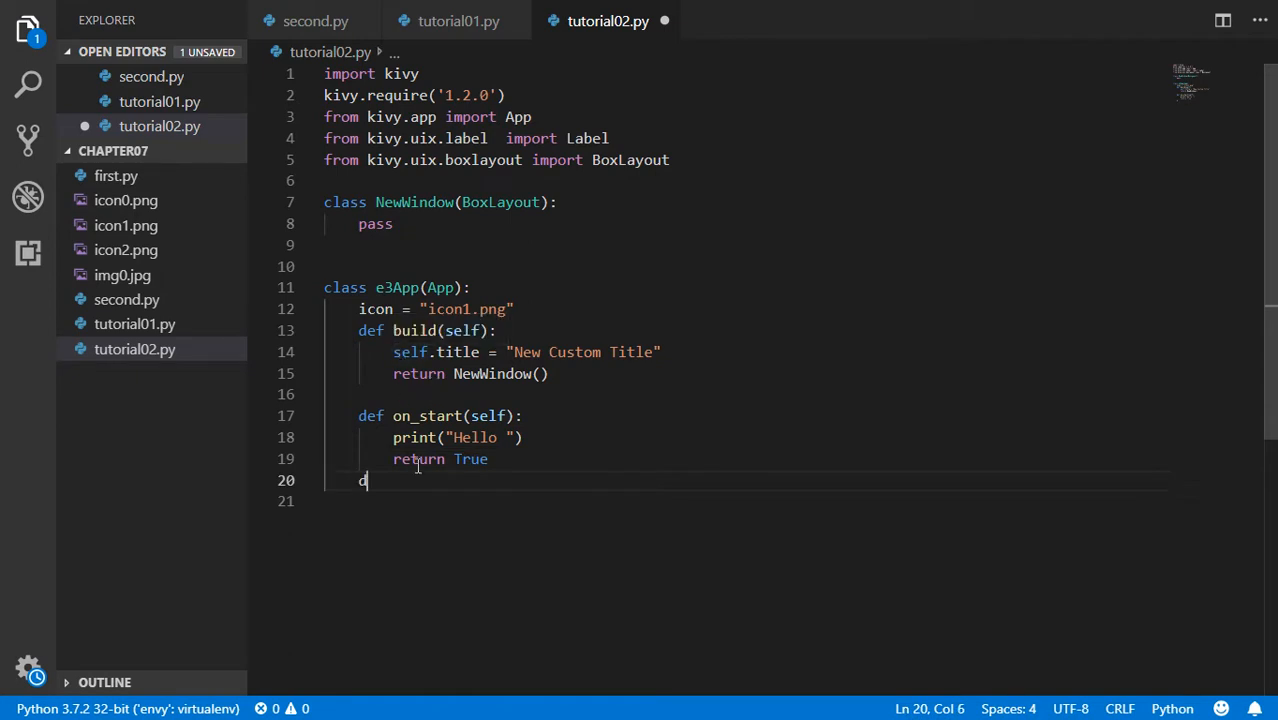
Add bodiless on_stop() and on_resume() definitions after on_start.
text(ef on_stop():)
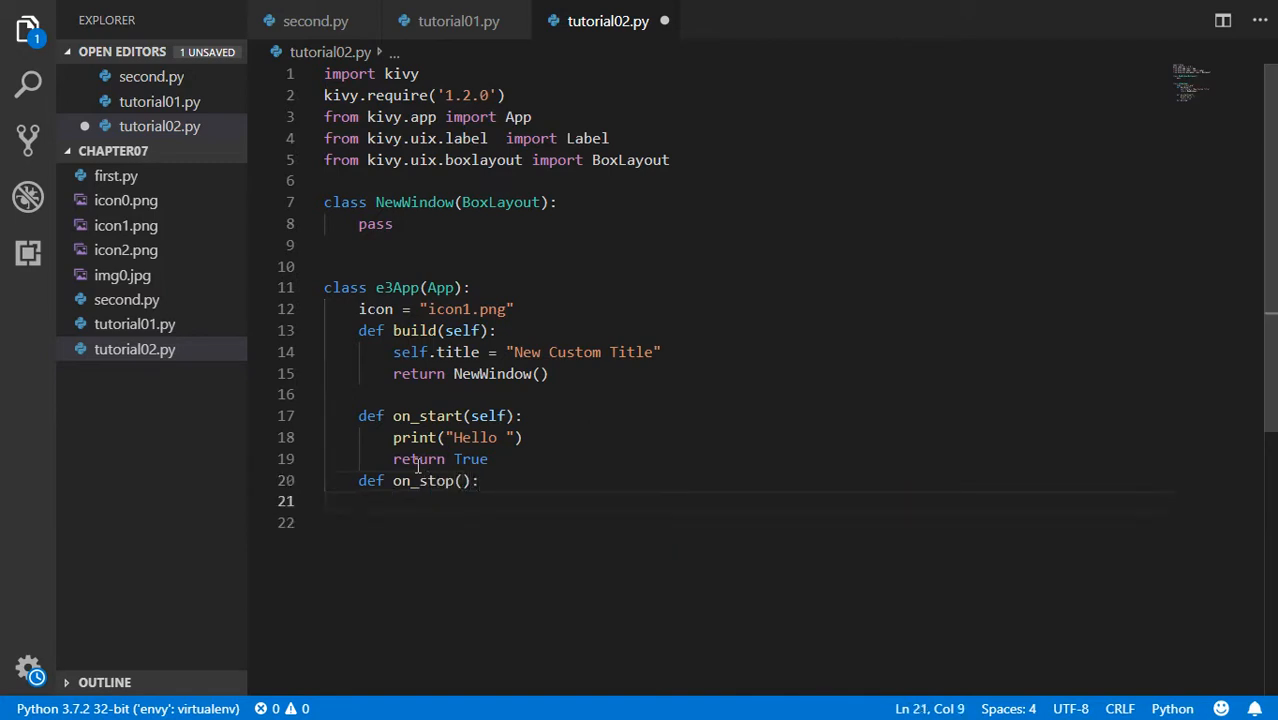
text(def)
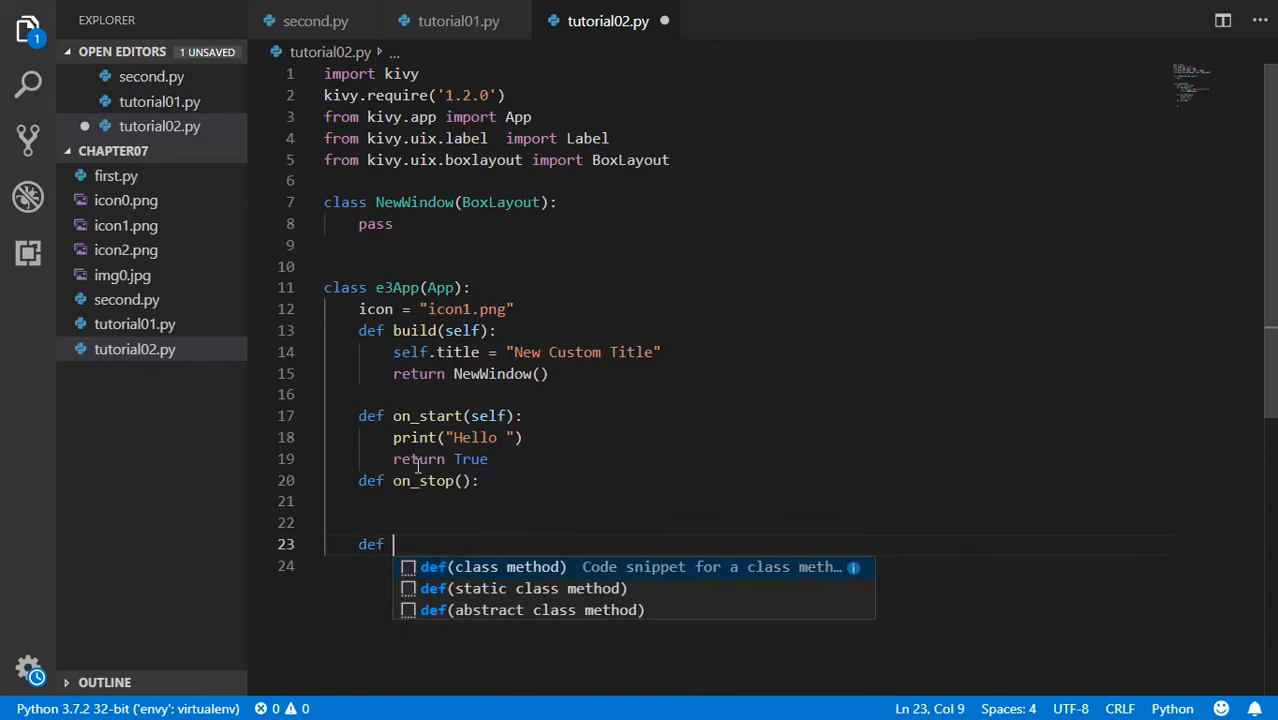
text(on_resume():)
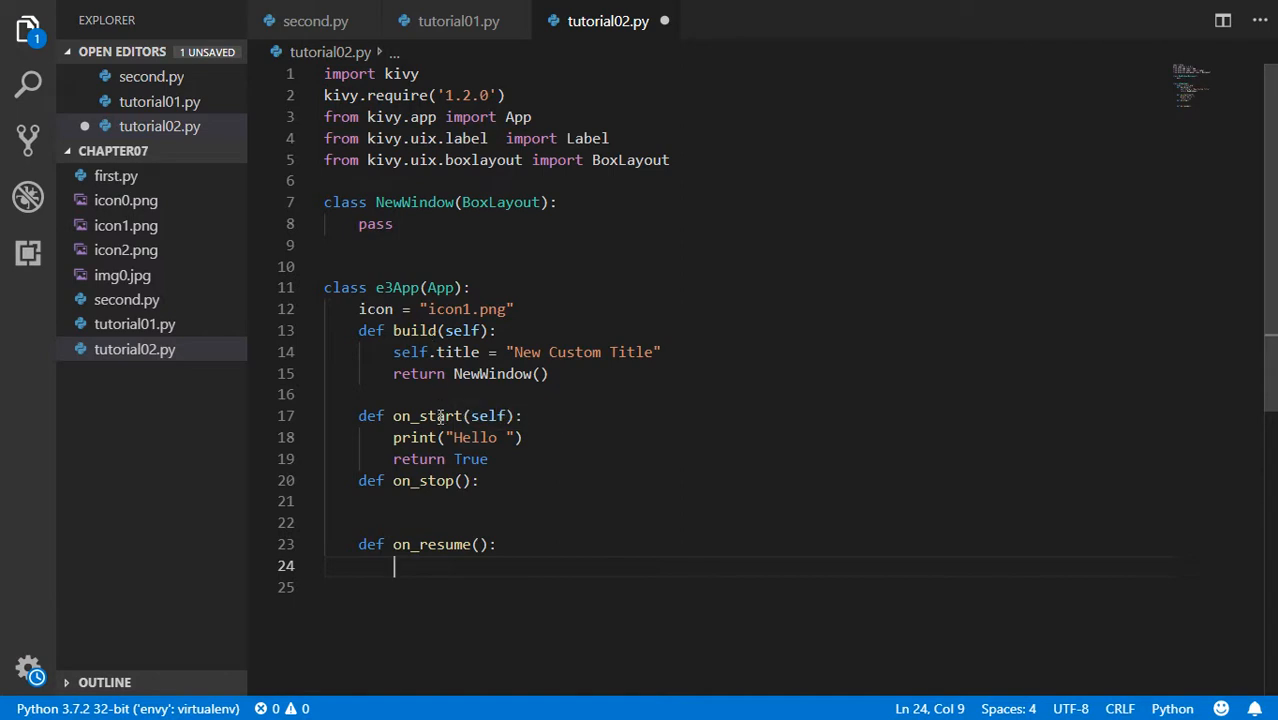
mouse_move(444, 560)
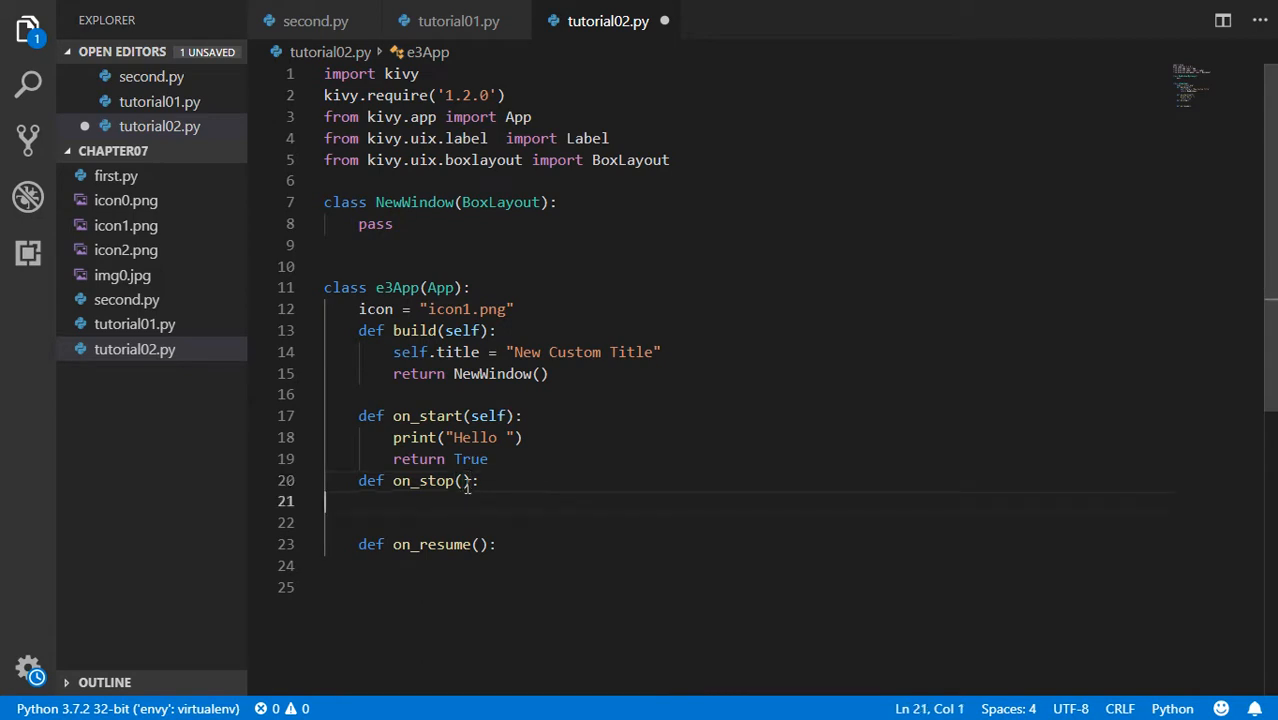
Give on_stop self, print(" Bye") and pass, and add self to on_resume.
text(self)
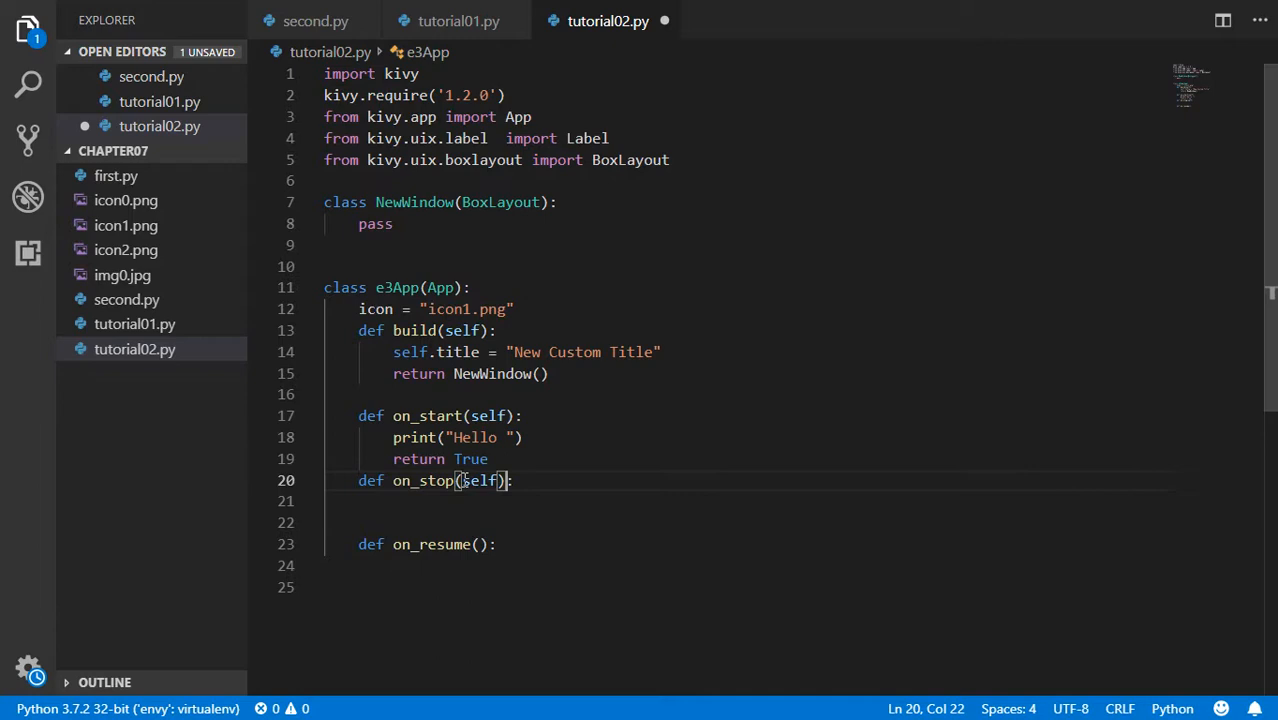
text(print(")
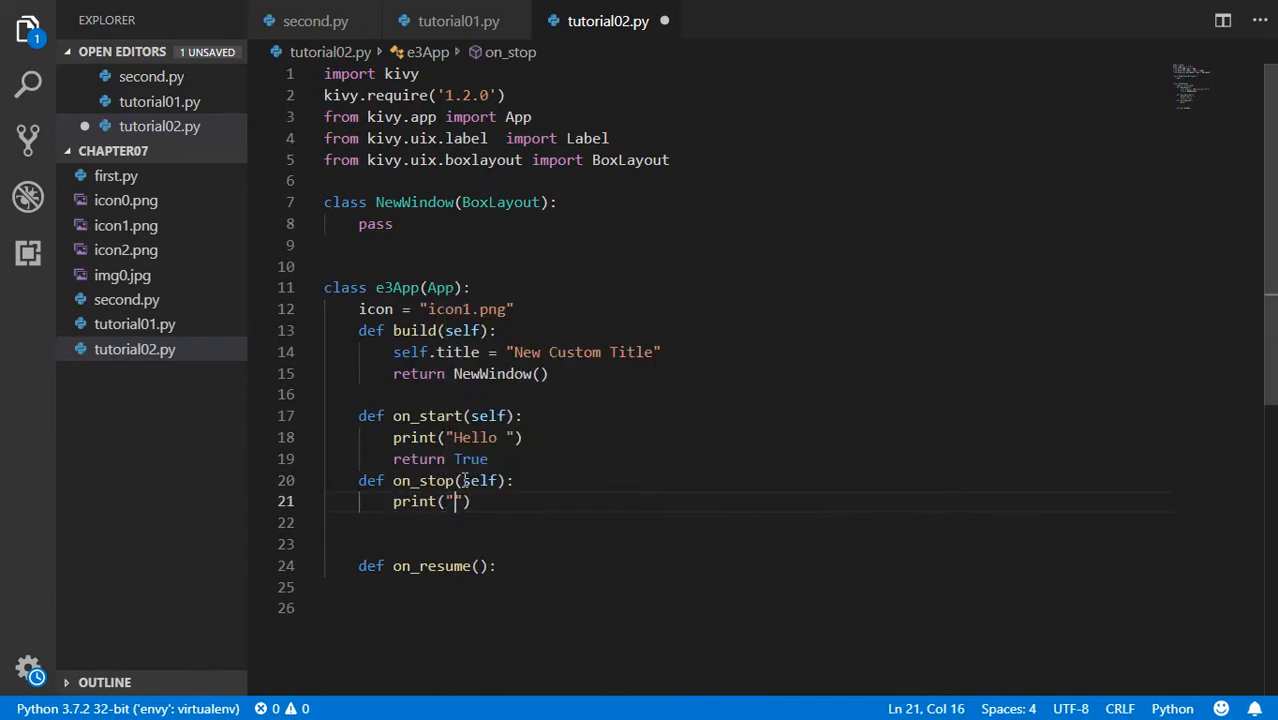
text(Bye)
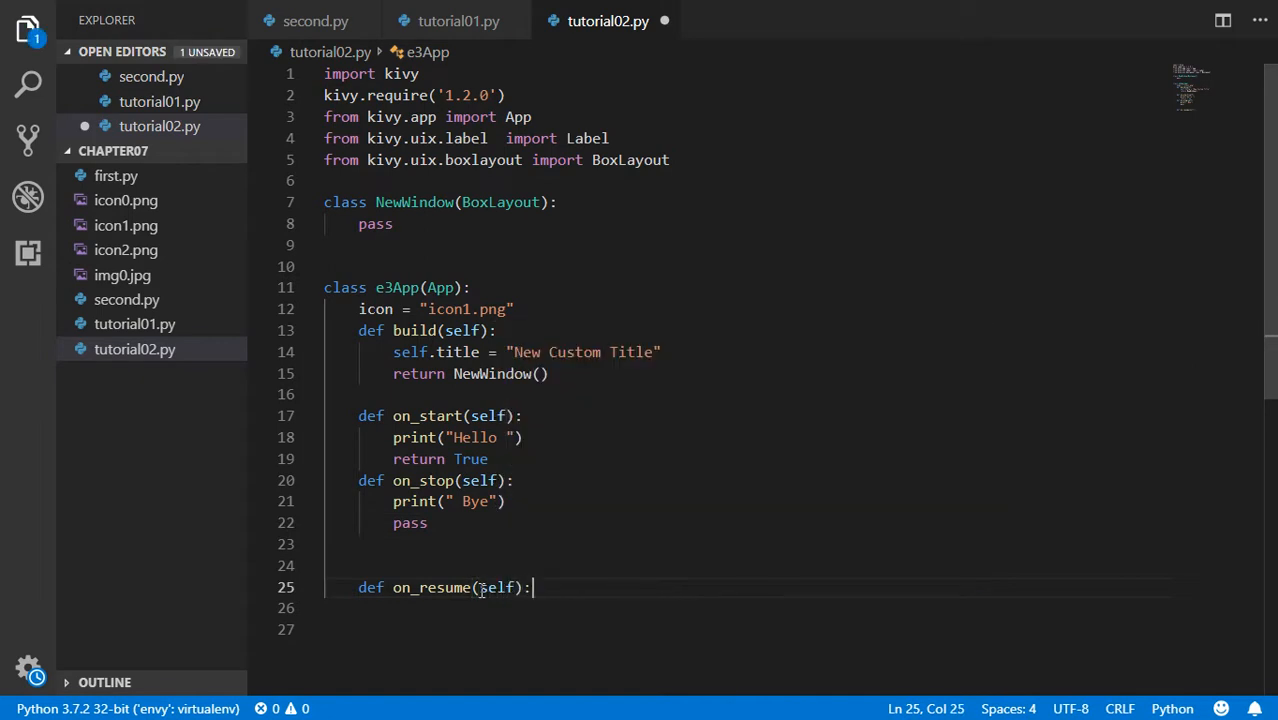
key(Return)
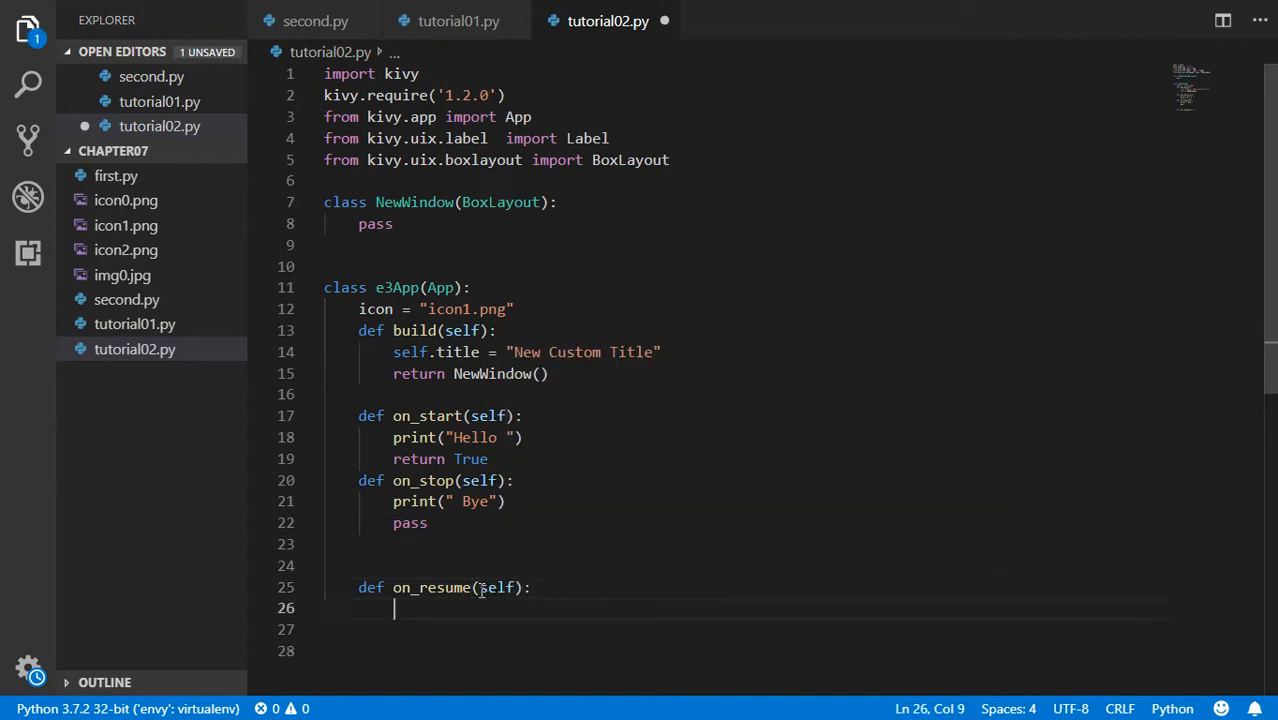
Add the comment "#use if an error happen to your class" under on_resume.
text(#use if)
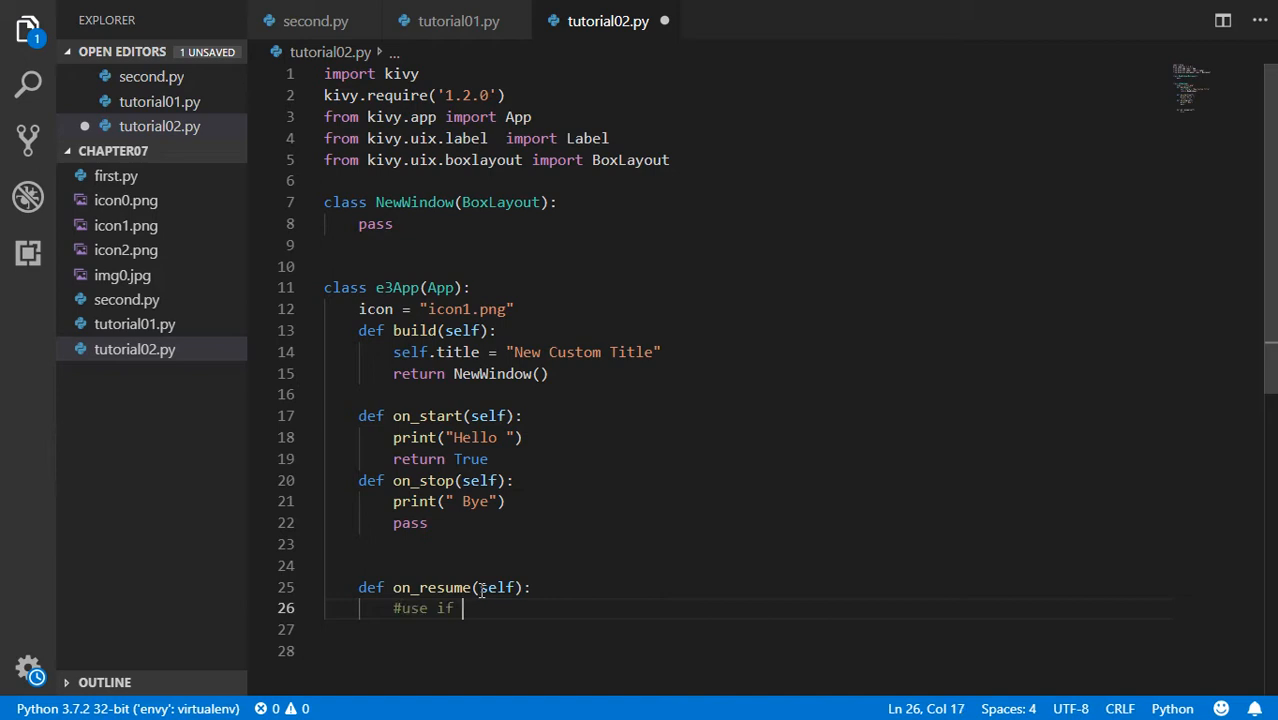
text(an error)
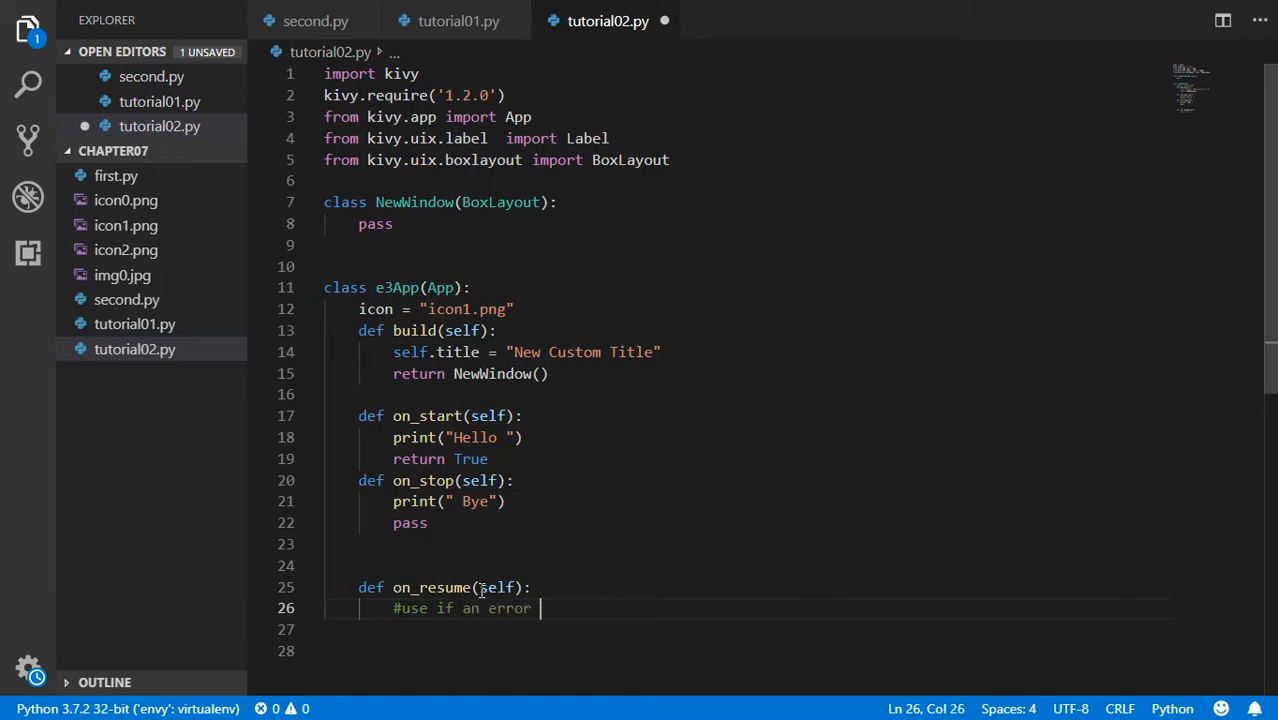
text(happende)
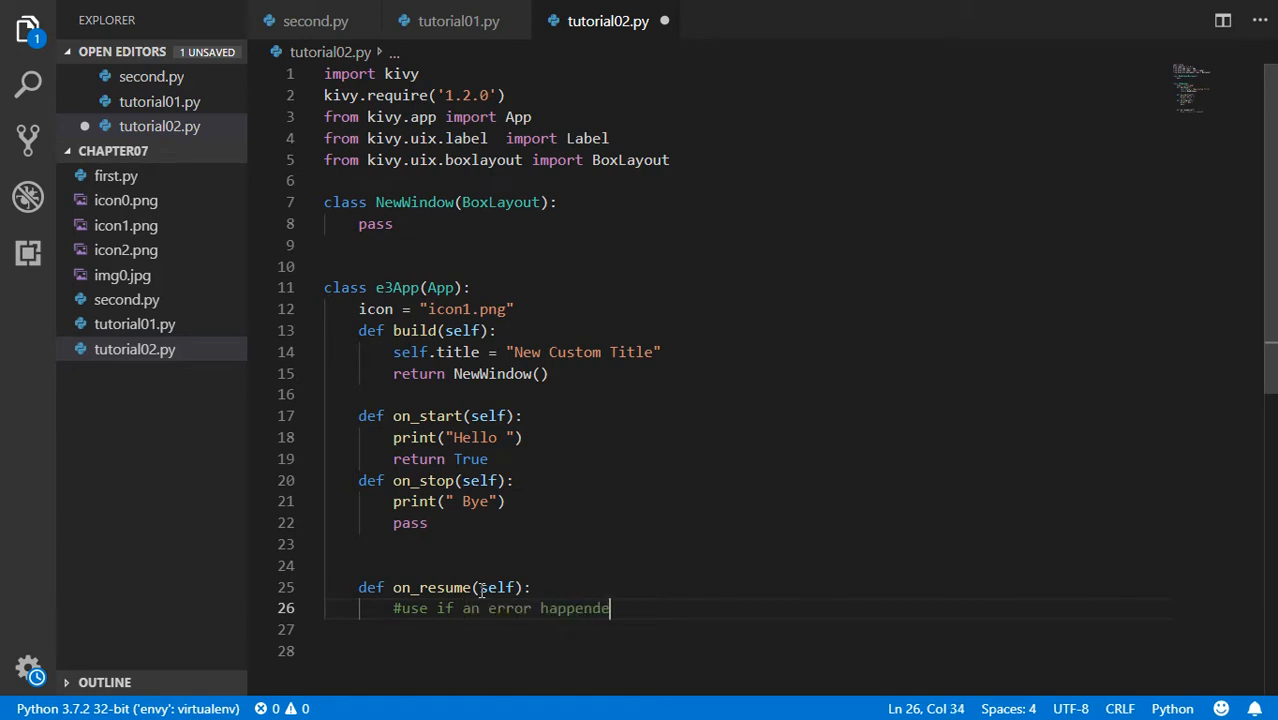
key(Backspace)
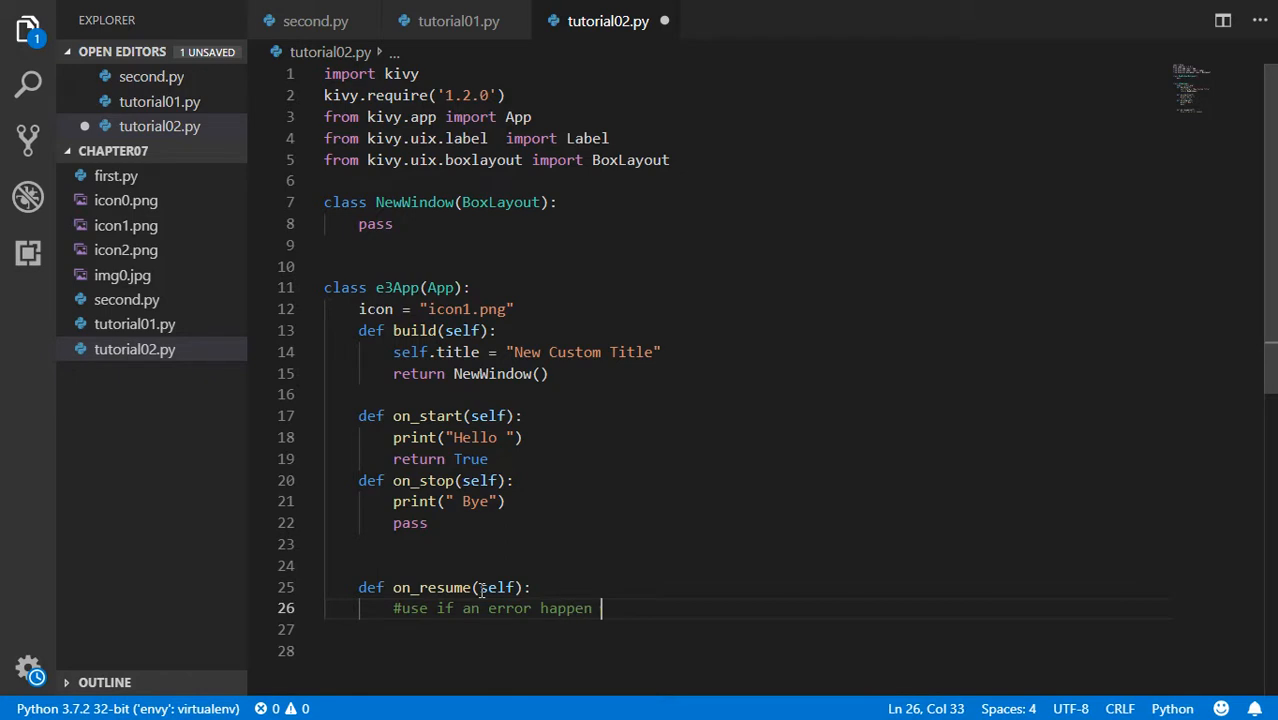
text(to your)
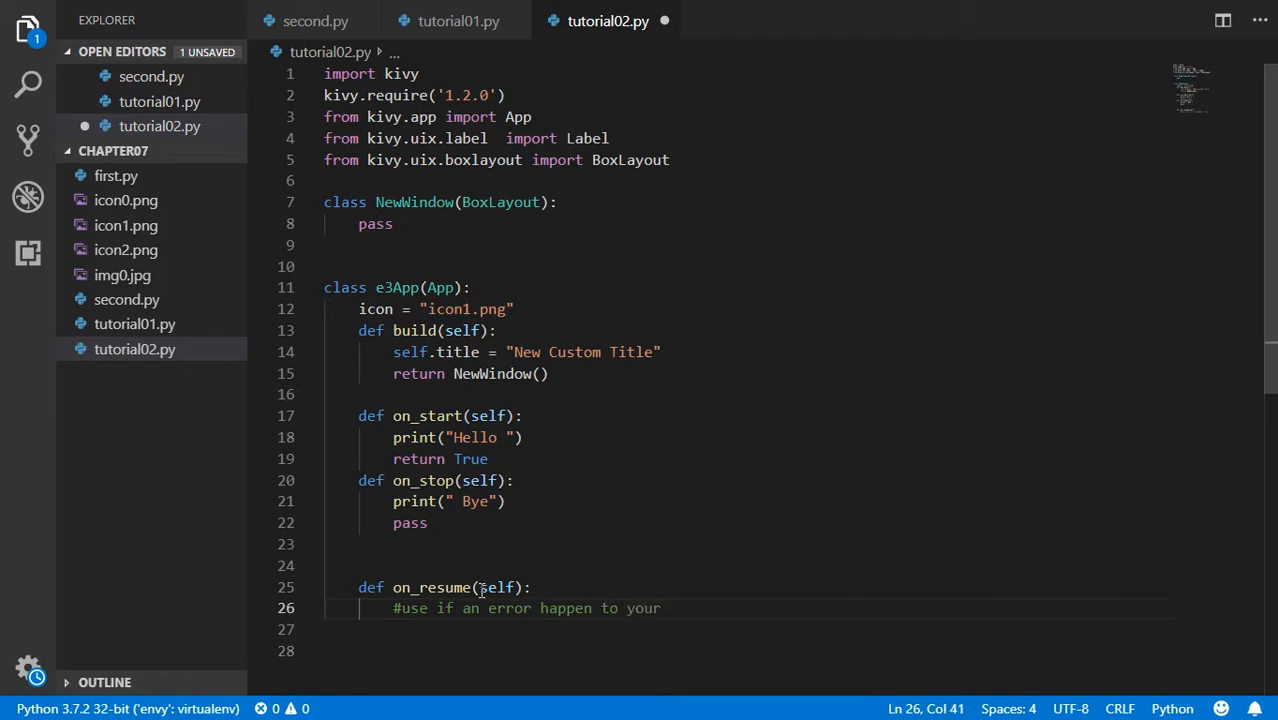
text(class)
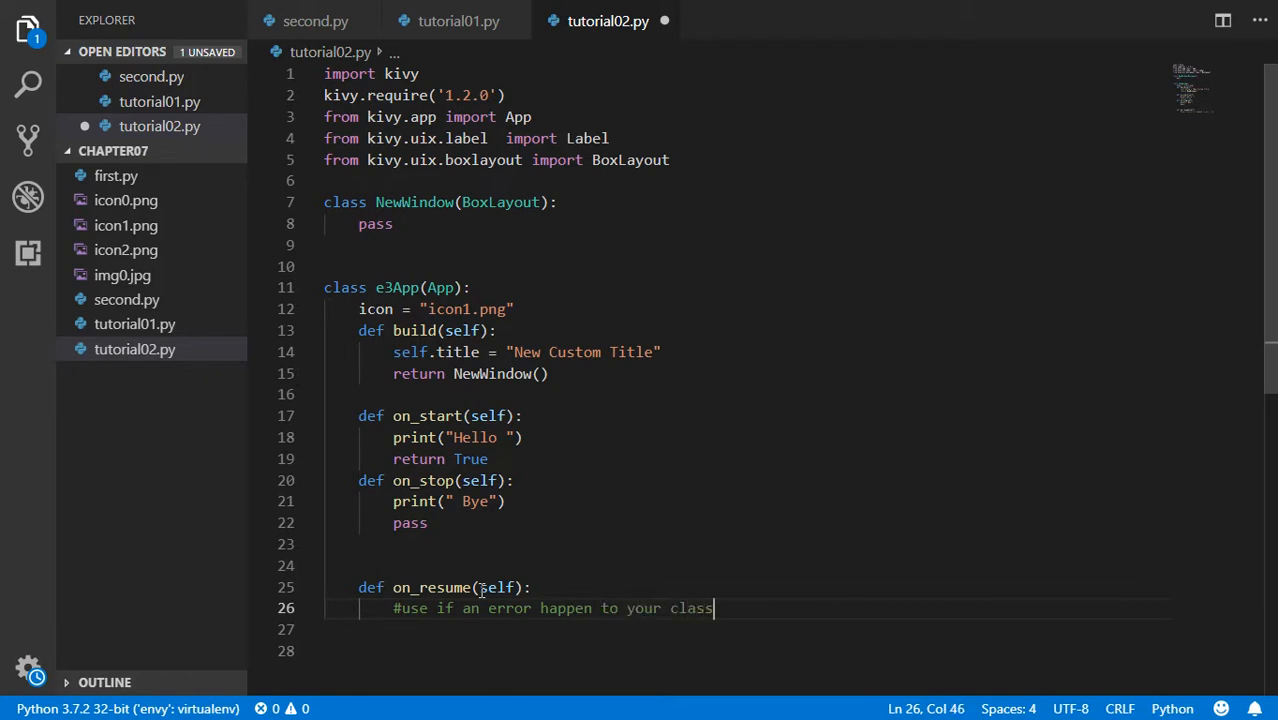
Have on_resume print " every thing is working correctly" and end with pass.
text(print(")
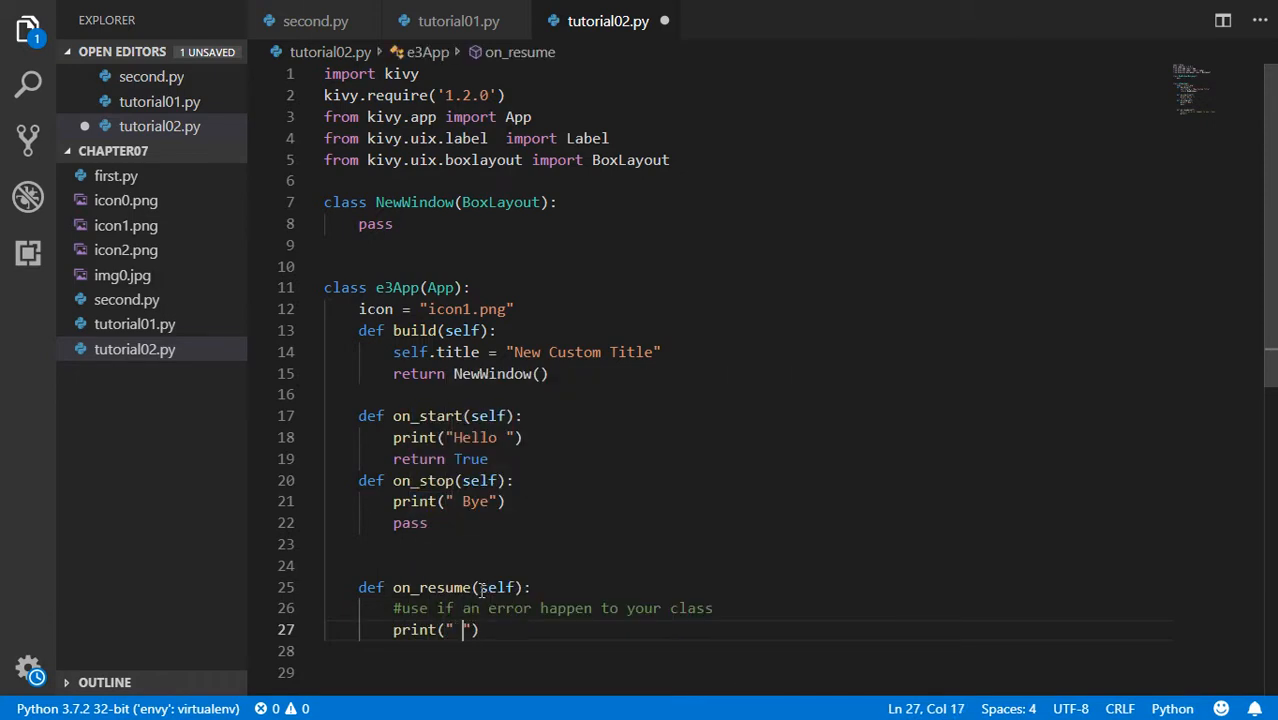
text(every thing is)
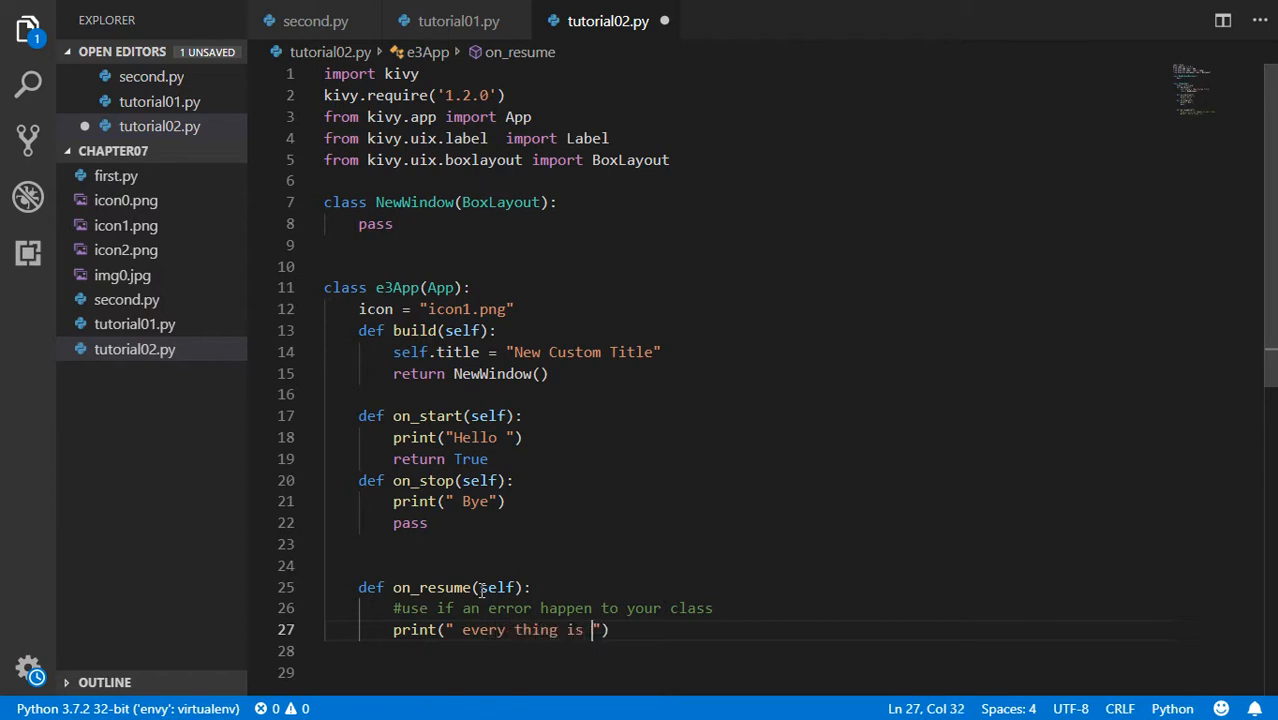
text(working corre)
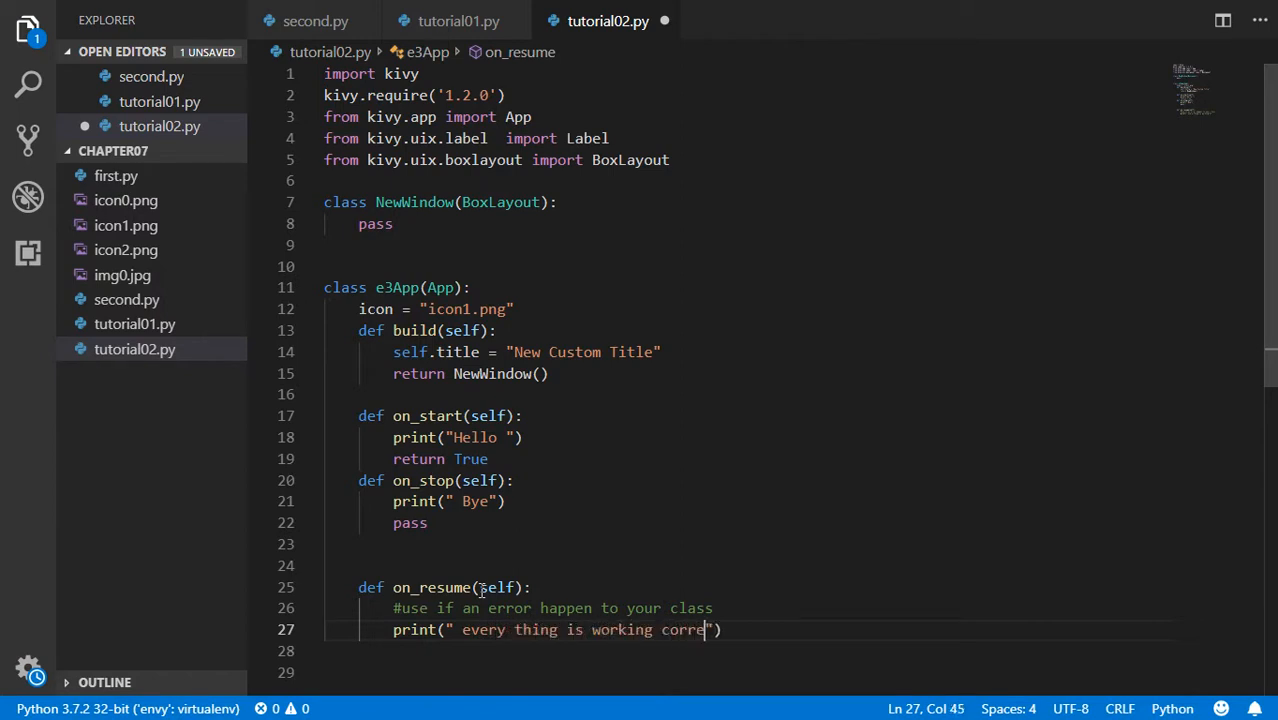
key(Enter)
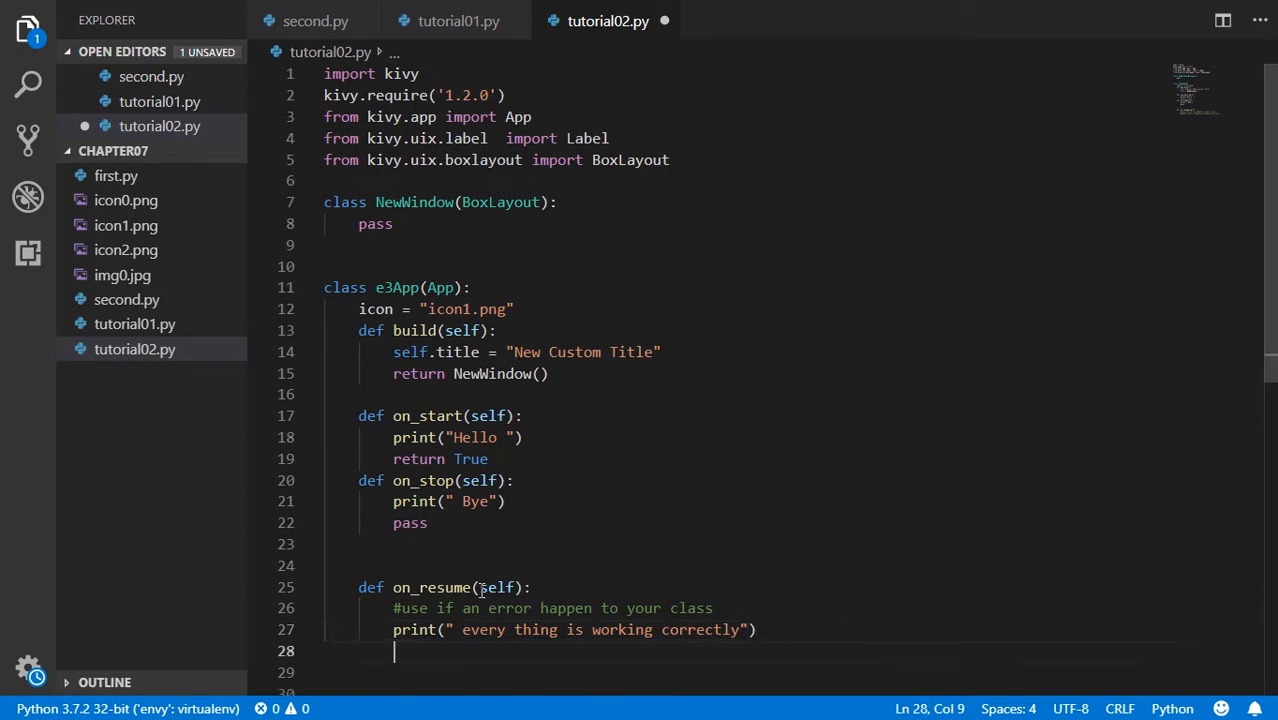
text(pass)
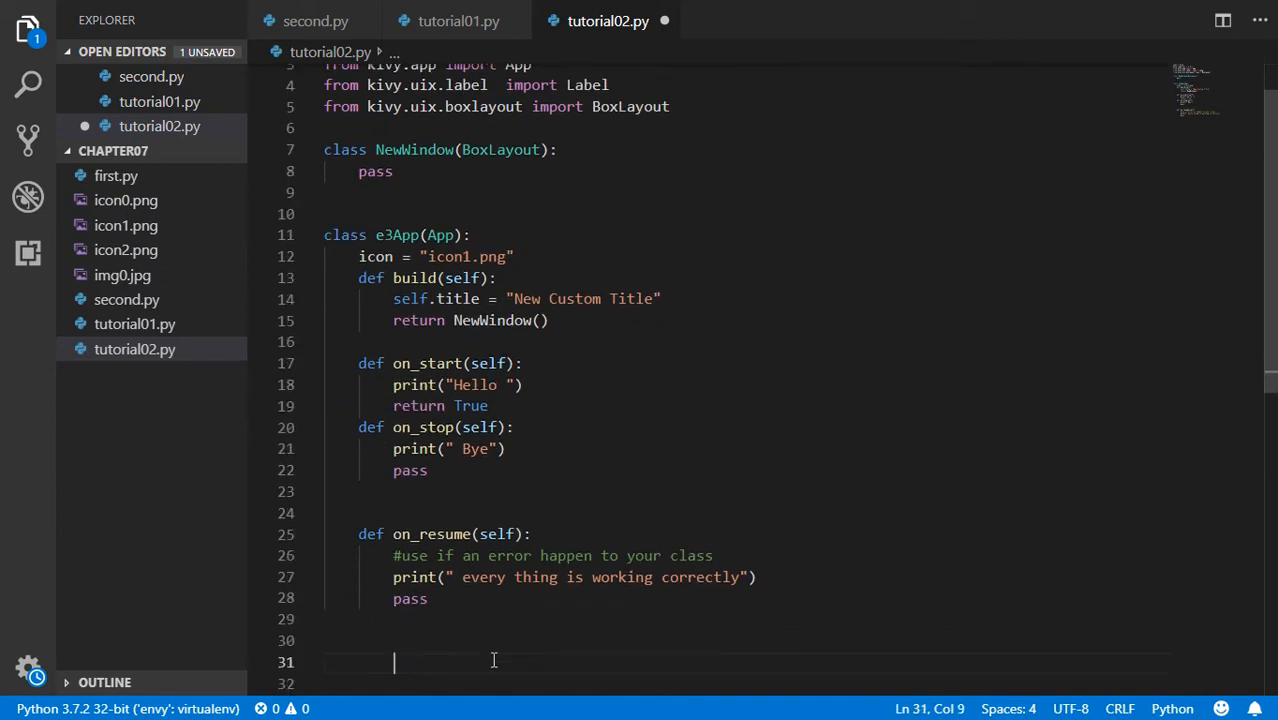
Add an if __name__ == "__main__": guard calling e3App().run() below the class.
text(if __name__)
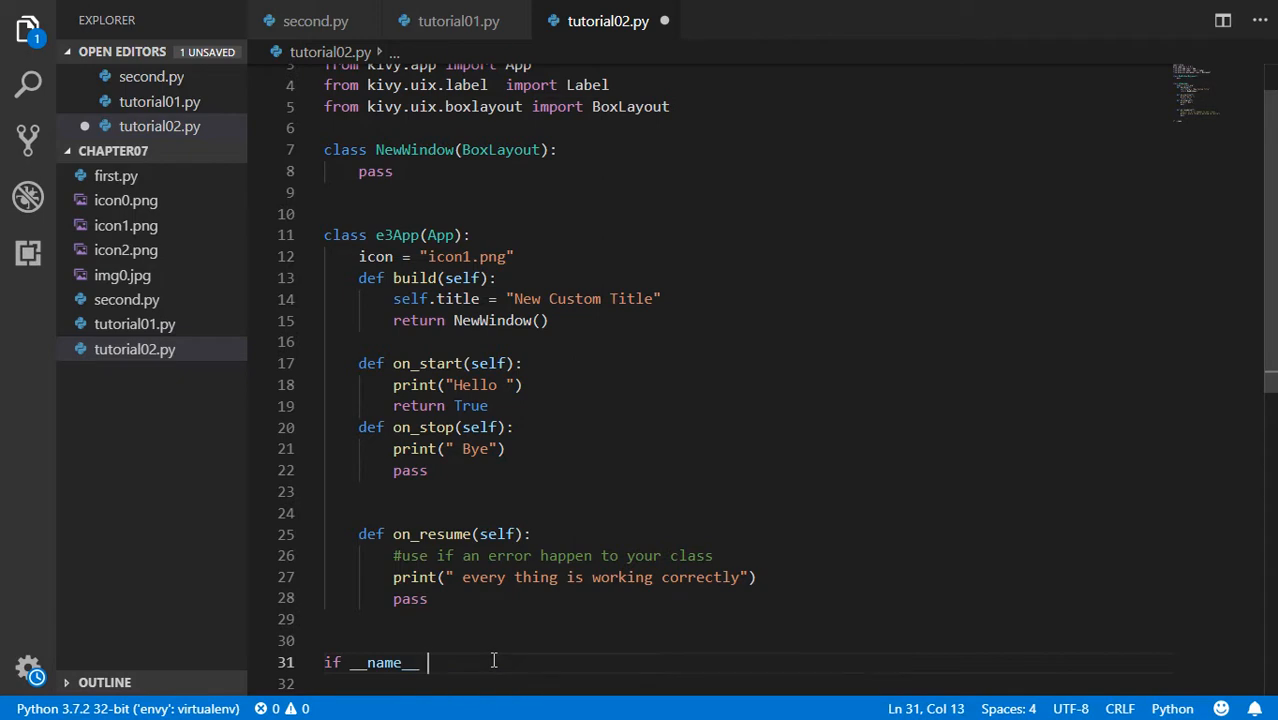
text(==")
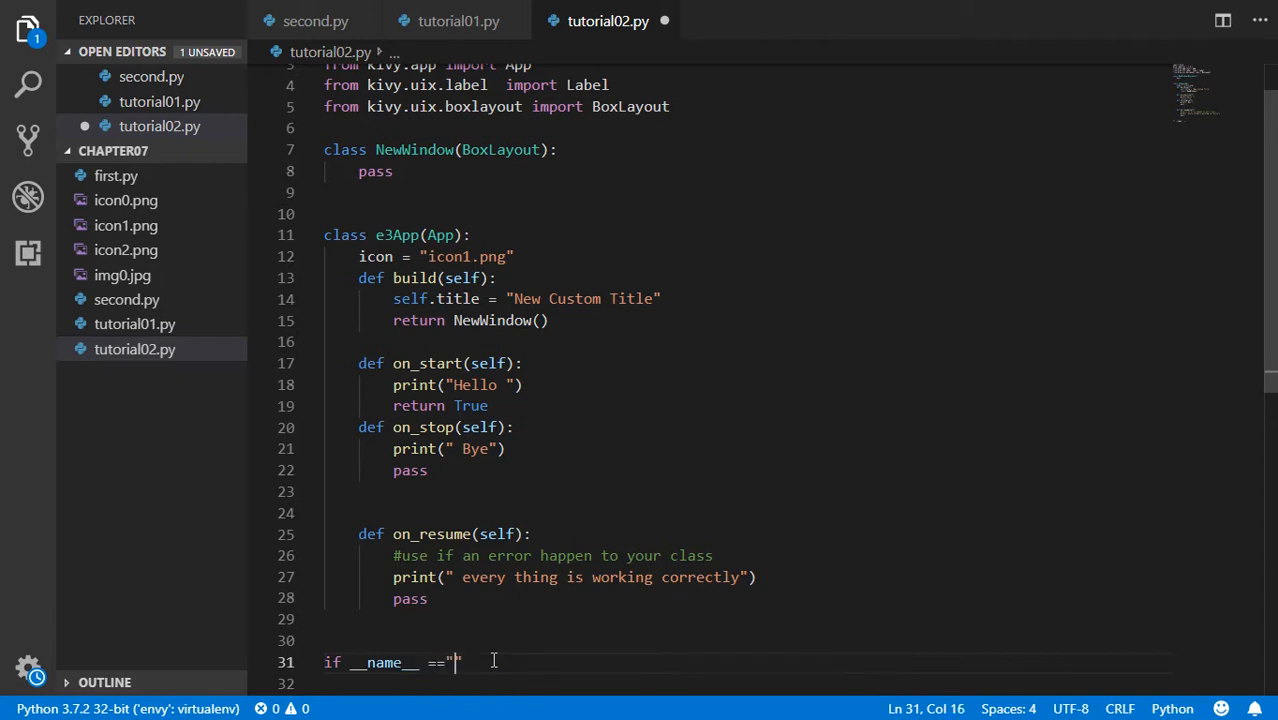
text(__)
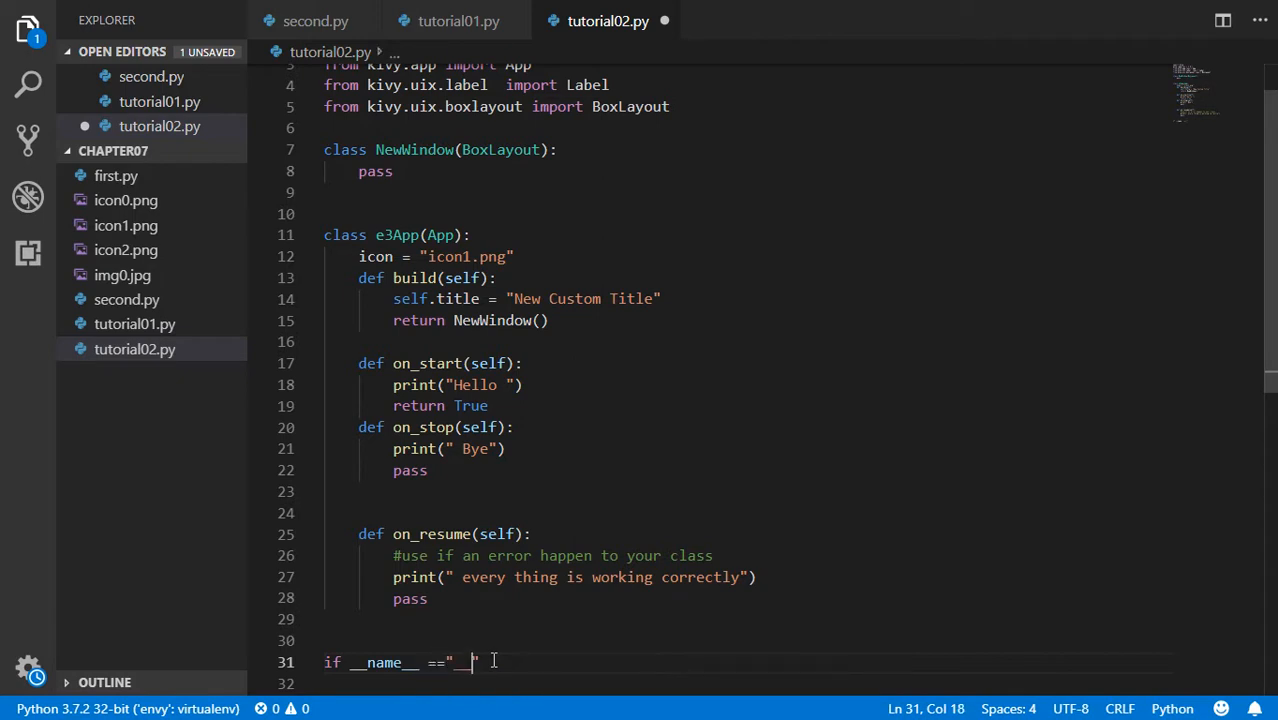
text(main__":)
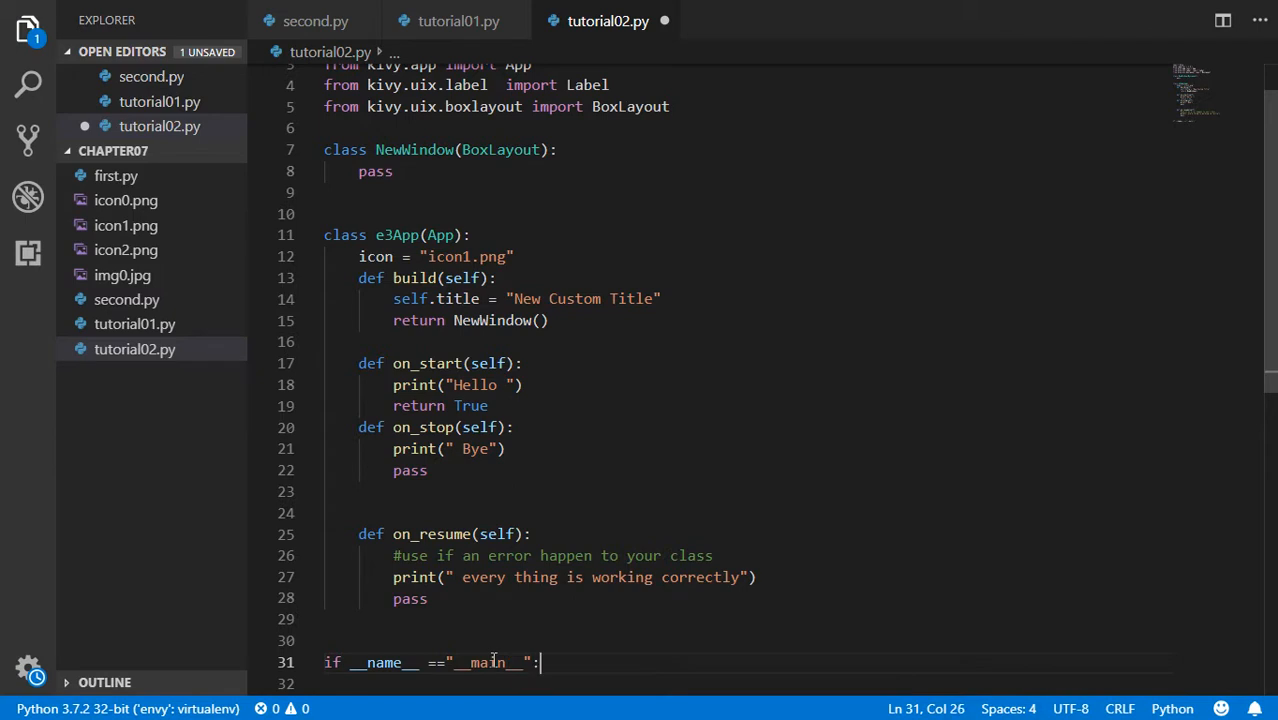
text(e3App()
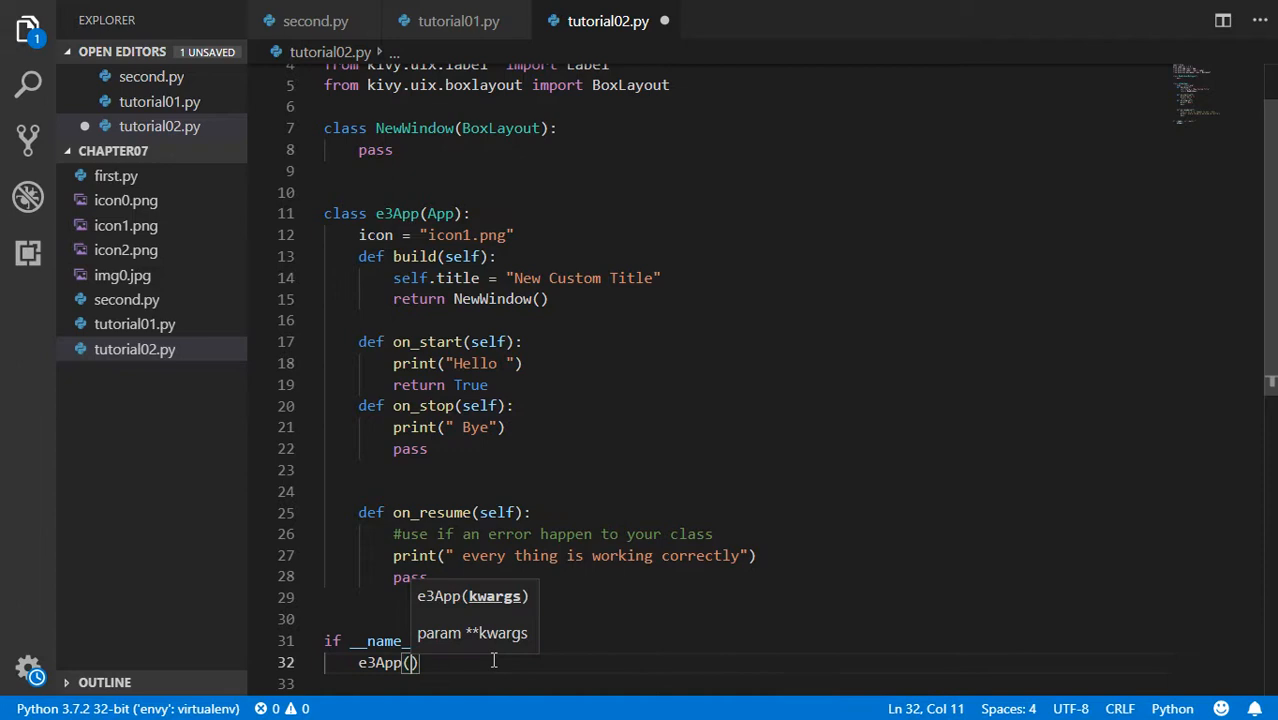
text(.run)
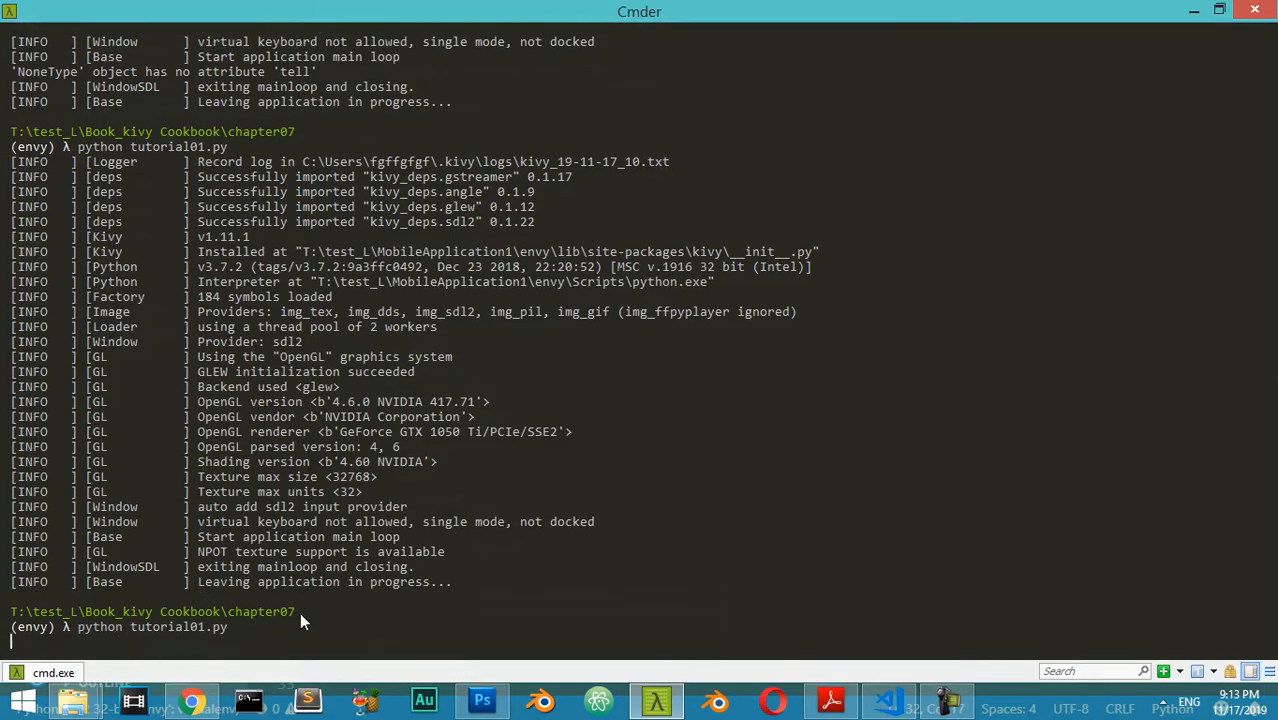
Run python tutorial02.py in Cmder, opening the 'New Custom Title' window and printing Hello.
key(Return)
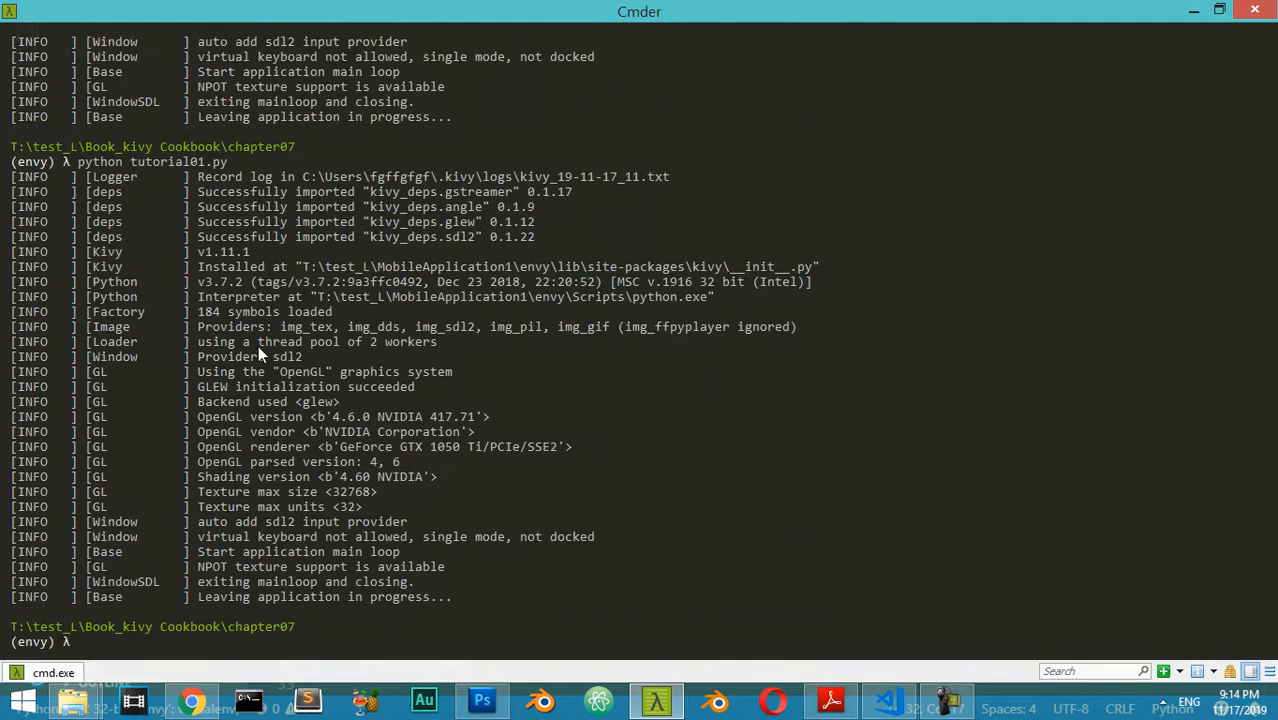
text(python)
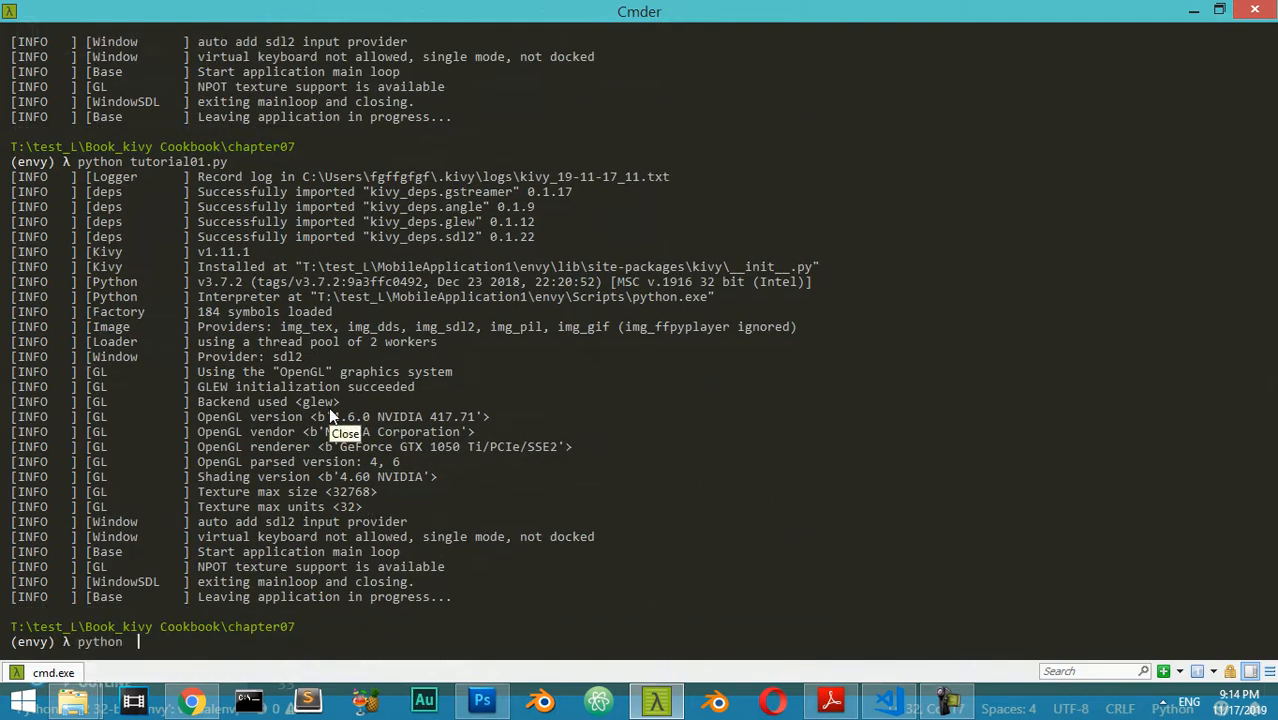
text(tutorial02.)
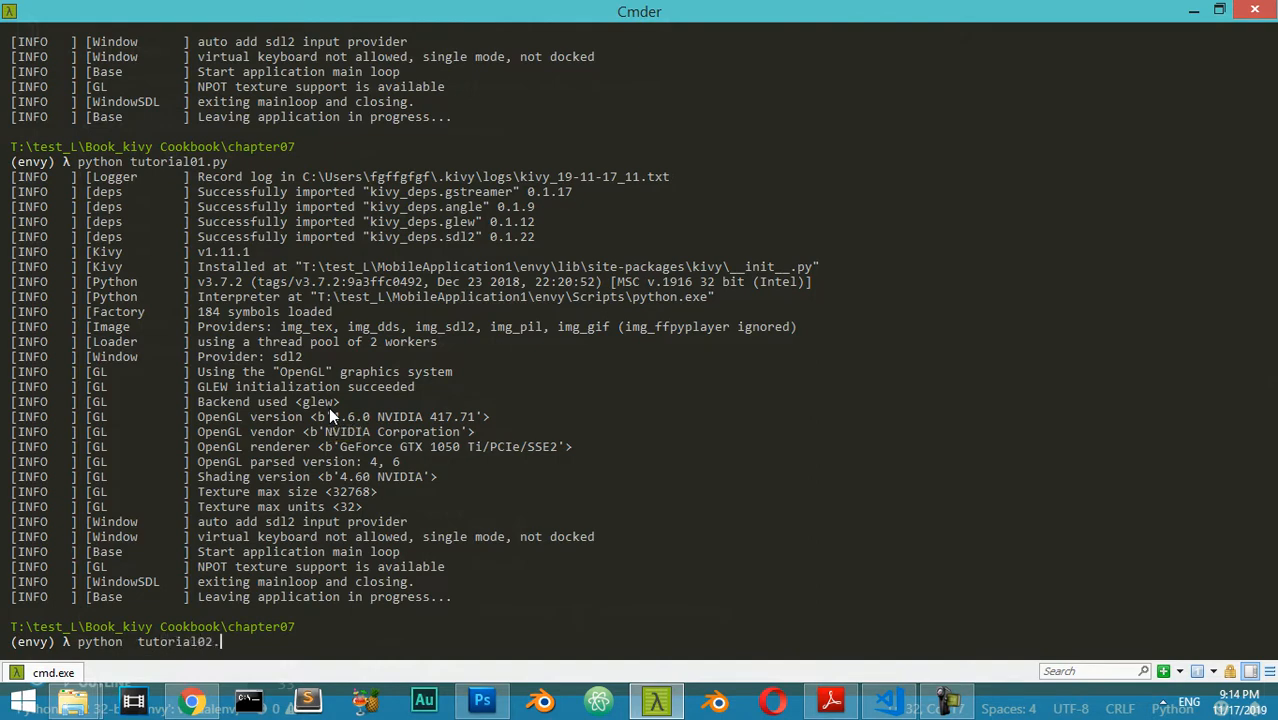
text(p)
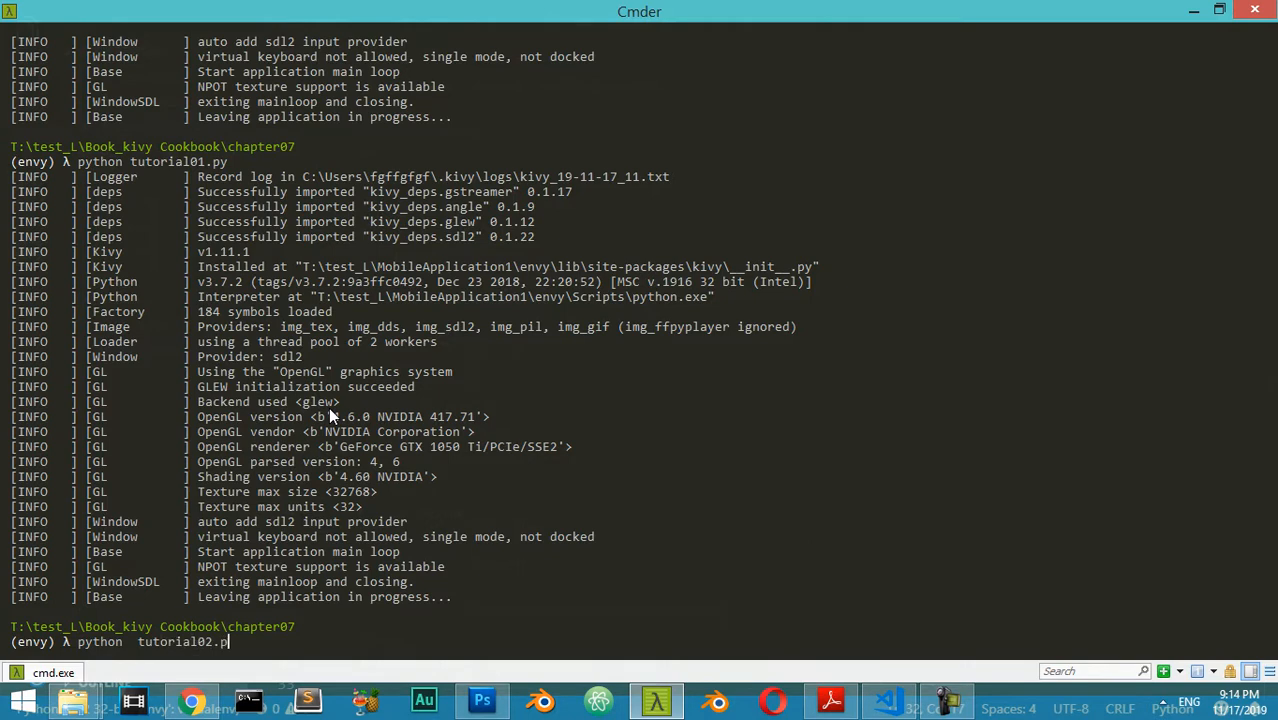
key(Return)
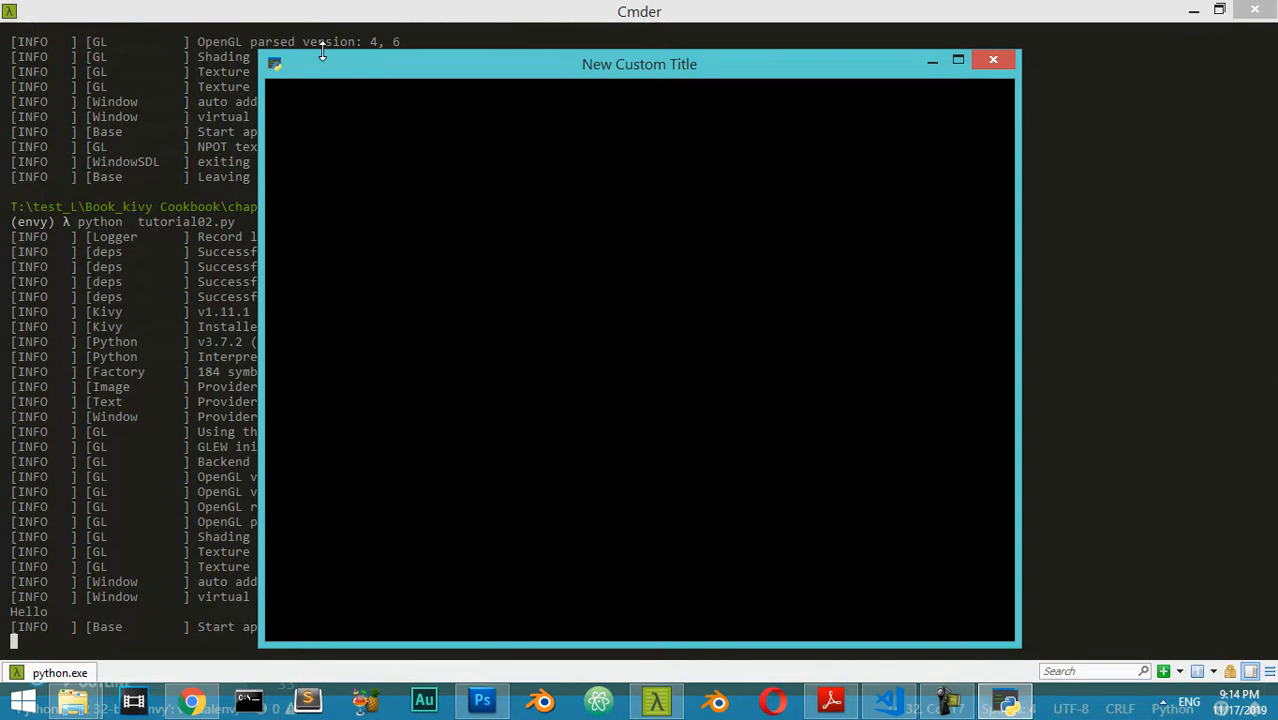
Move the New Custom Title window aside and close it so the console prints Bye.
drag(640, 64, 827, 54)
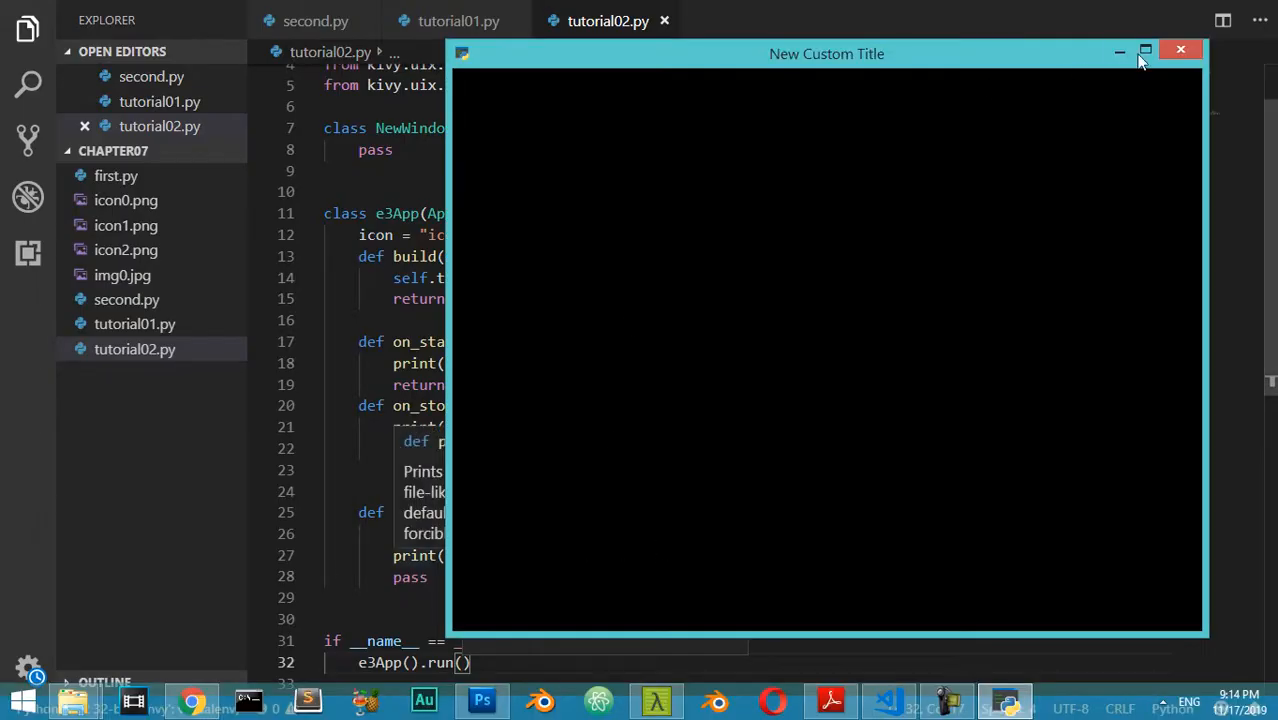
click(1180, 50)
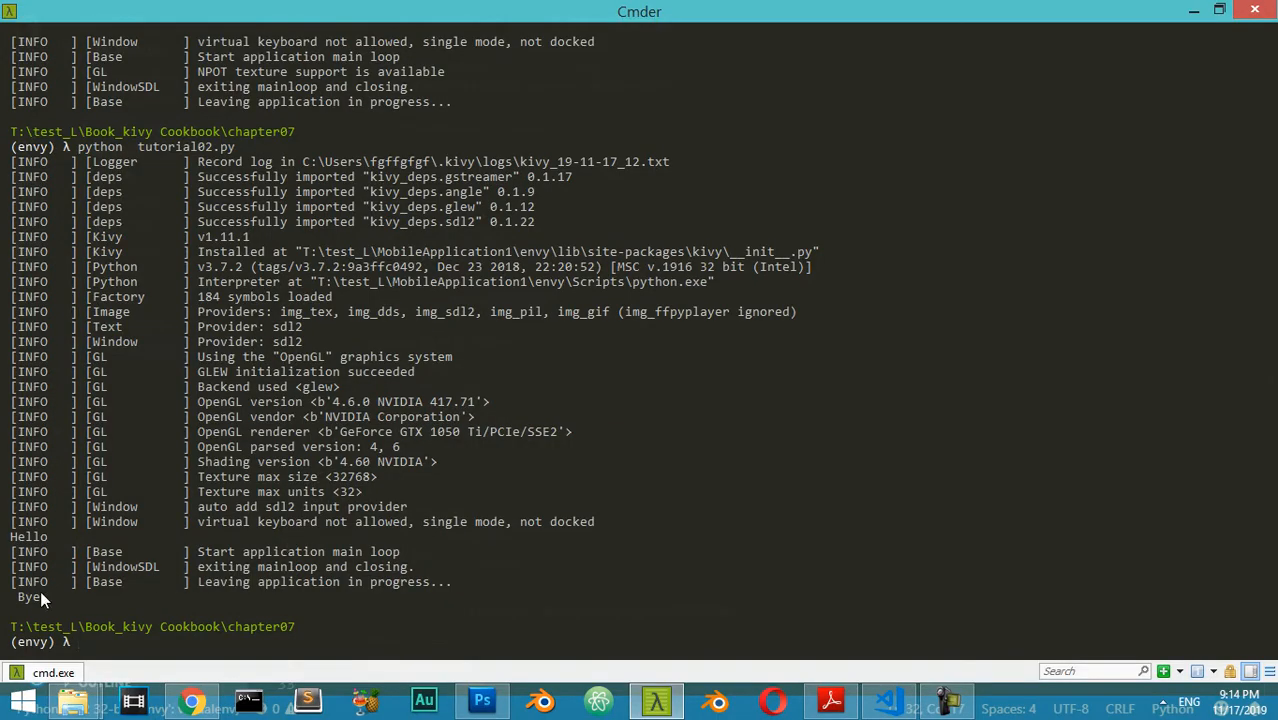
mouse_move(196, 551)
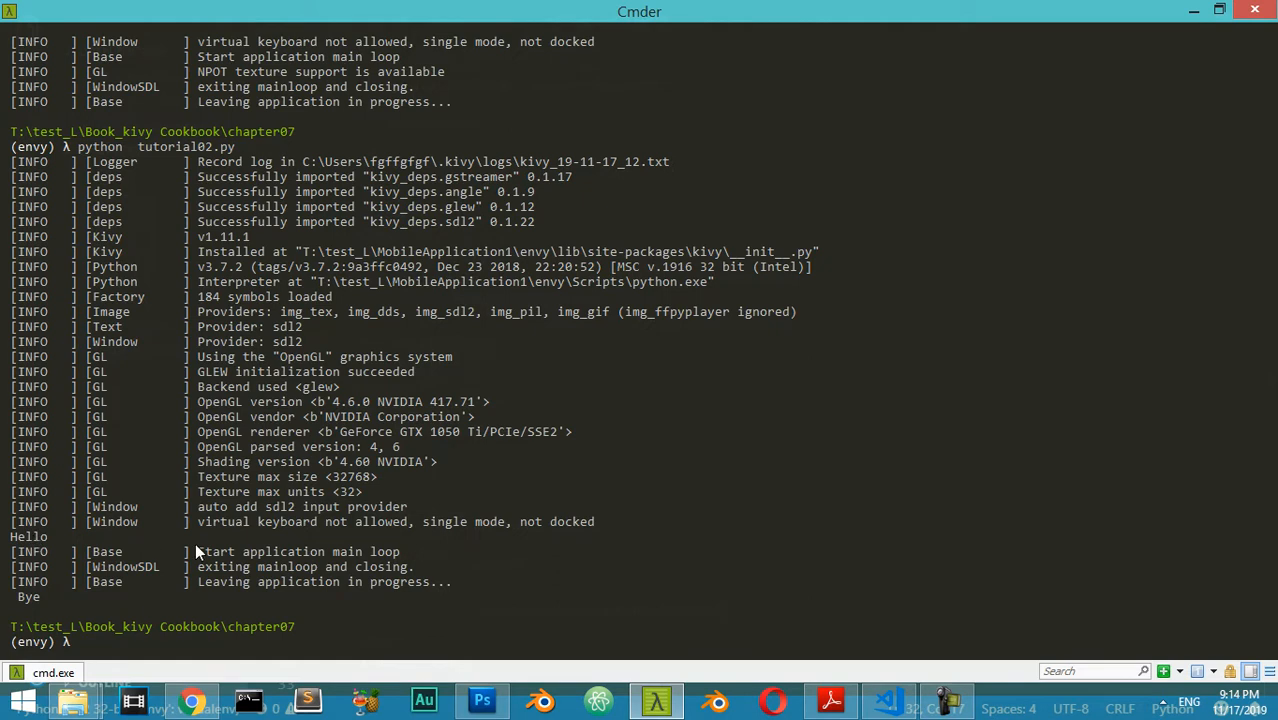
mouse_move(505, 611)
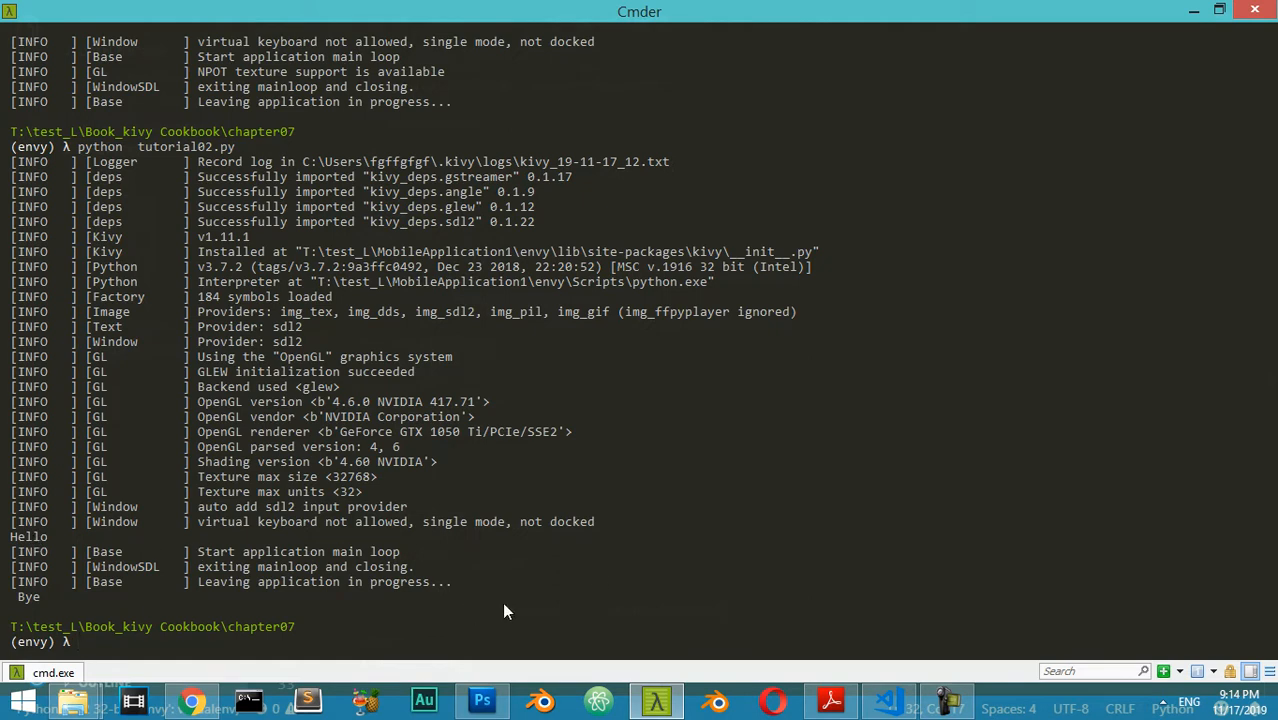
mouse_move(694, 597)
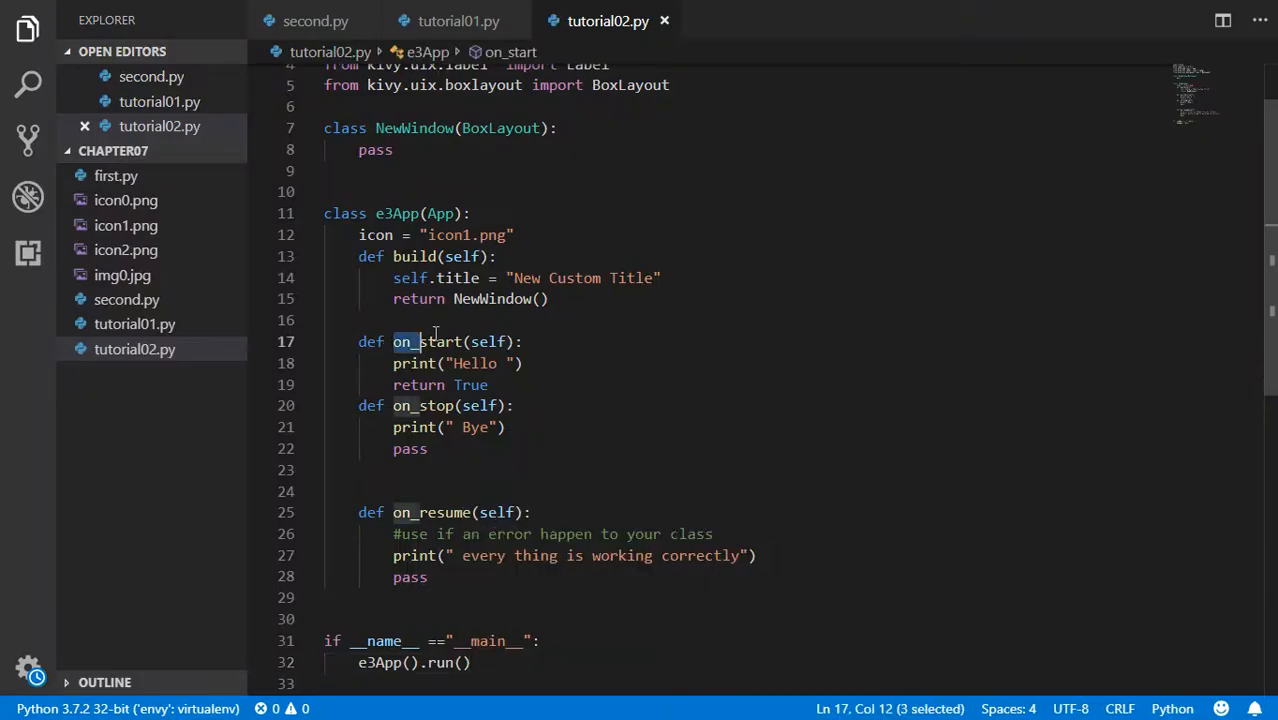
Add three on_start comments: put an image, splash screen, timer or clock for extra.
key(enter)
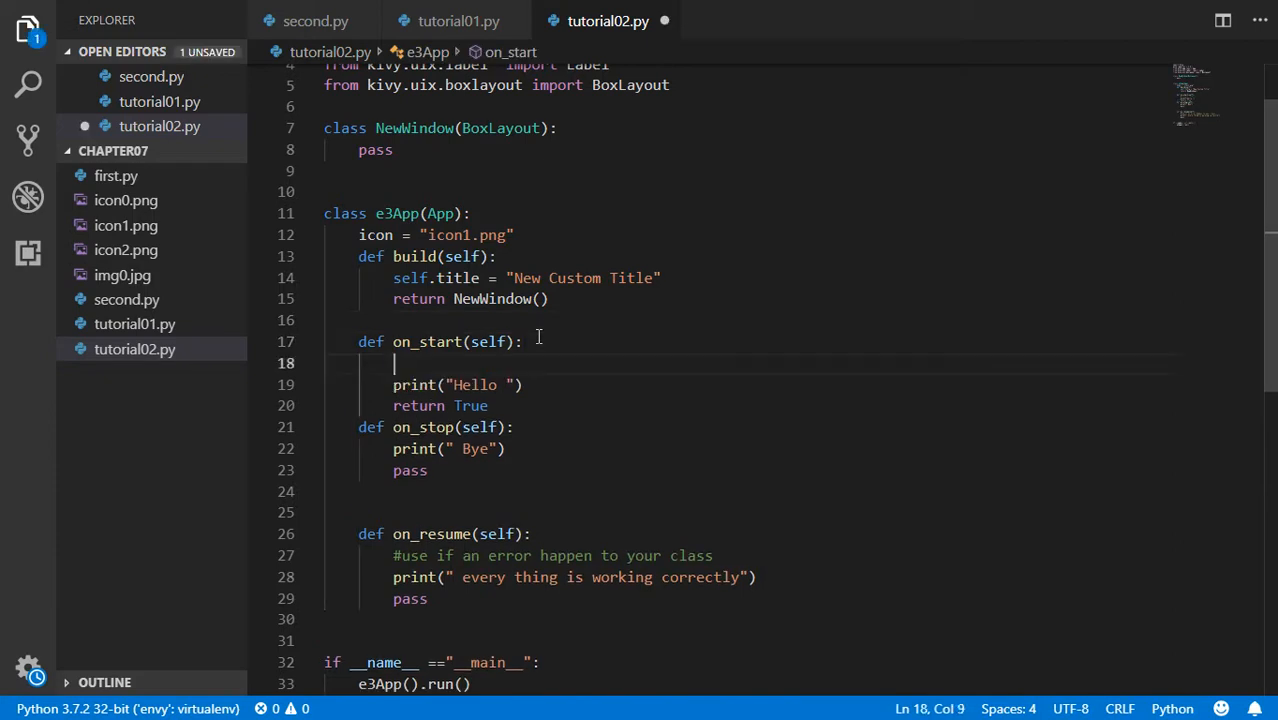
text(#use to p)
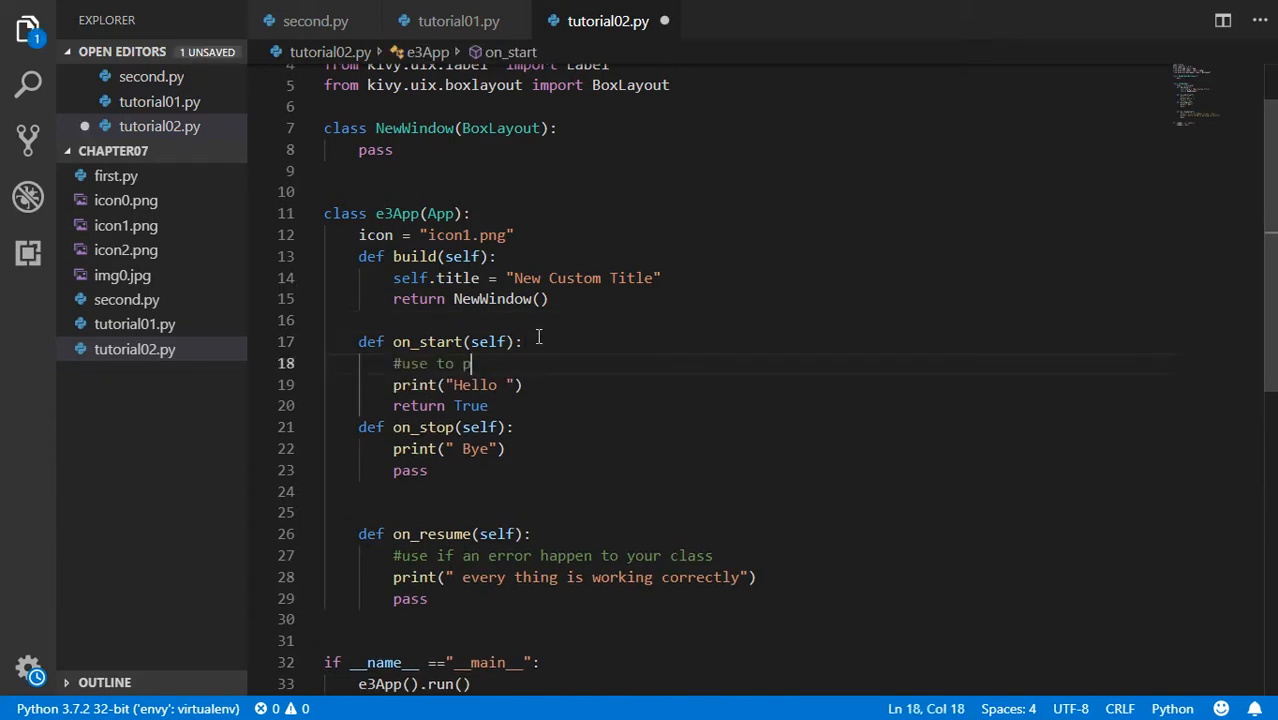
text(ut an image)
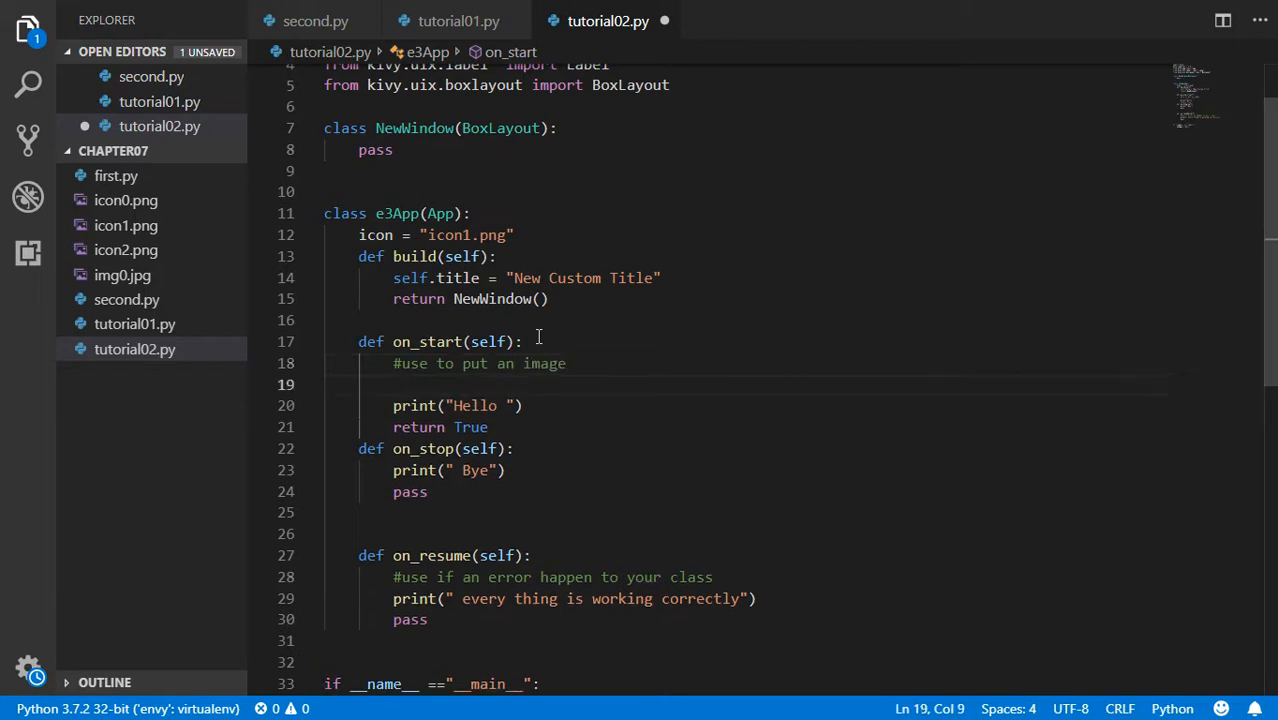
text(#use for)
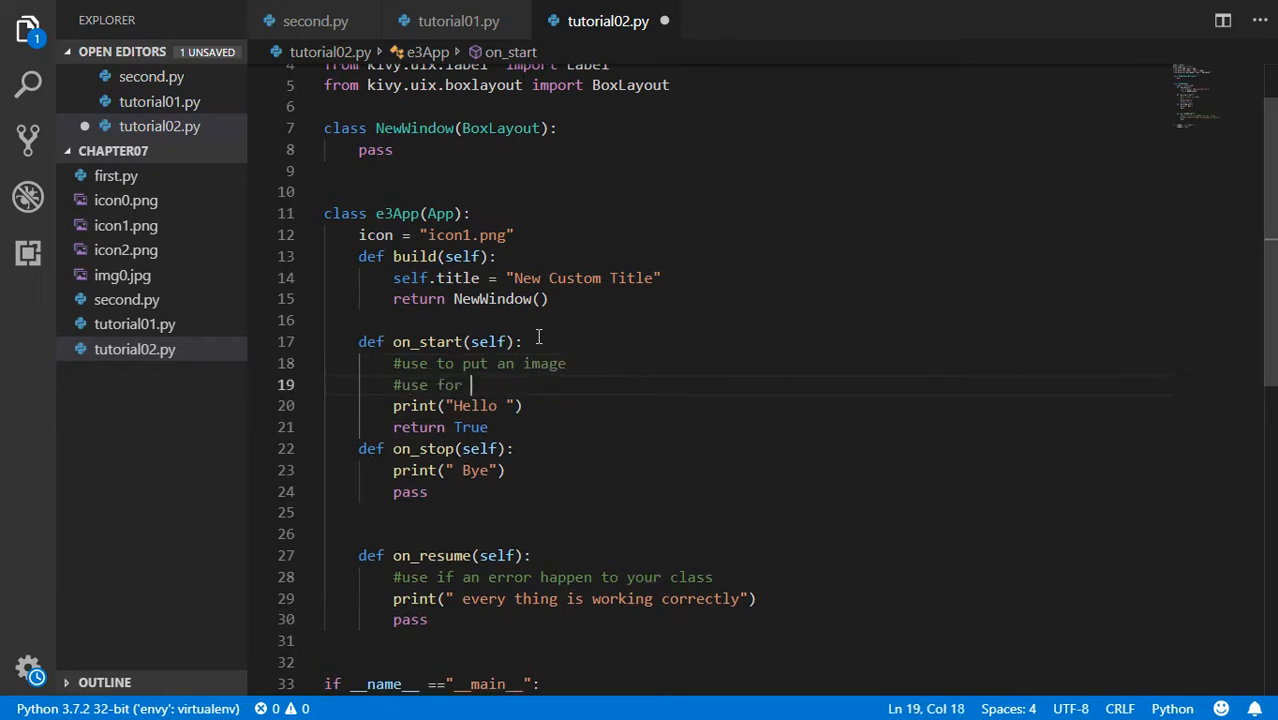
text(splash screen)
text(#)
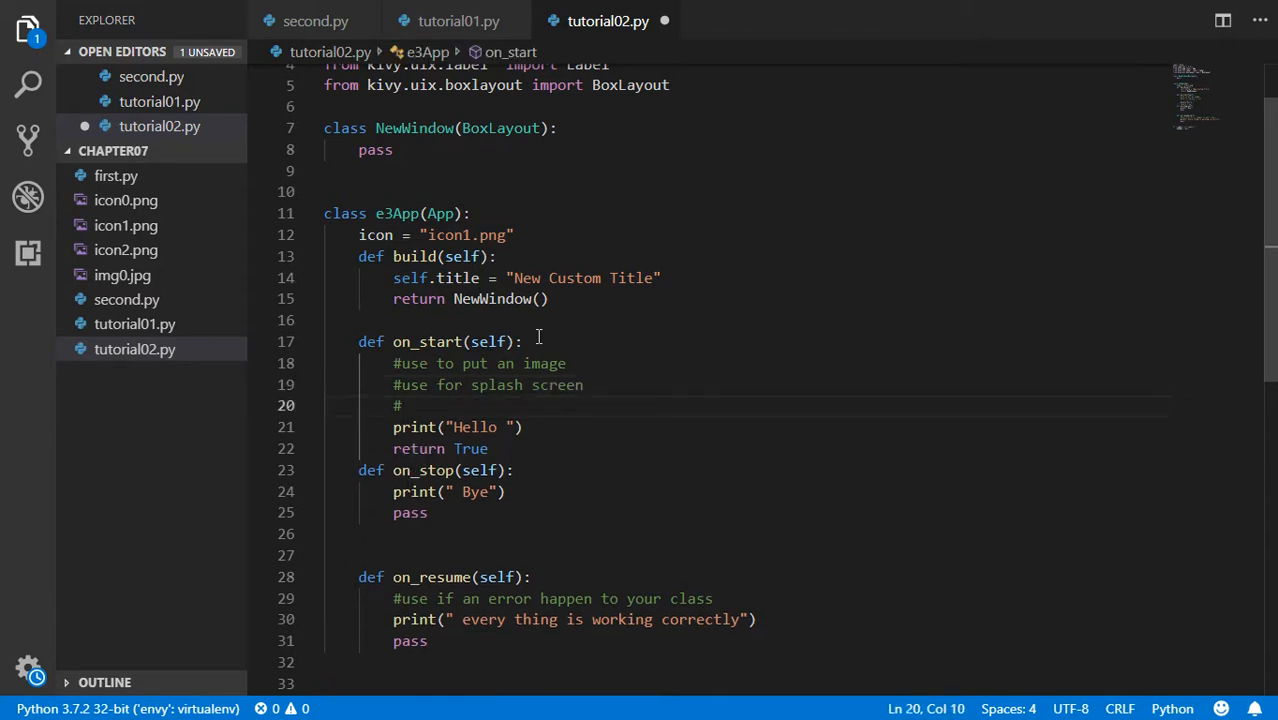
text(use timer or cloc)
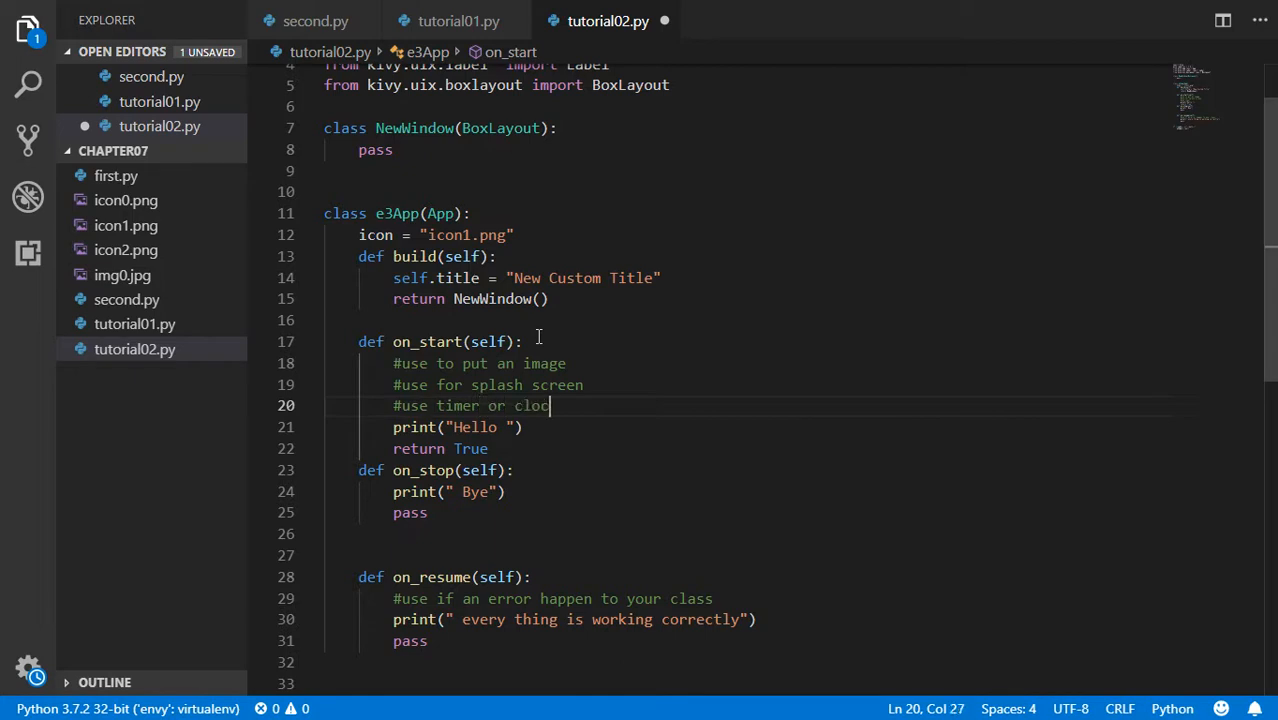
text(k)
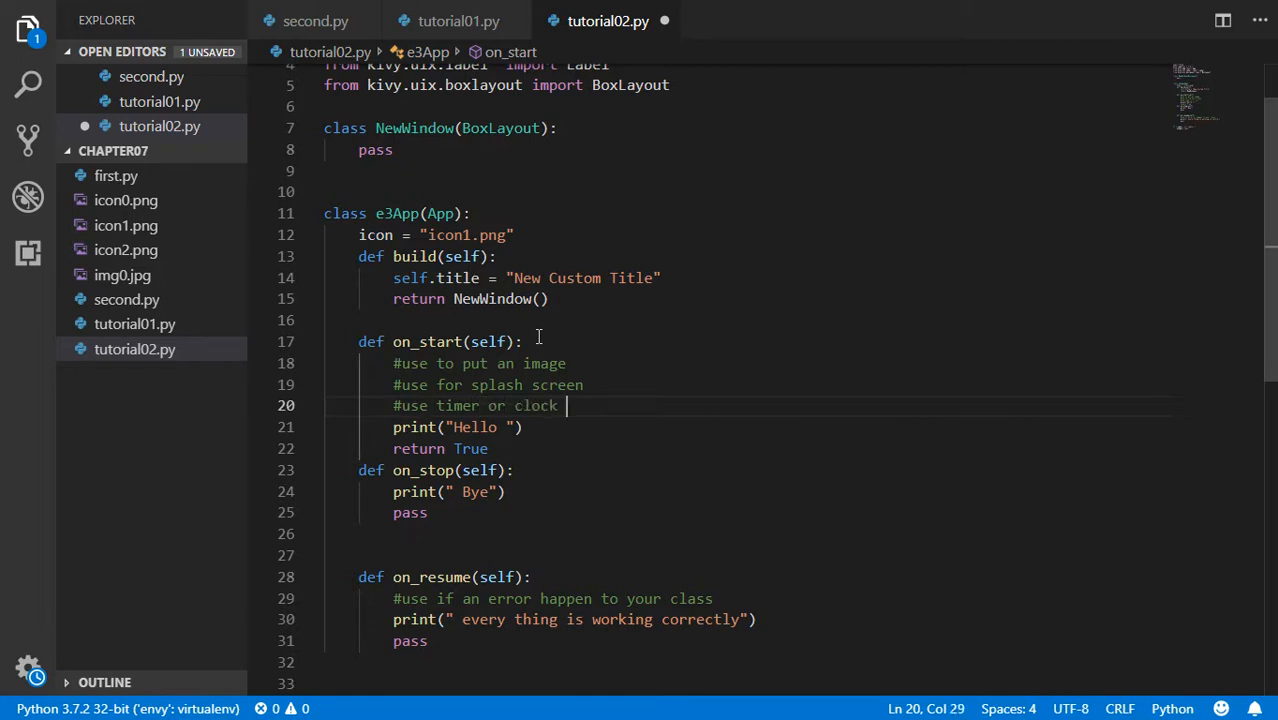
text(for extra)
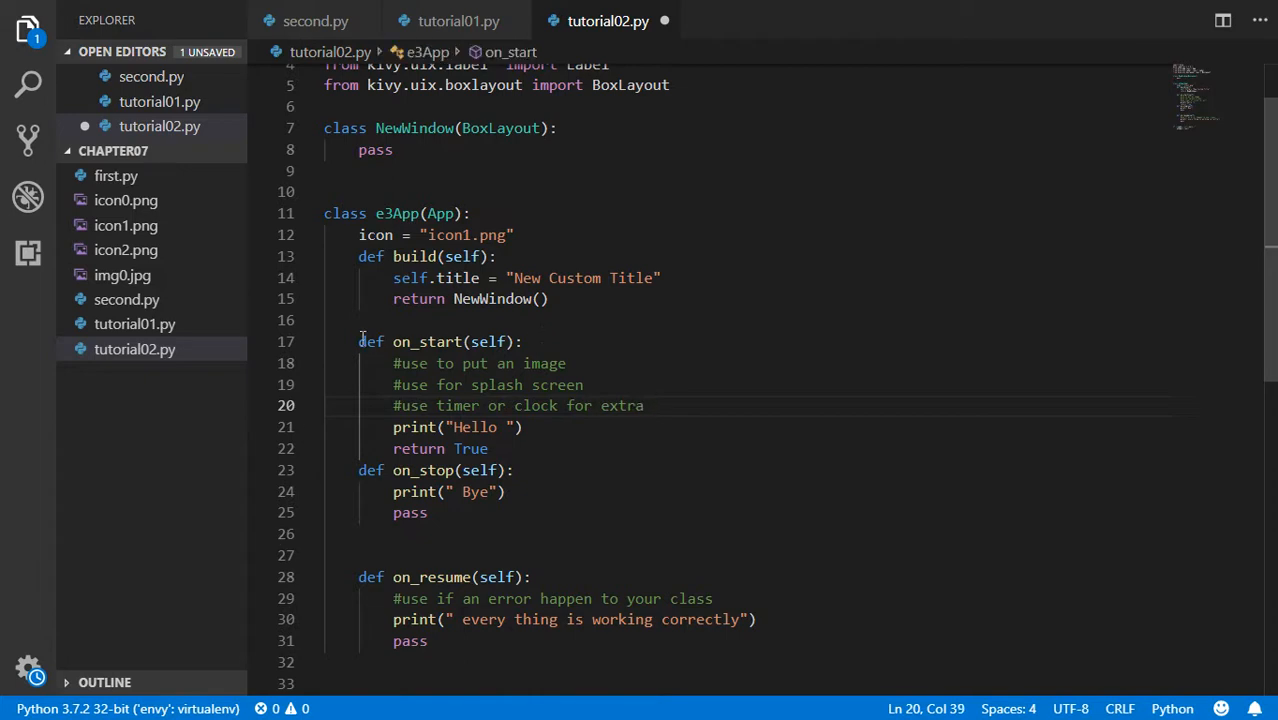
drag(358, 341, 489, 448)
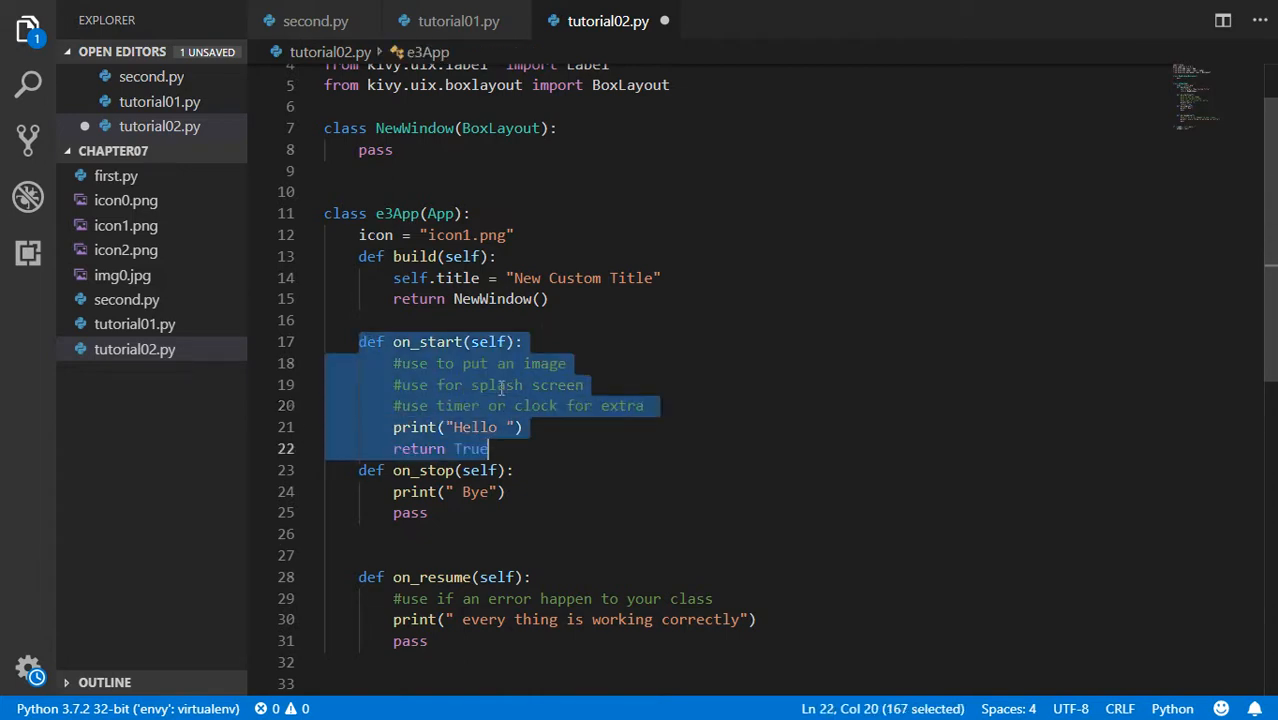